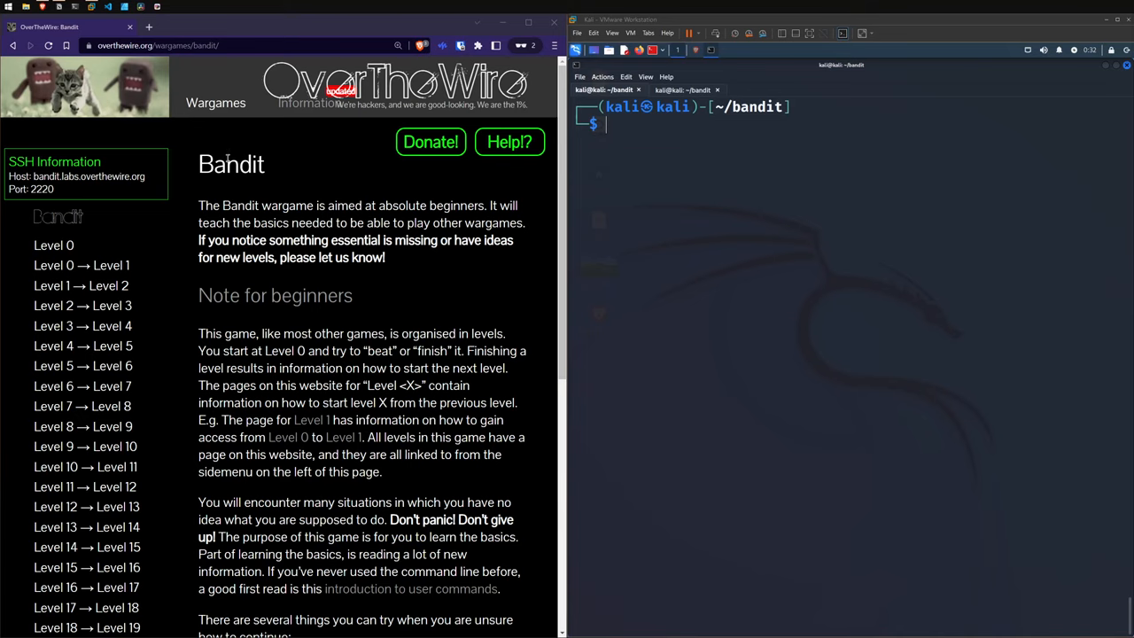
mouse_move(369, 199)
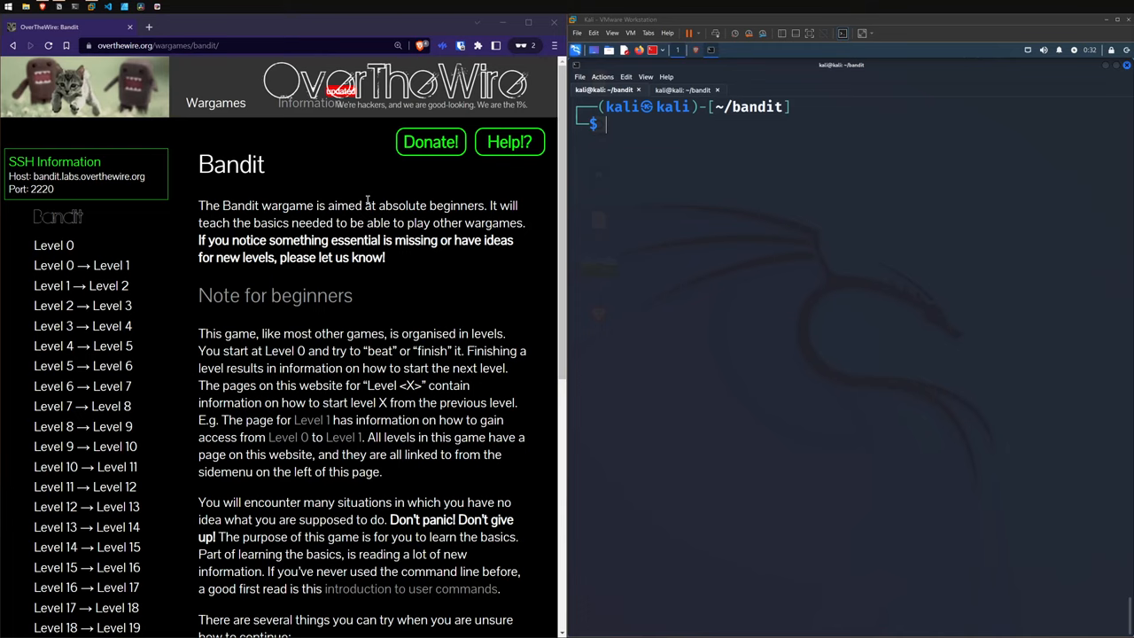
mouse_move(305, 321)
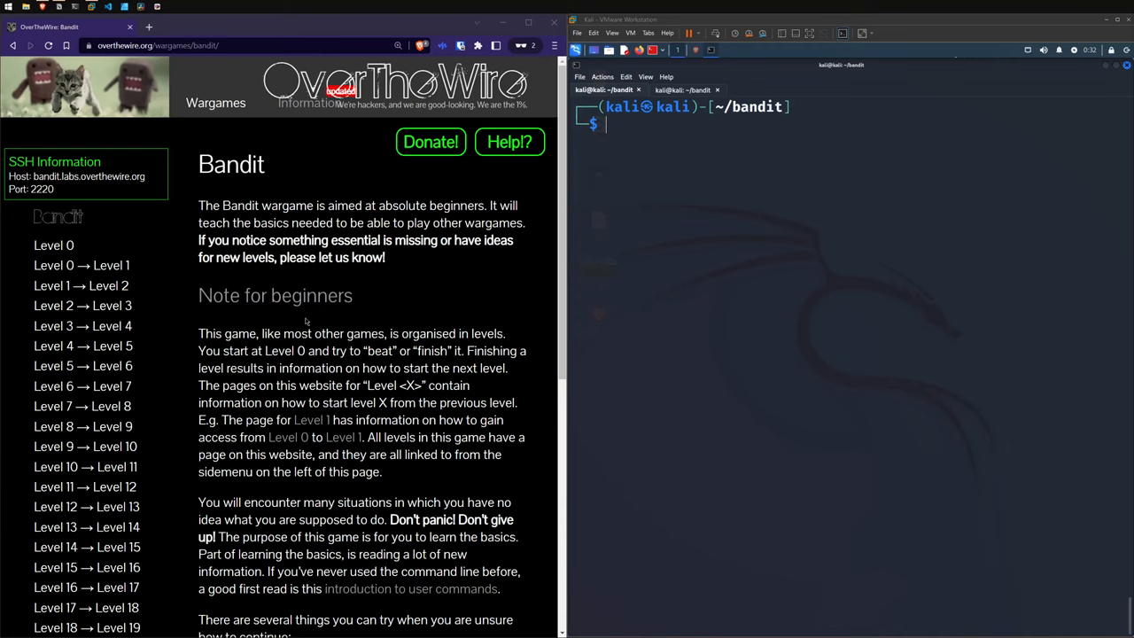
mouse_move(308, 280)
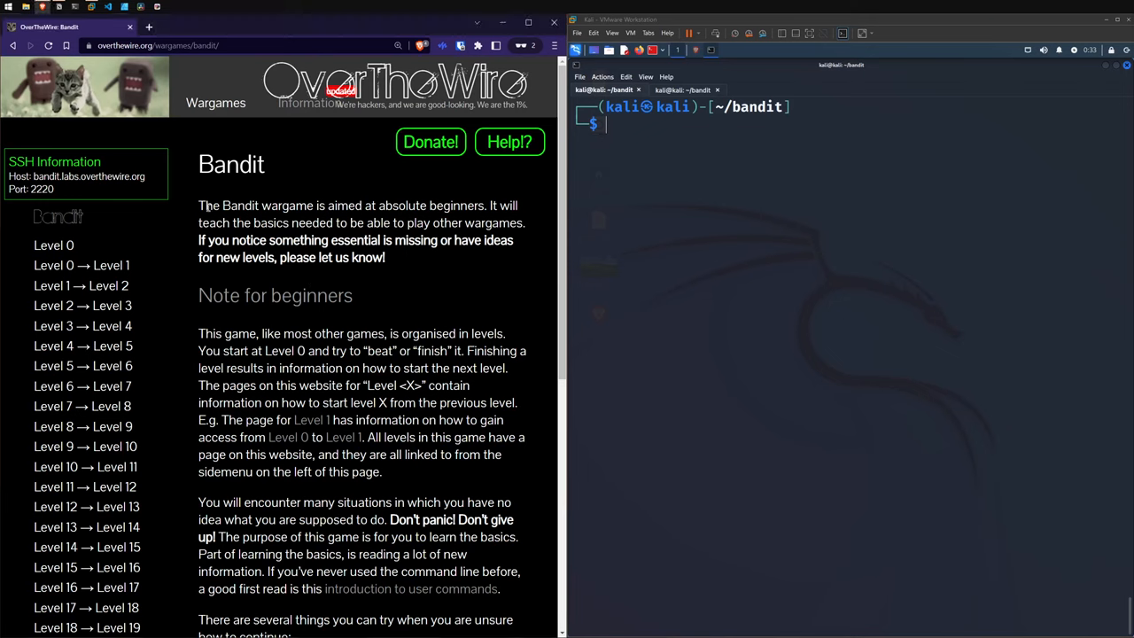
- Read the 'Note for beginners', highlighting phrases about new levels and where level info comes from
left_click_drag(198, 205, 406, 206)
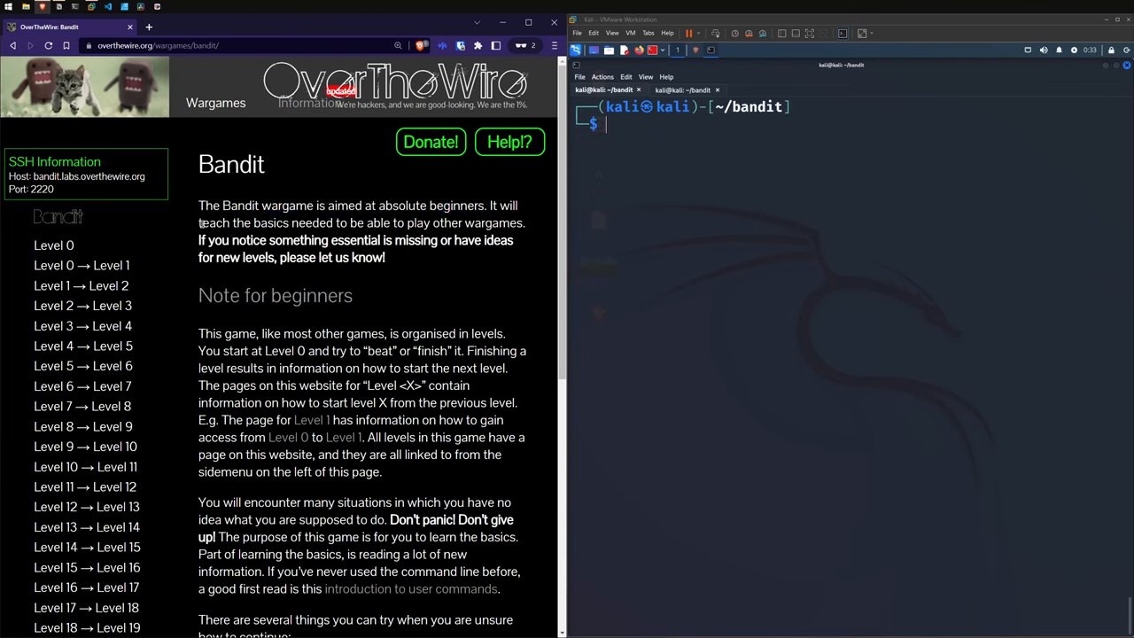
left_click_drag(202, 224, 364, 224)
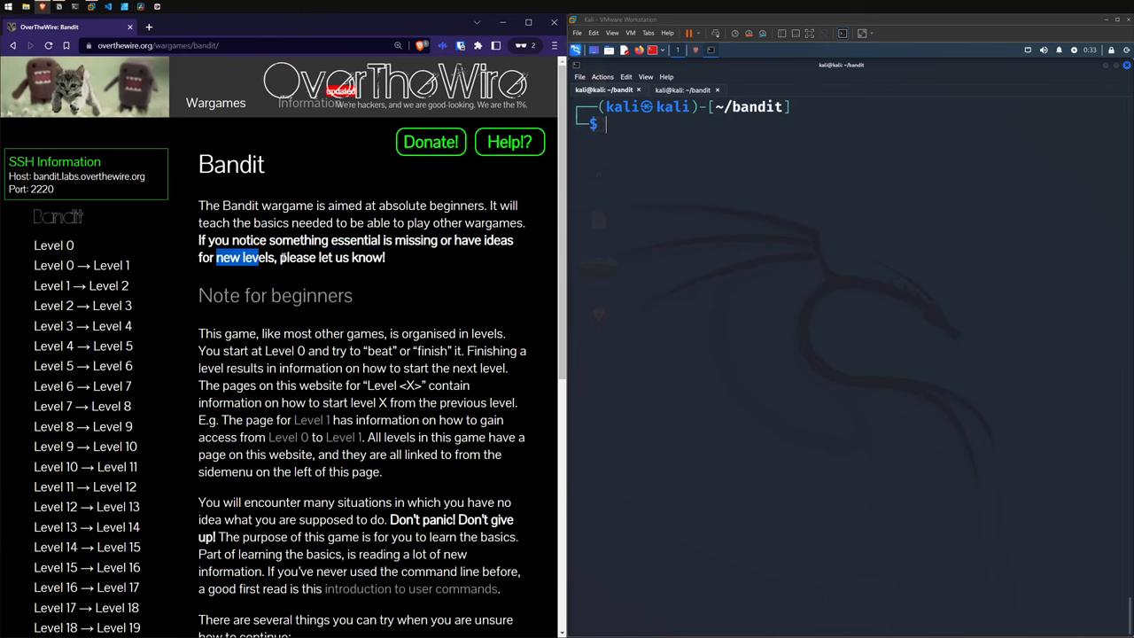
scroll("down", 3)
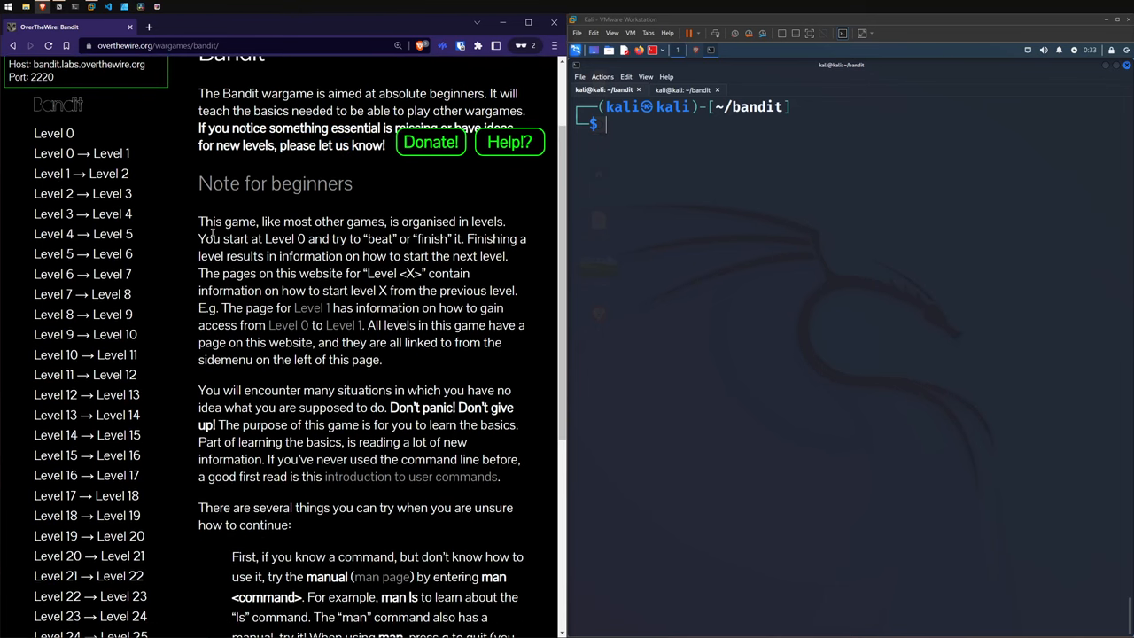
left_click_drag(198, 222, 381, 222)
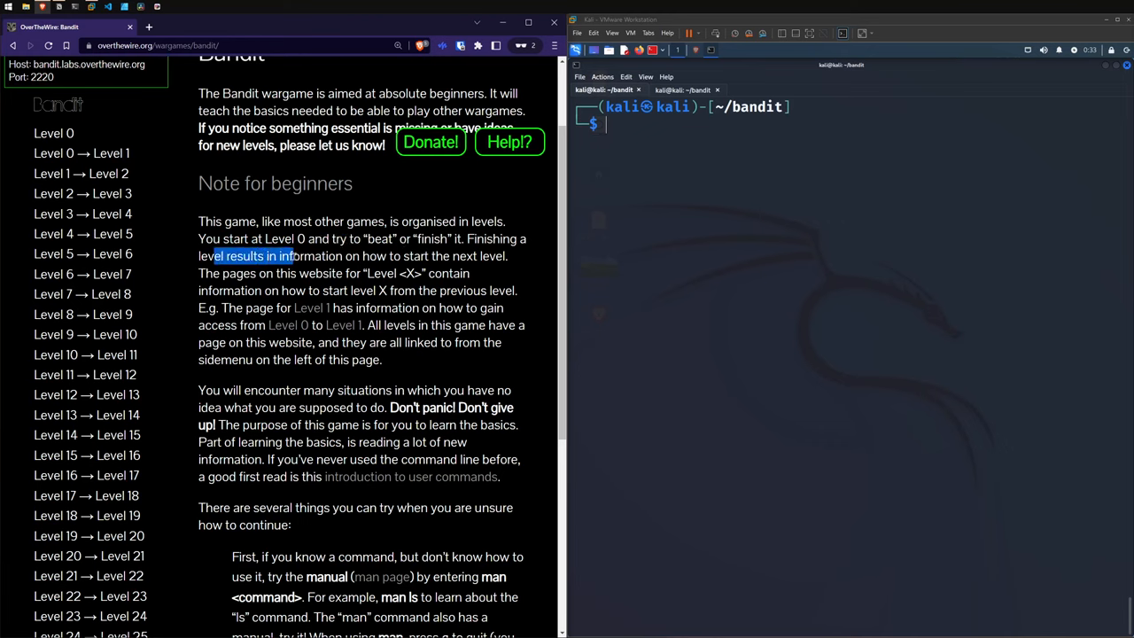
left_click_drag(215, 256, 446, 255)
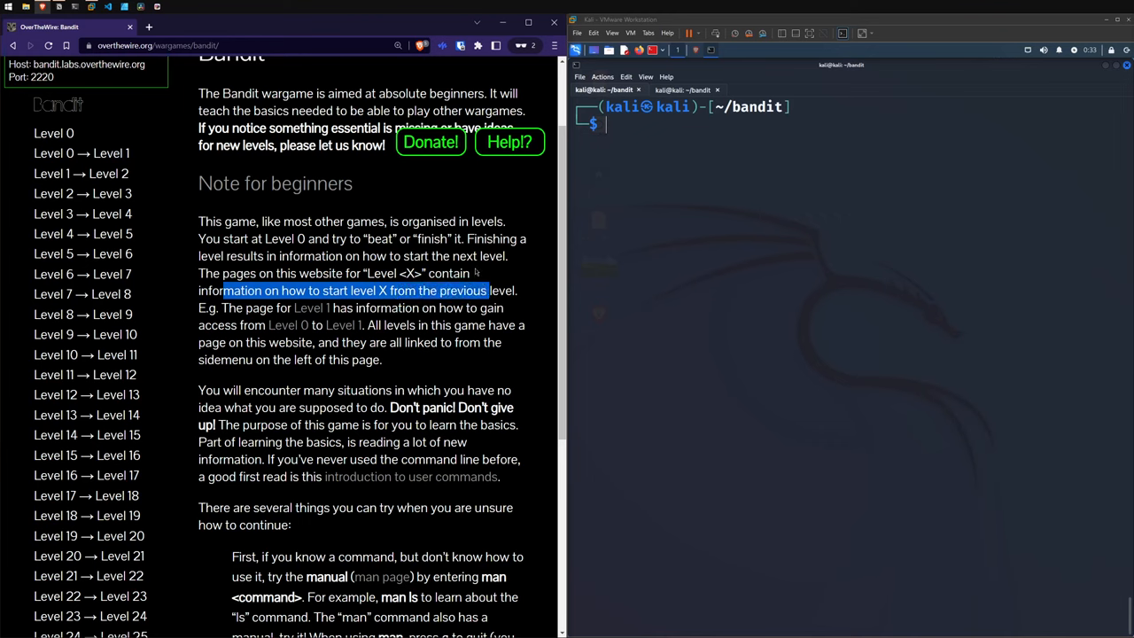
mouse_move(214, 316)
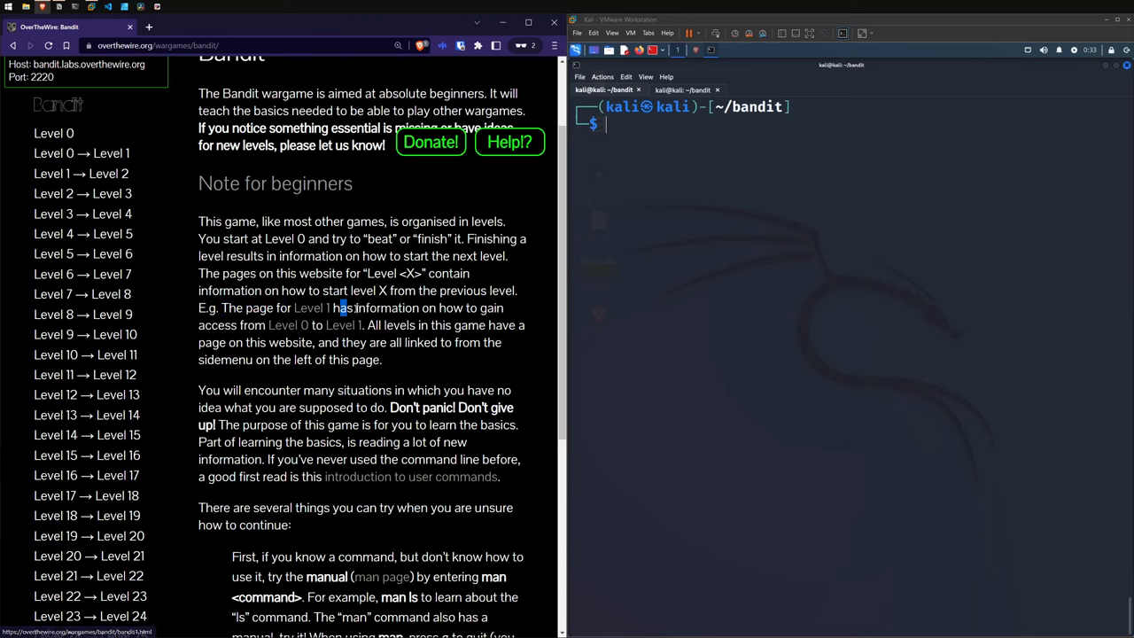
- Highlight the advice for command-line newcomers and open the 'man page' link in a new tab
left_click_drag(341, 308, 460, 309)
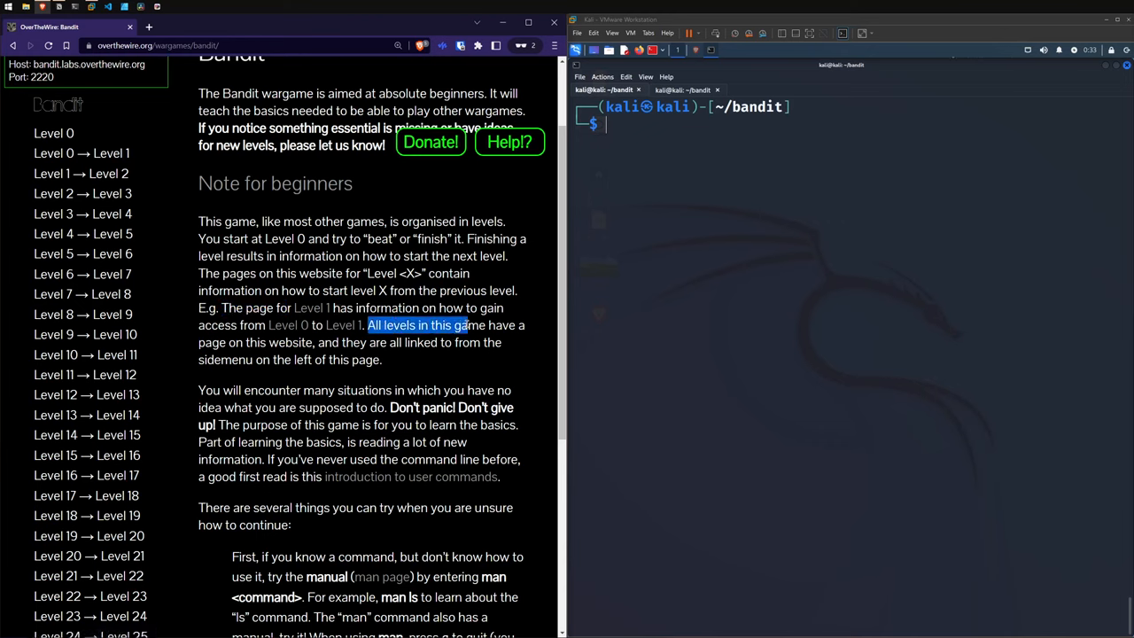
left_click_drag(470, 326, 240, 344)
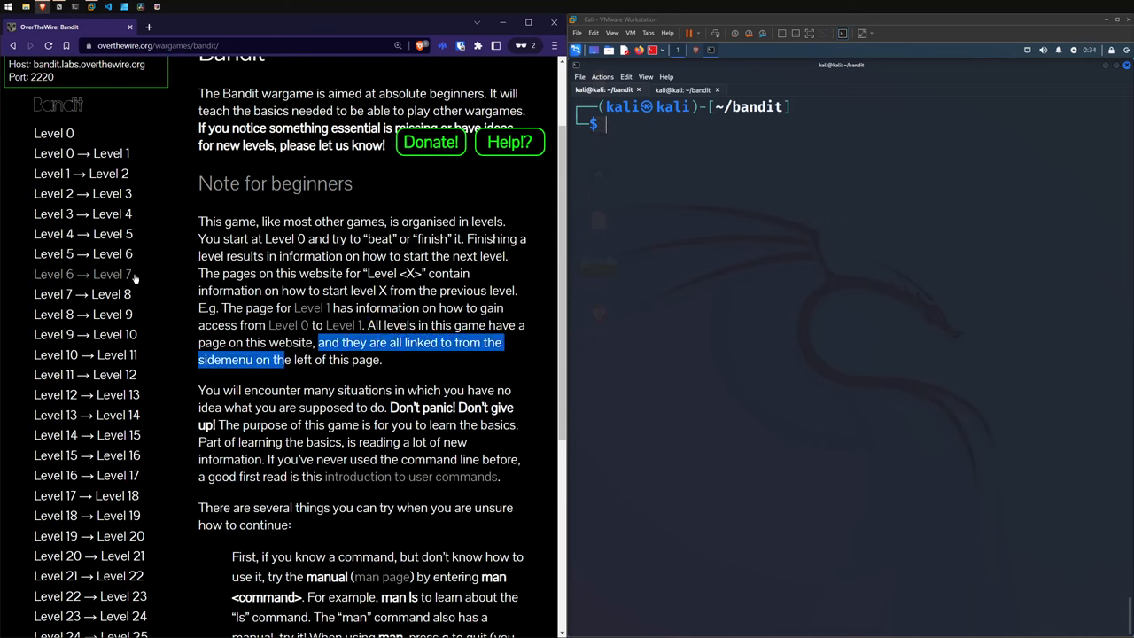
scroll("down", 3)
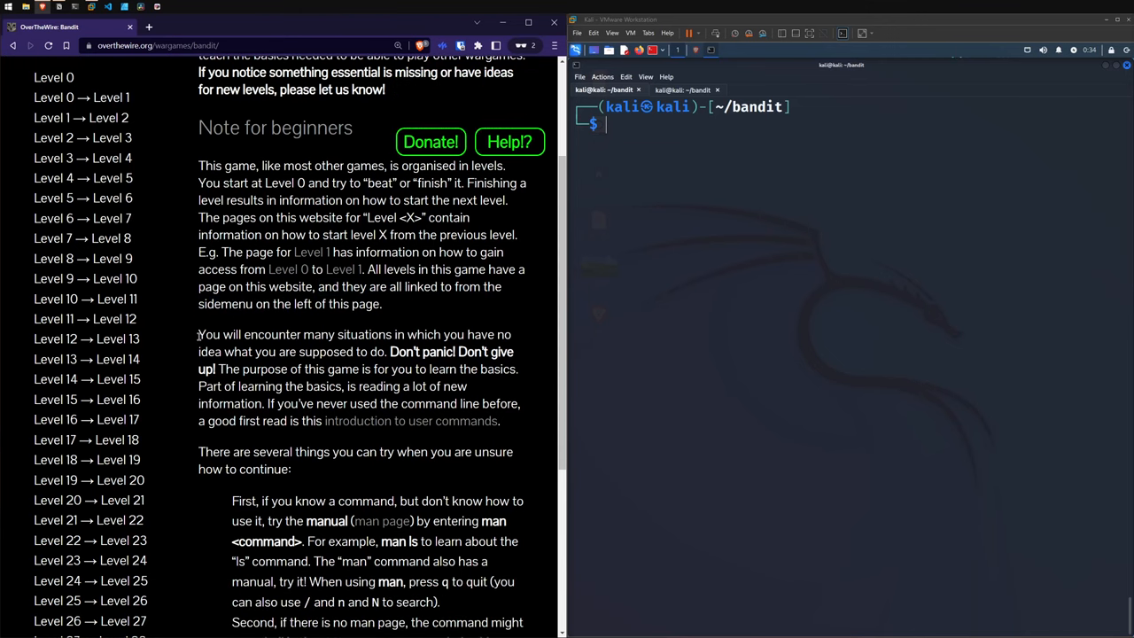
left_click_drag(198, 333, 427, 333)
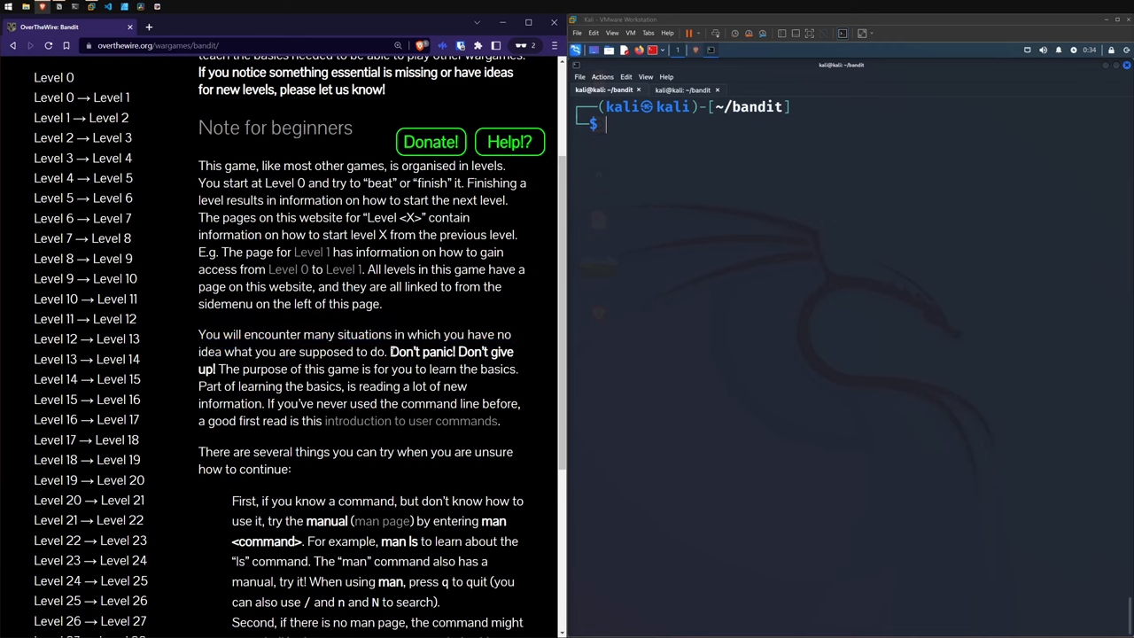
left_click_drag(220, 370, 339, 370)
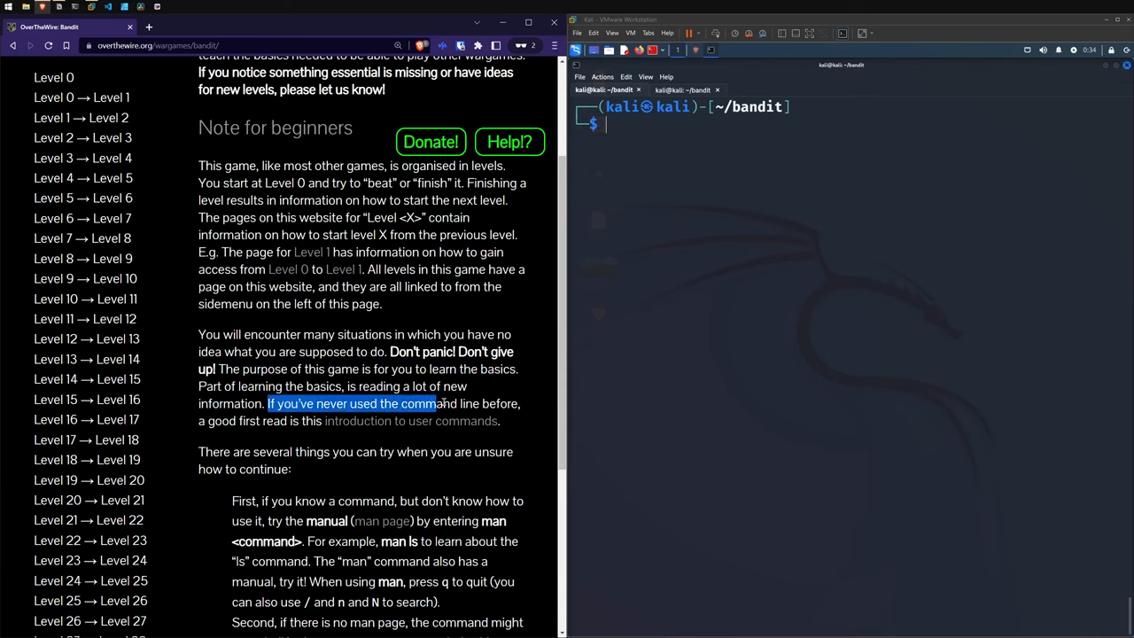
left_click(229, 422)
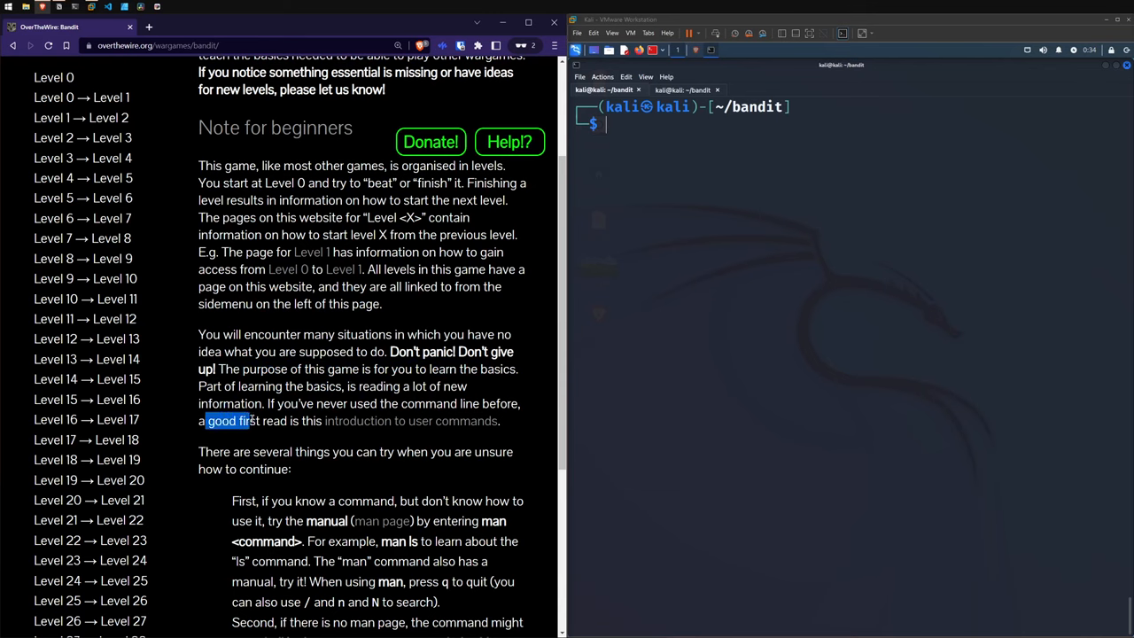
scroll("down", 3)
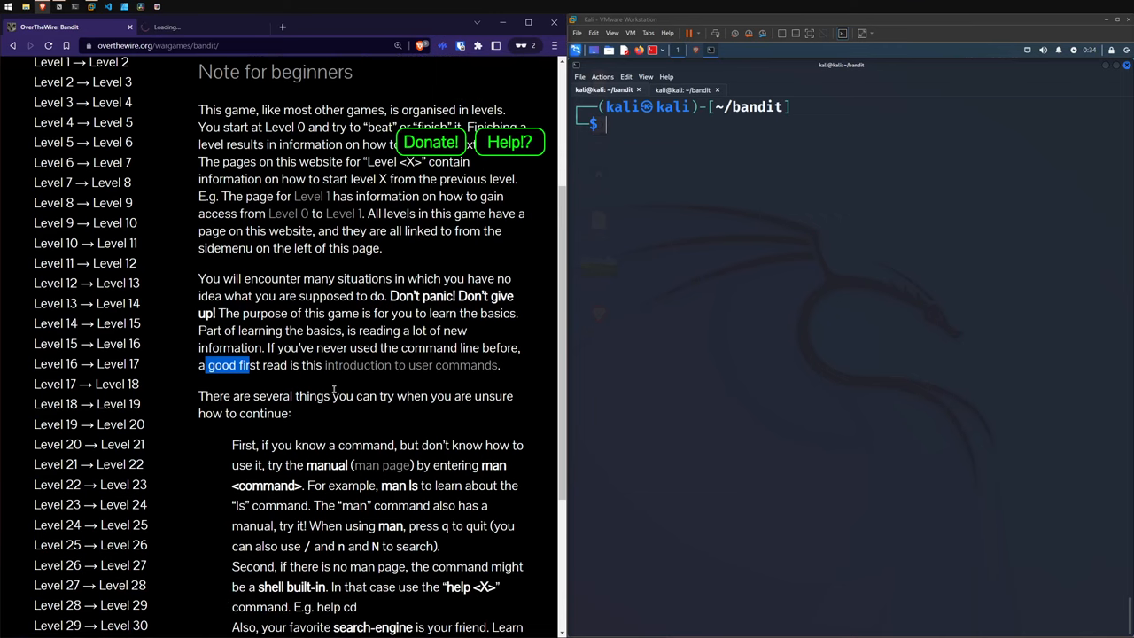
mouse_move(411, 365)
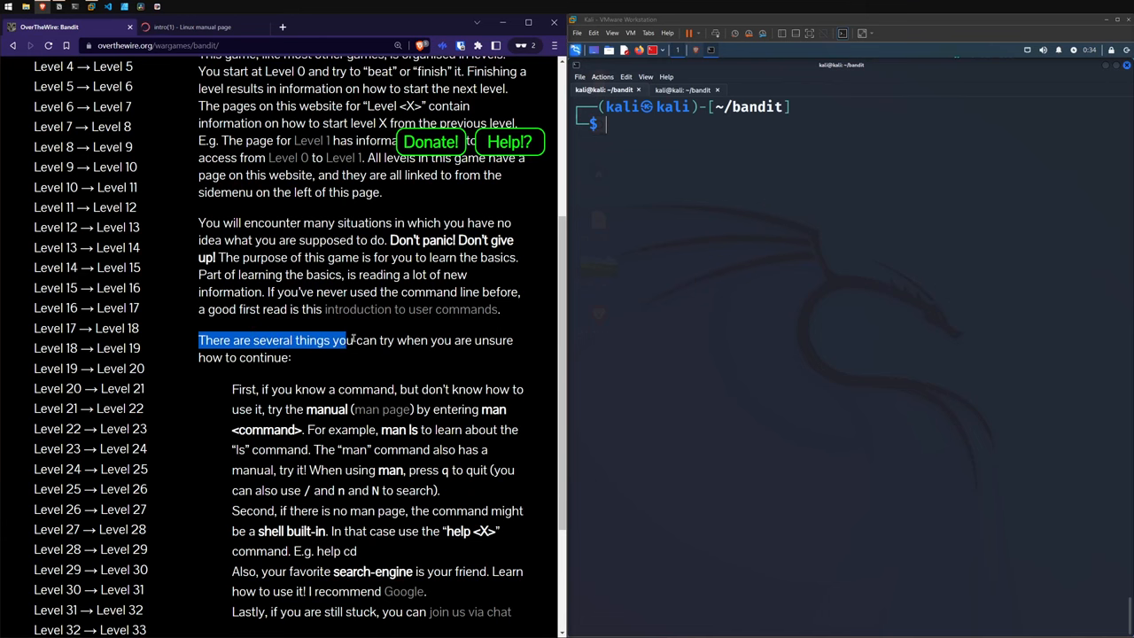
left_click_drag(351, 340, 291, 358)
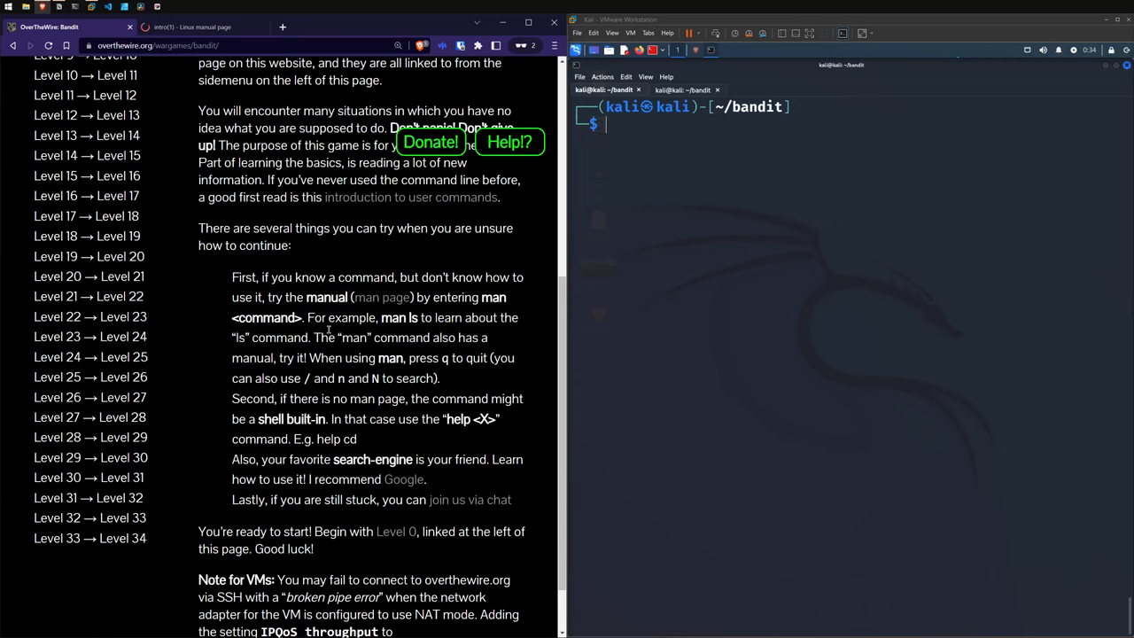
double_click(401, 318)
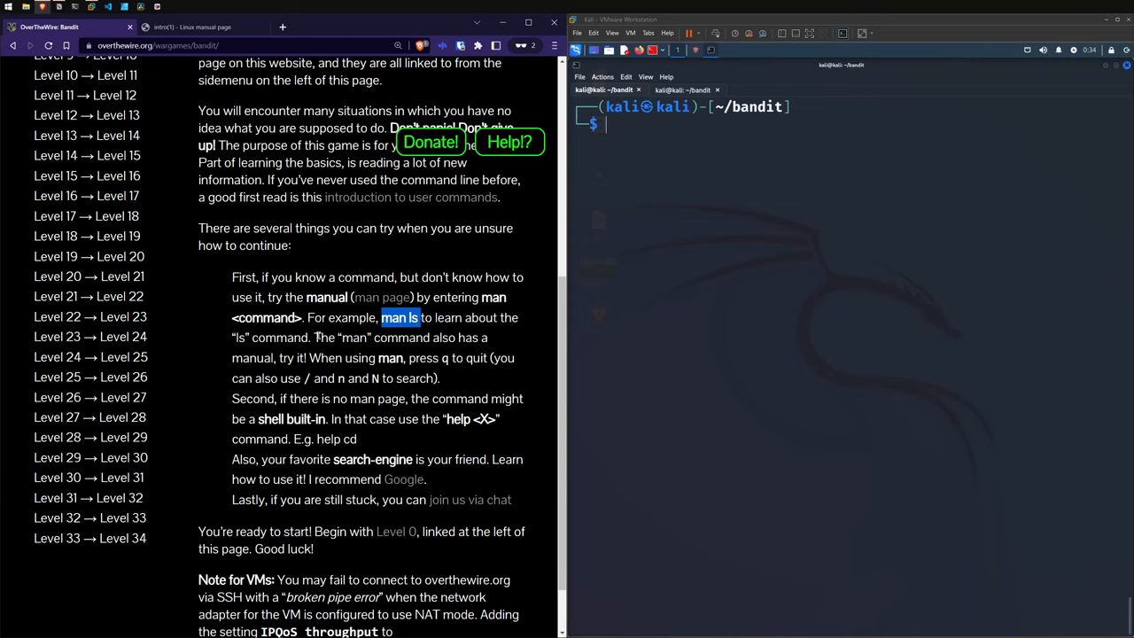
double_click(324, 337)
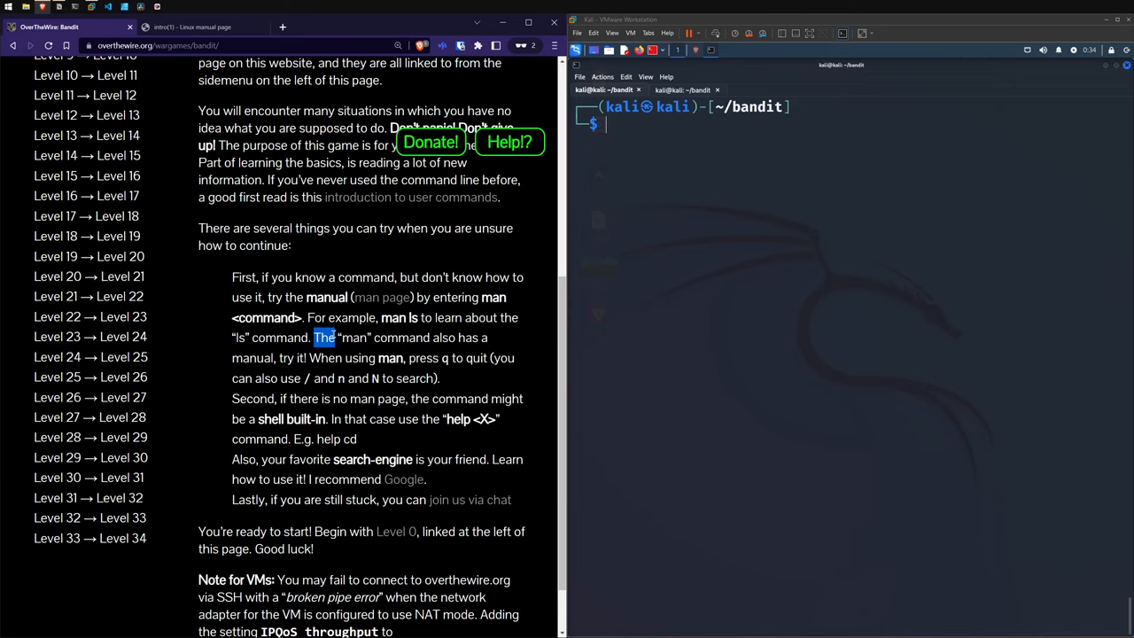
left_click_drag(326, 337, 429, 337)
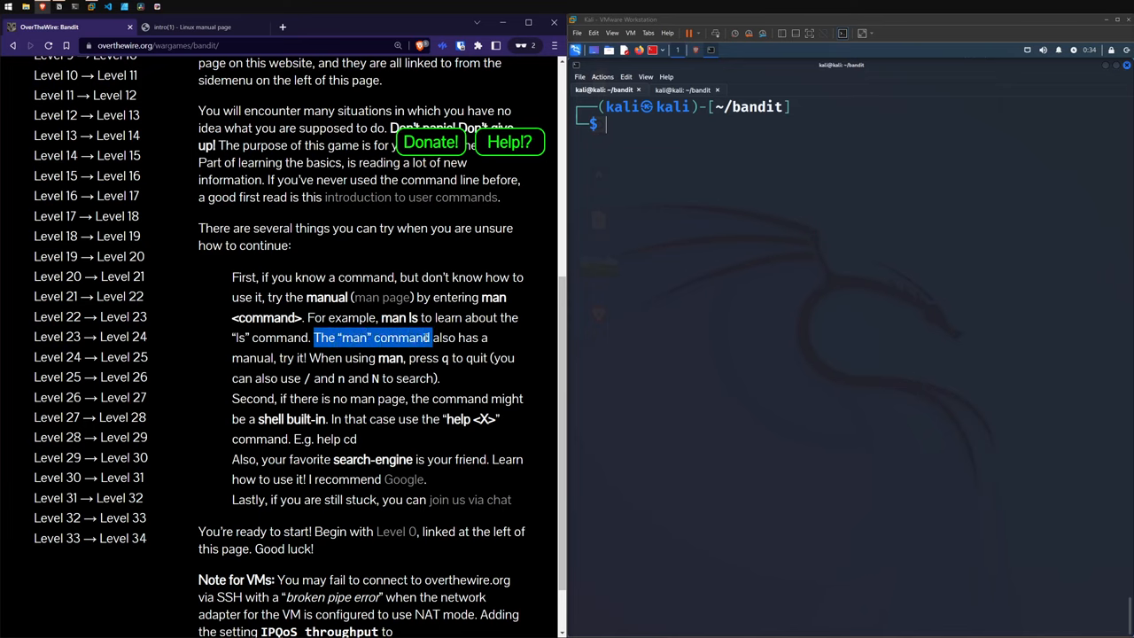
- Read further through the beginner notes, highlighting the advice on getting help with commands
left_click_drag(429, 337, 276, 358)
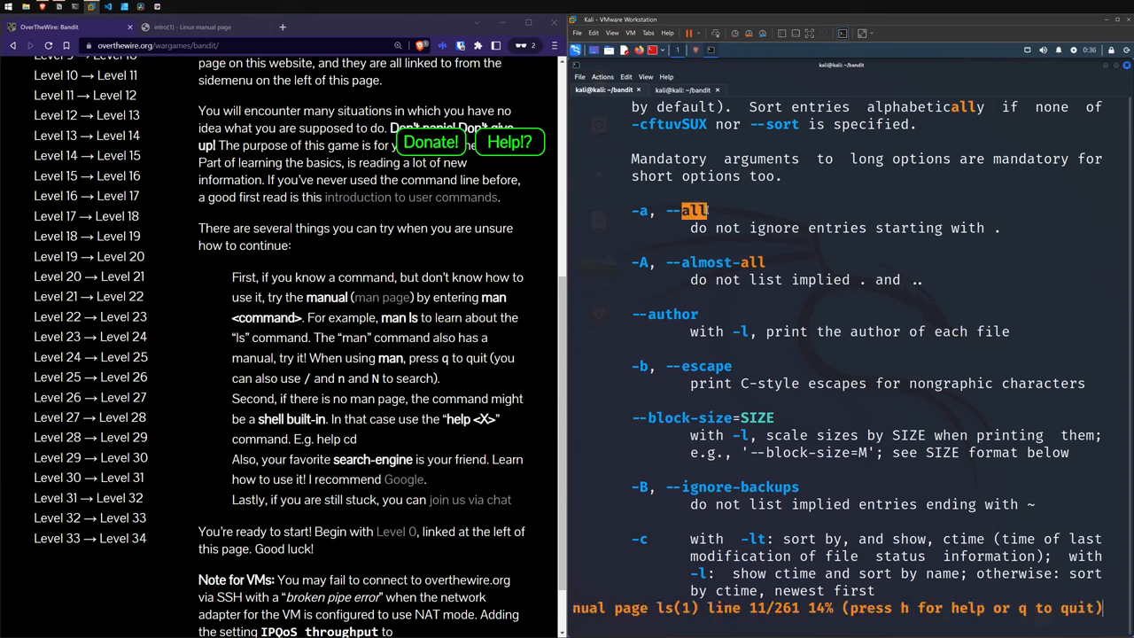
scroll("down", 3)
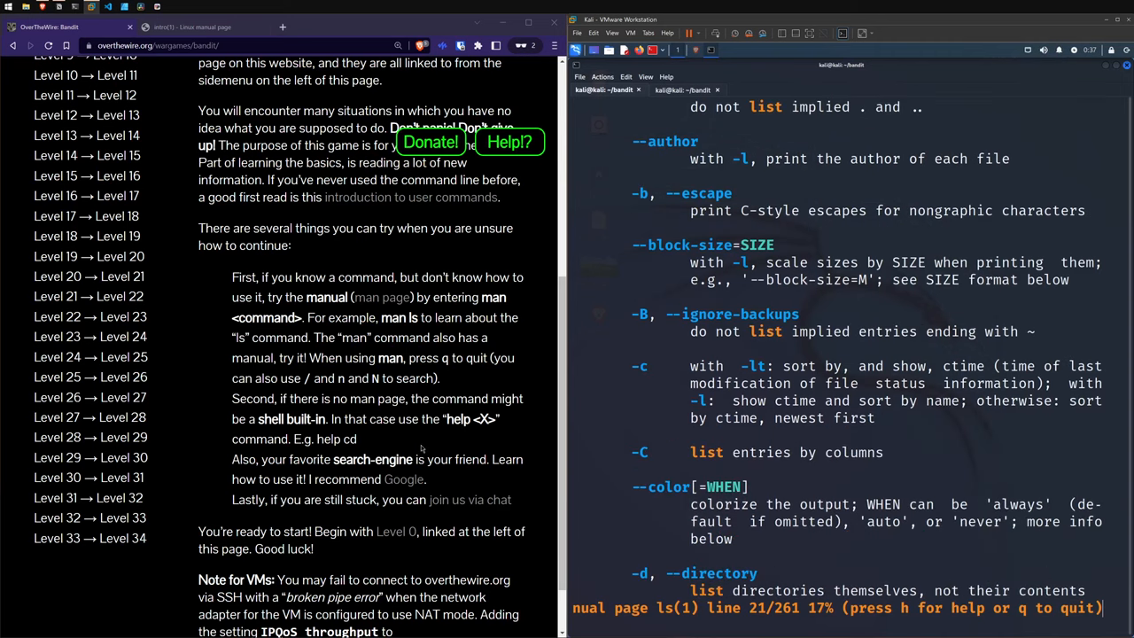
left_click_drag(230, 398, 376, 399)
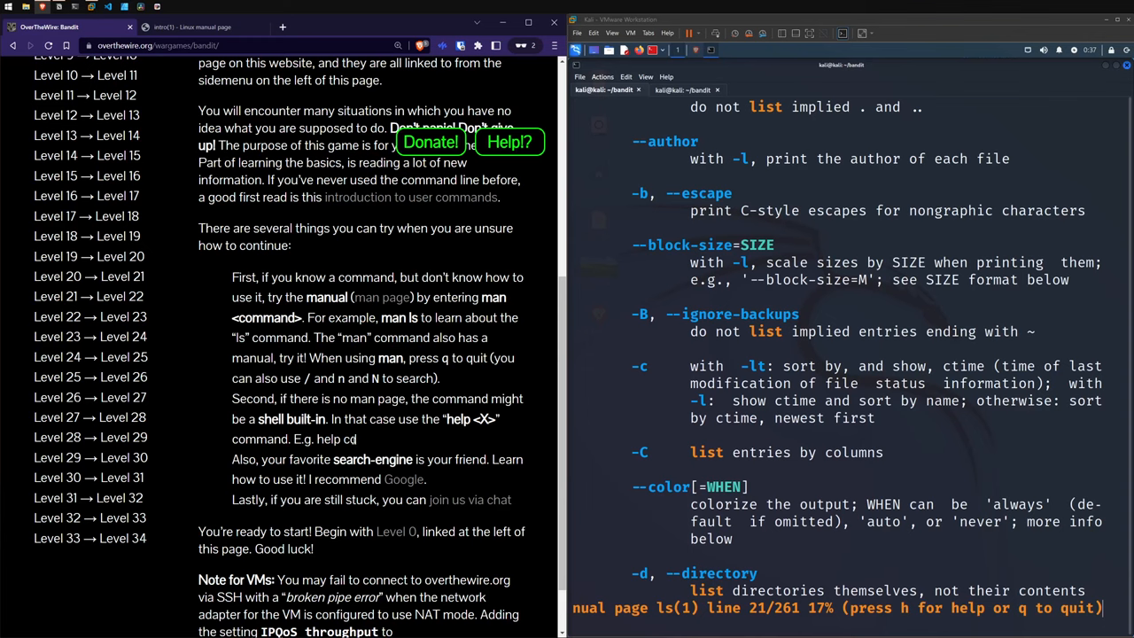
double_click(347, 440)
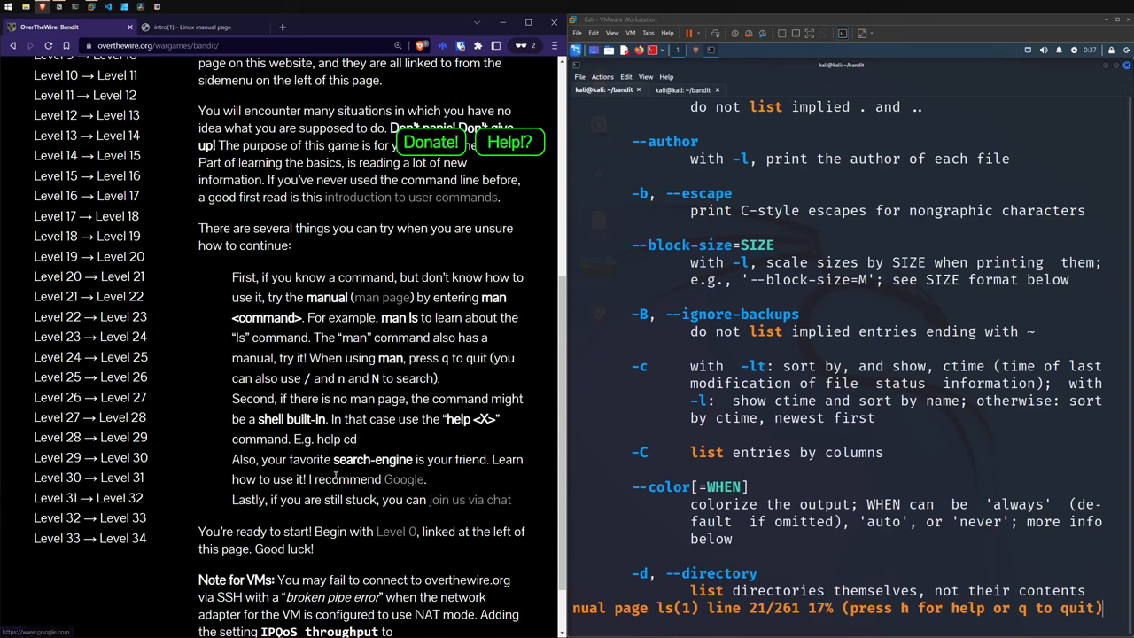
- Highlight the advice for when still stuck and review the ls manual output
left_click_drag(230, 500, 376, 500)
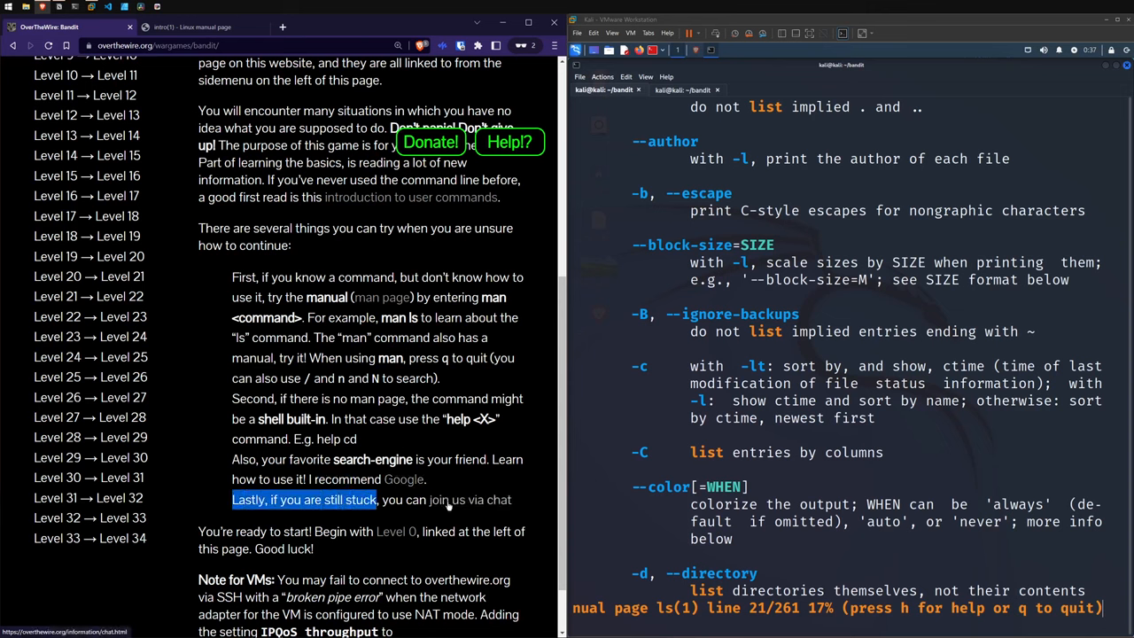
scroll("down", 3)
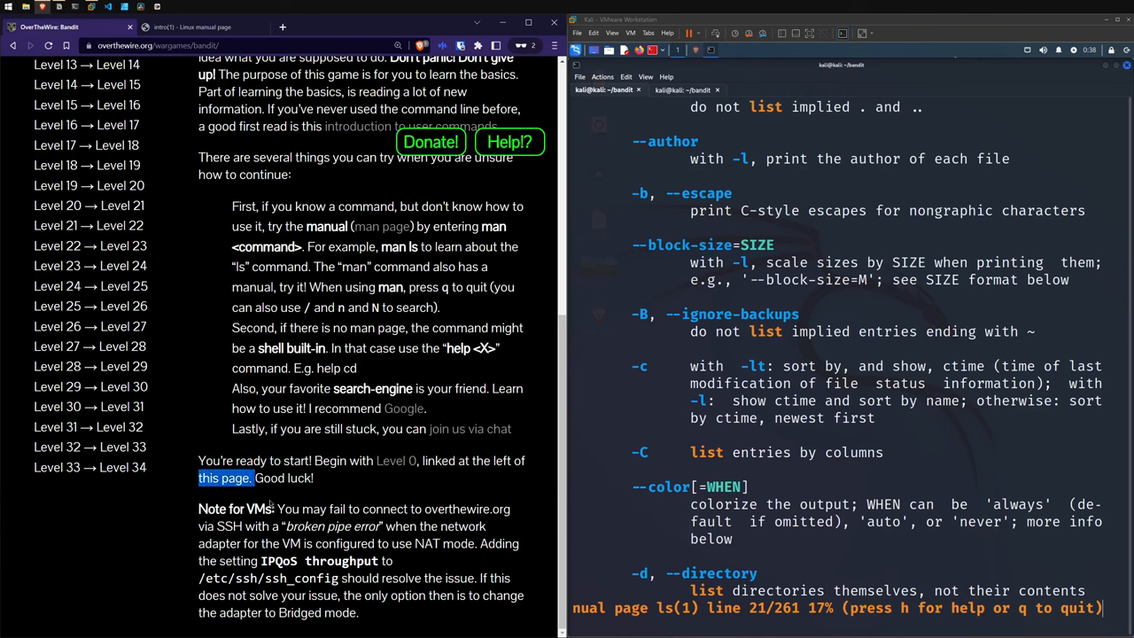
left_click_drag(277, 509, 351, 595)
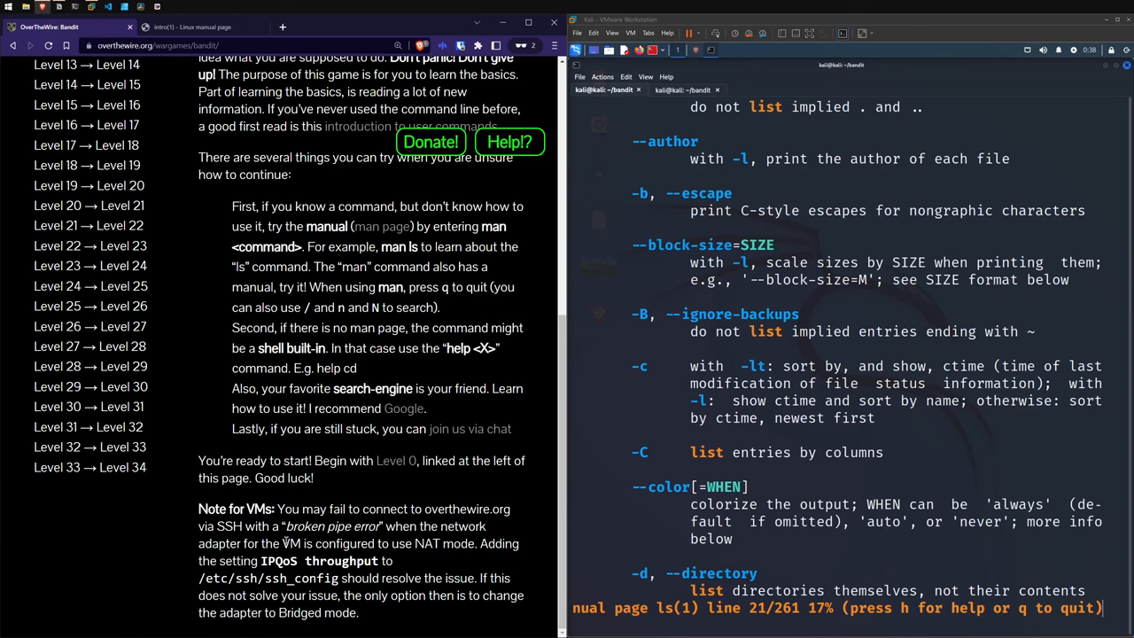
left_click_drag(277, 509, 381, 595)
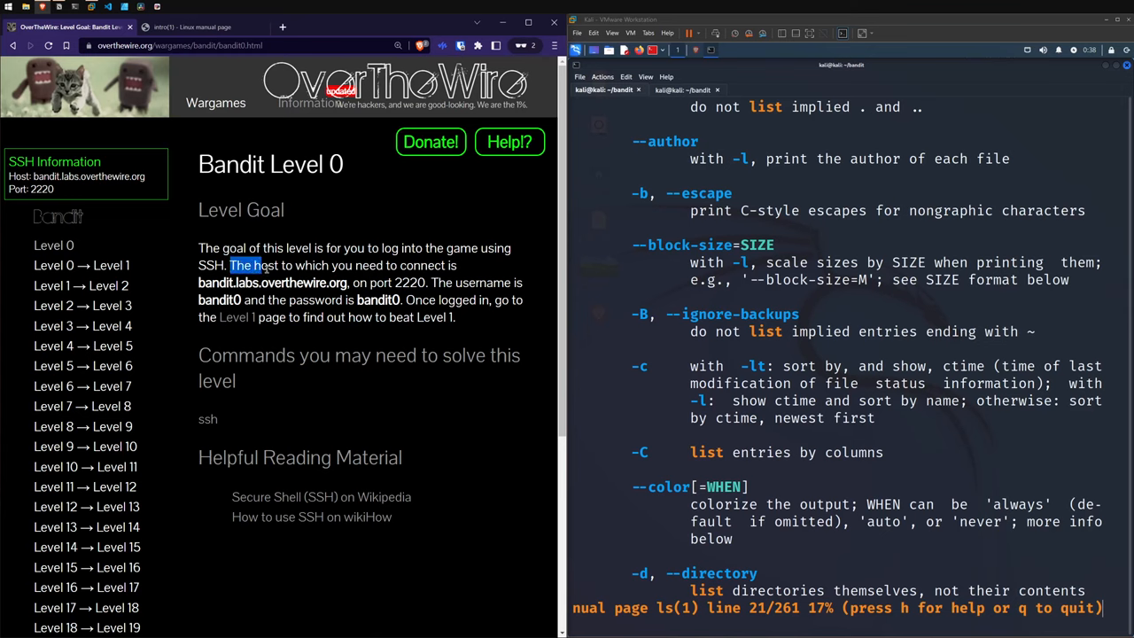
- Select the host bandit.labs.overthewire.org and open the SSH reading links in new tabs
left_click_drag(232, 266, 447, 266)
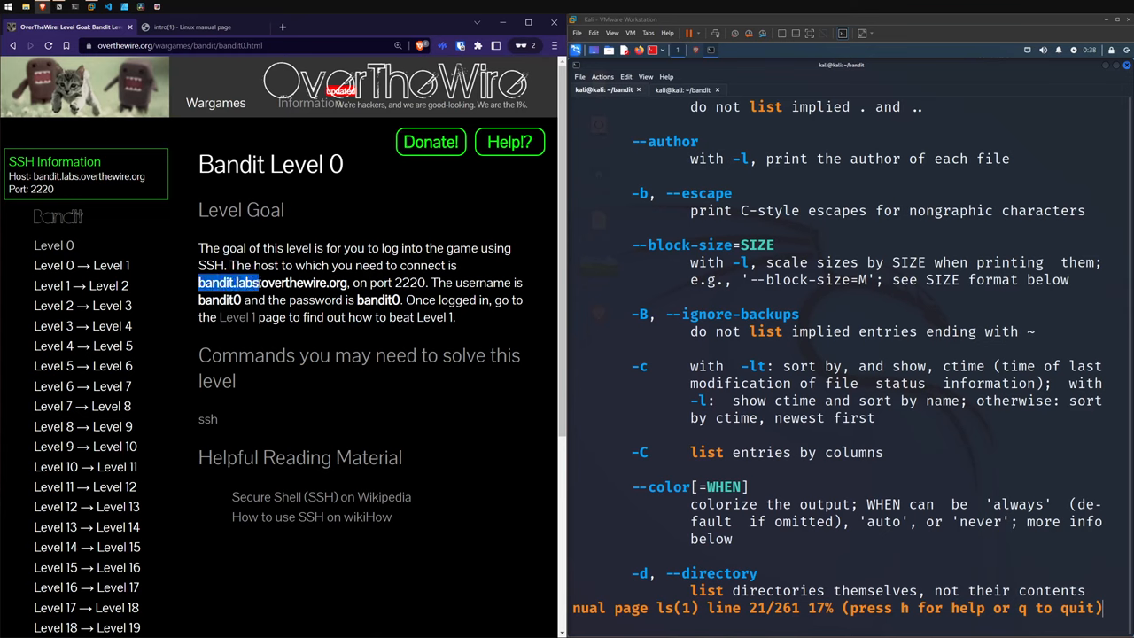
left_click_drag(229, 282, 346, 282)
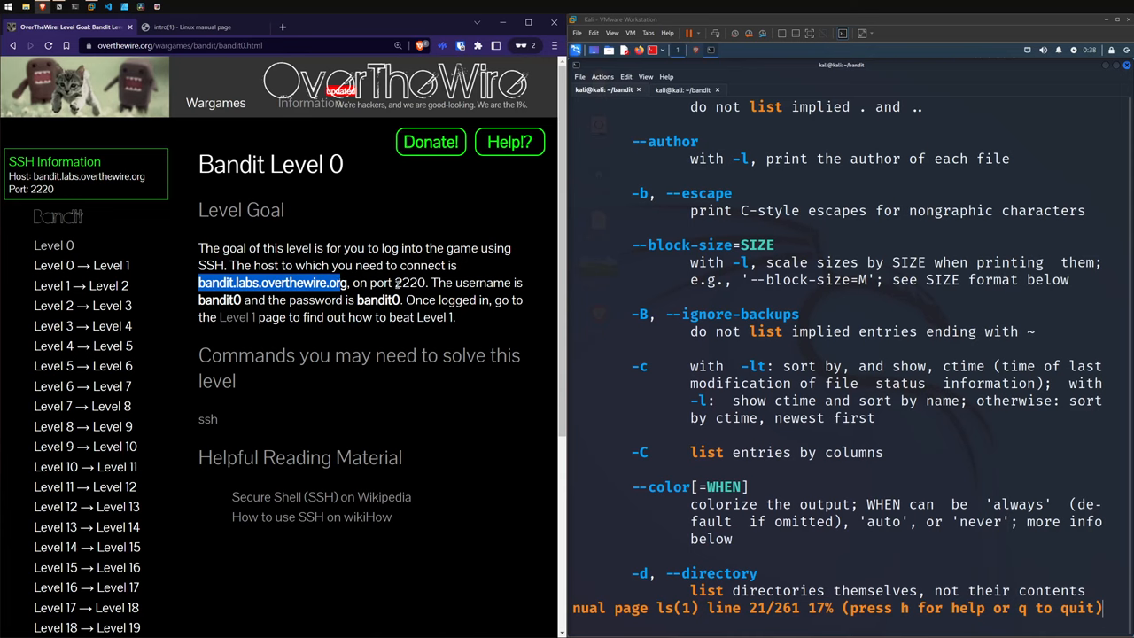
double_click(439, 284)
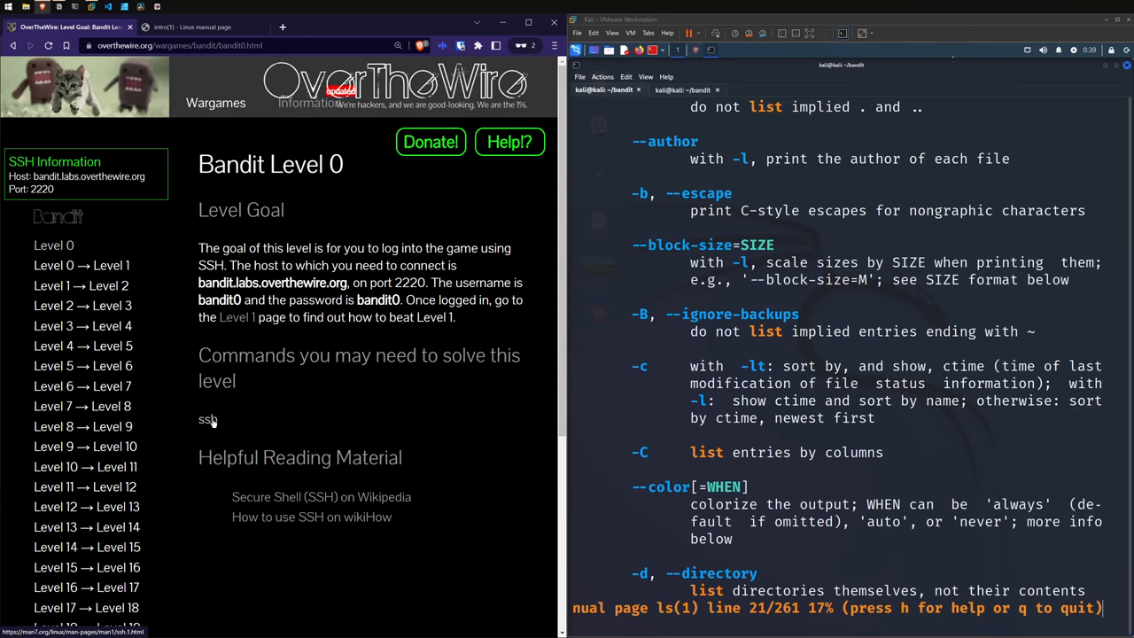
mouse_move(213, 424)
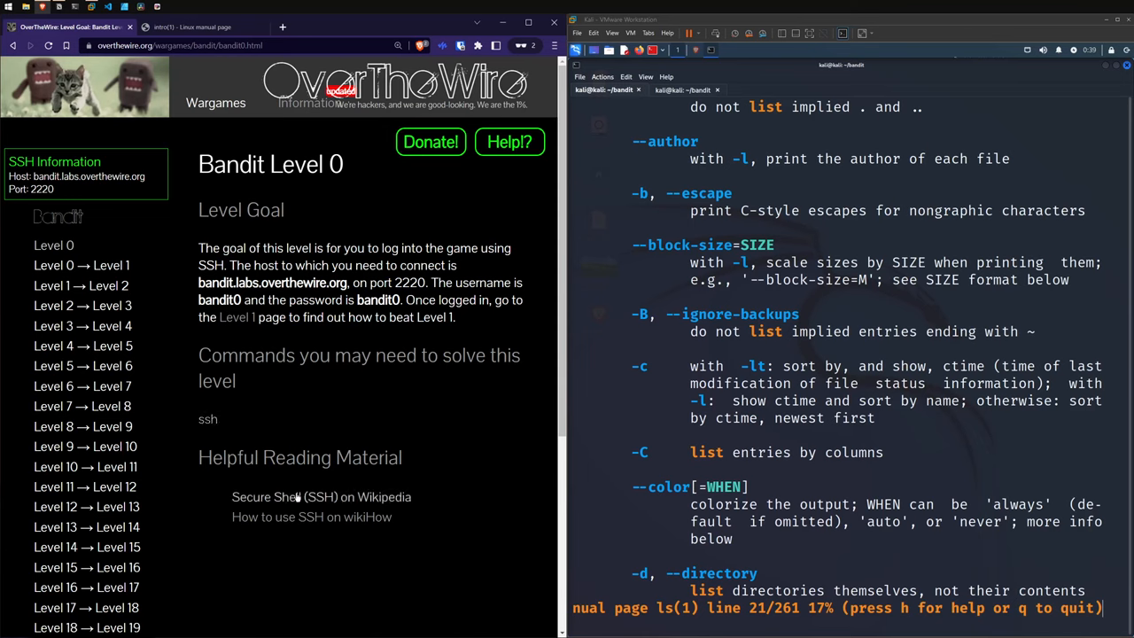
left_click(312, 517)
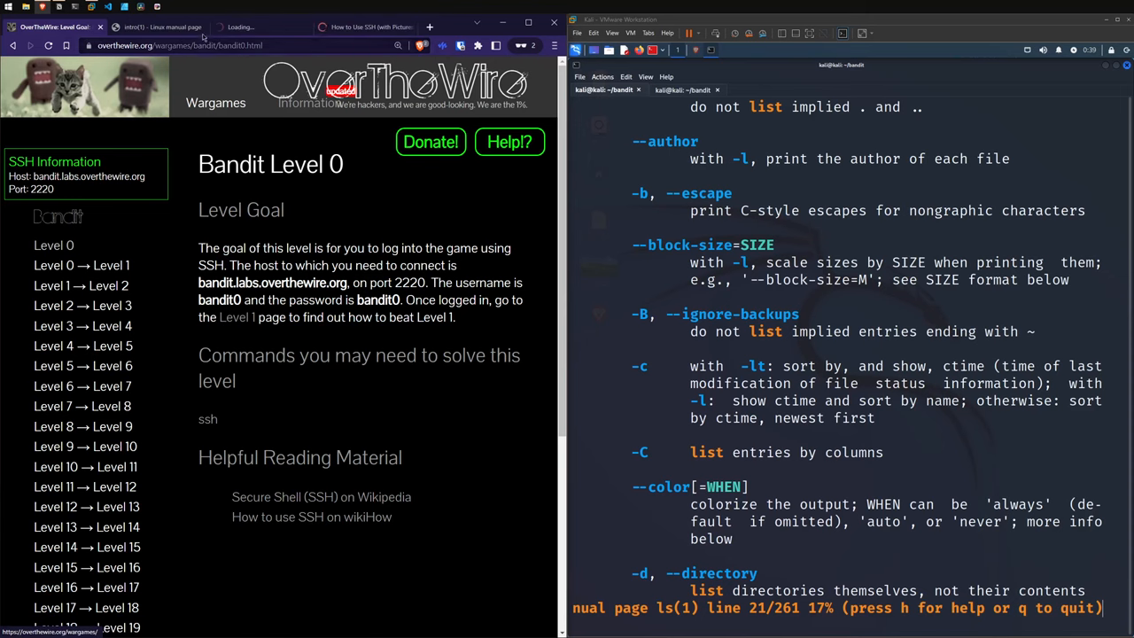
- Read the Secure Shell Wikipedia introduction, highlighting key phrases
left_click(159, 27)
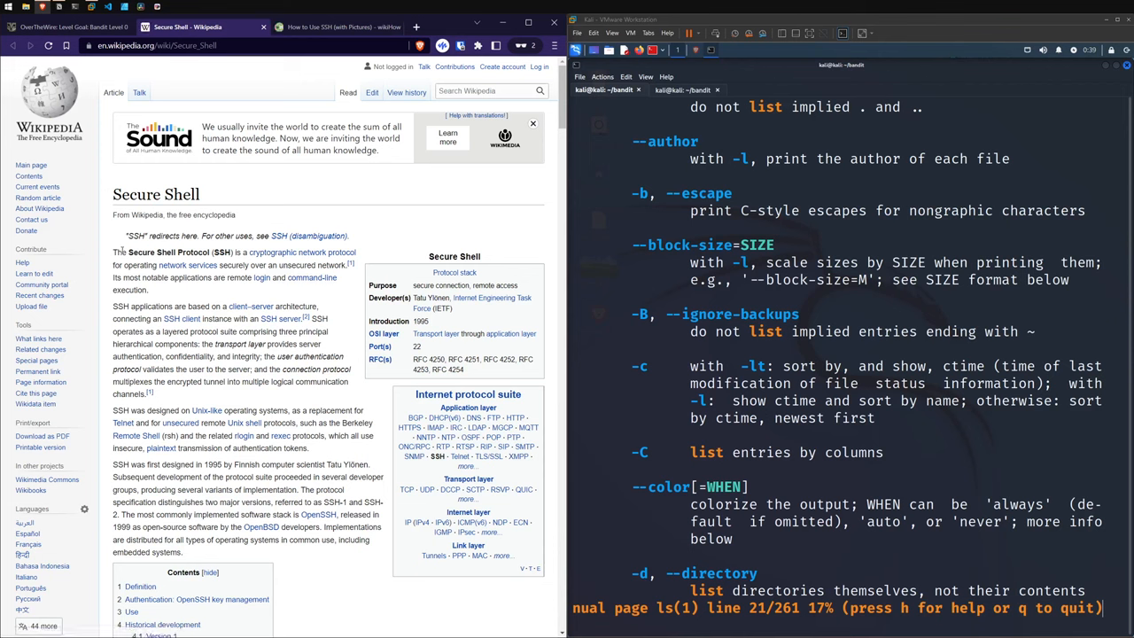
double_click(166, 252)
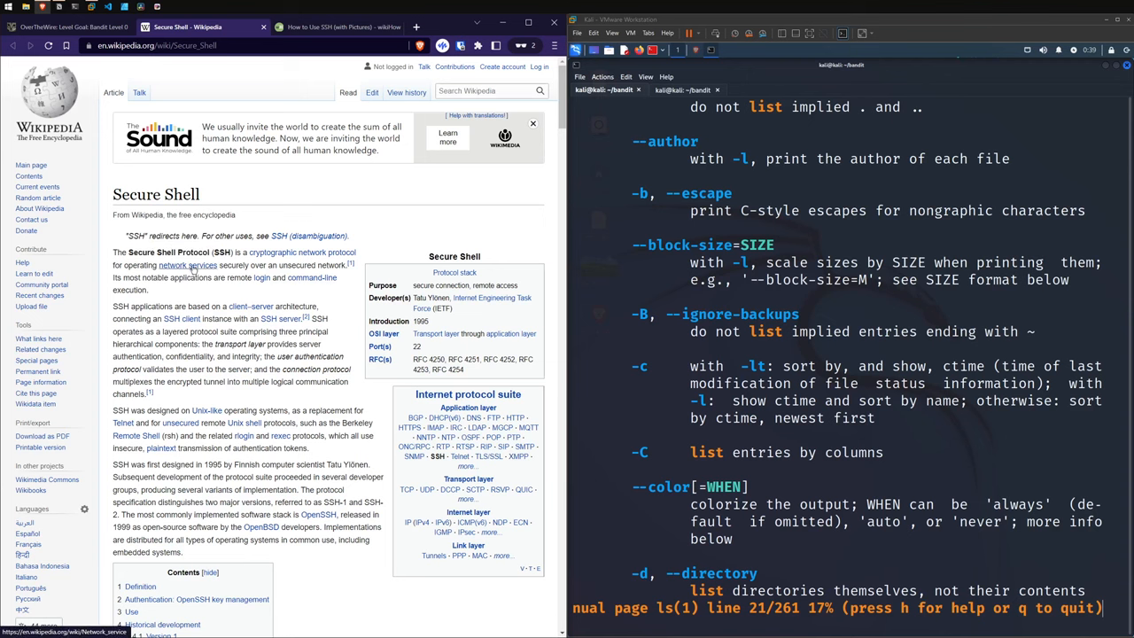
left_click_drag(213, 266, 266, 266)
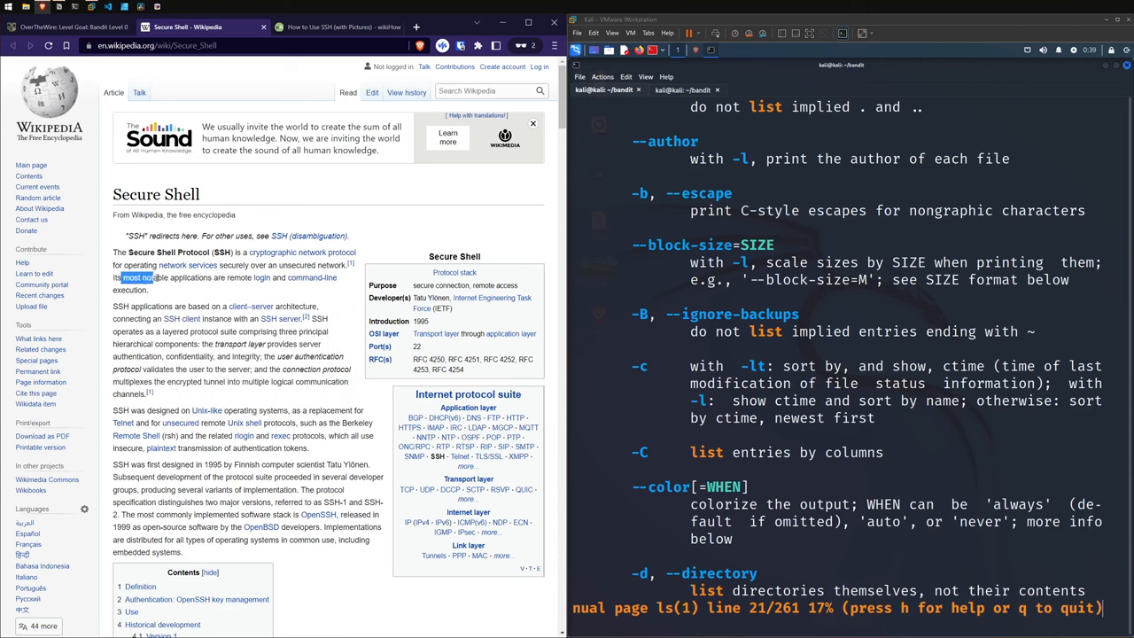
left_click(259, 280)
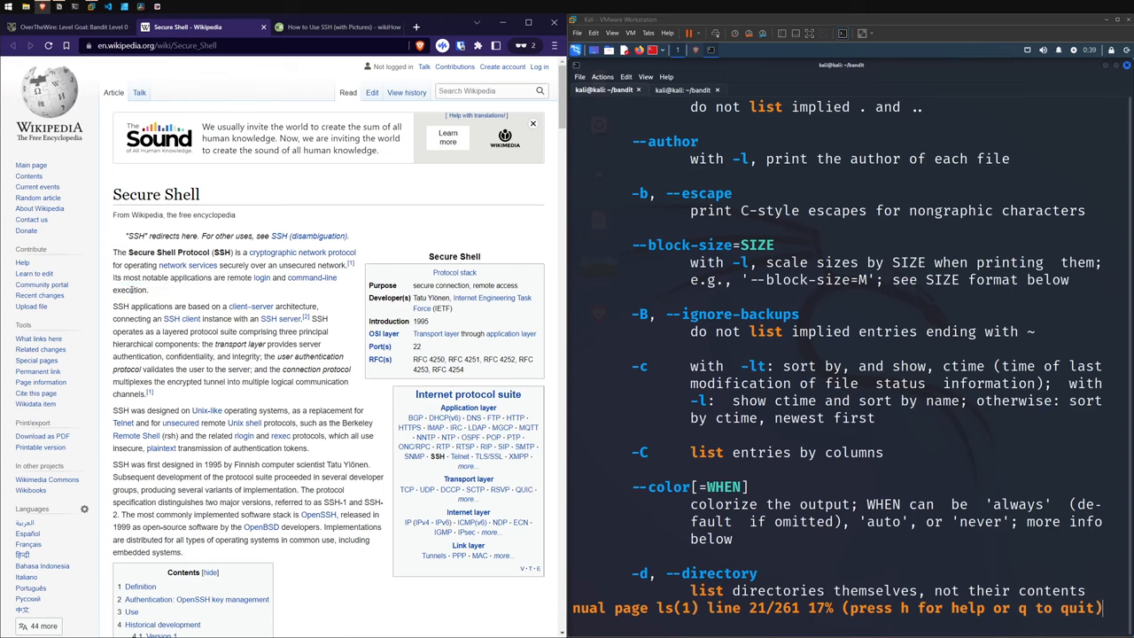
mouse_move(195, 273)
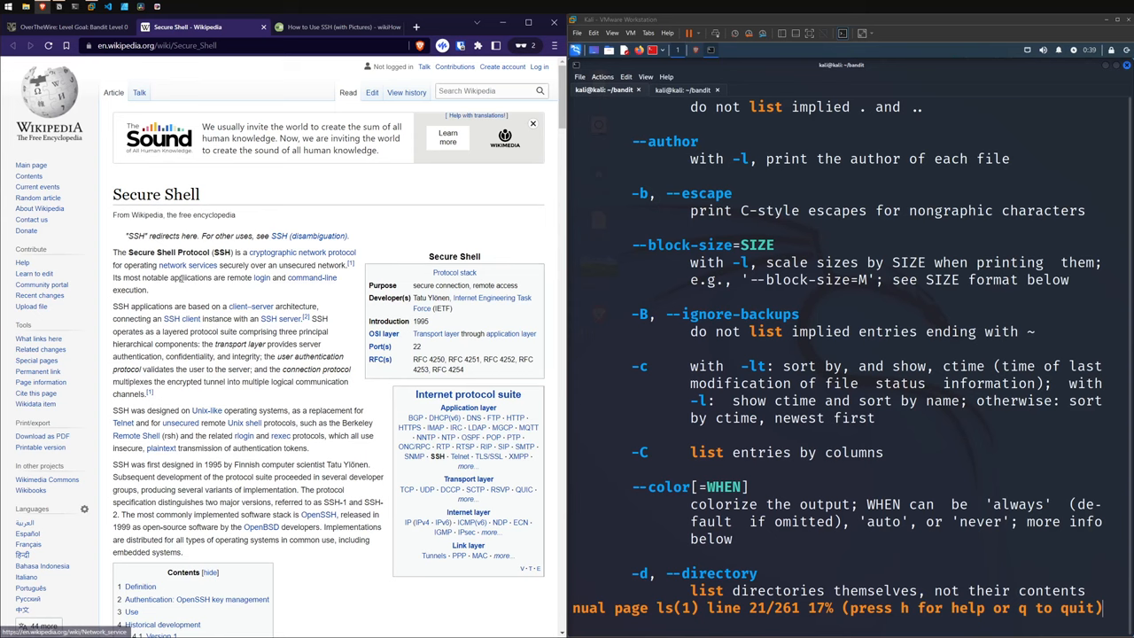
- Read the wikiHow 'How to Use SSH' guide down to the 'Run SSH' and 'Test the connection' steps
left_click(337, 27)
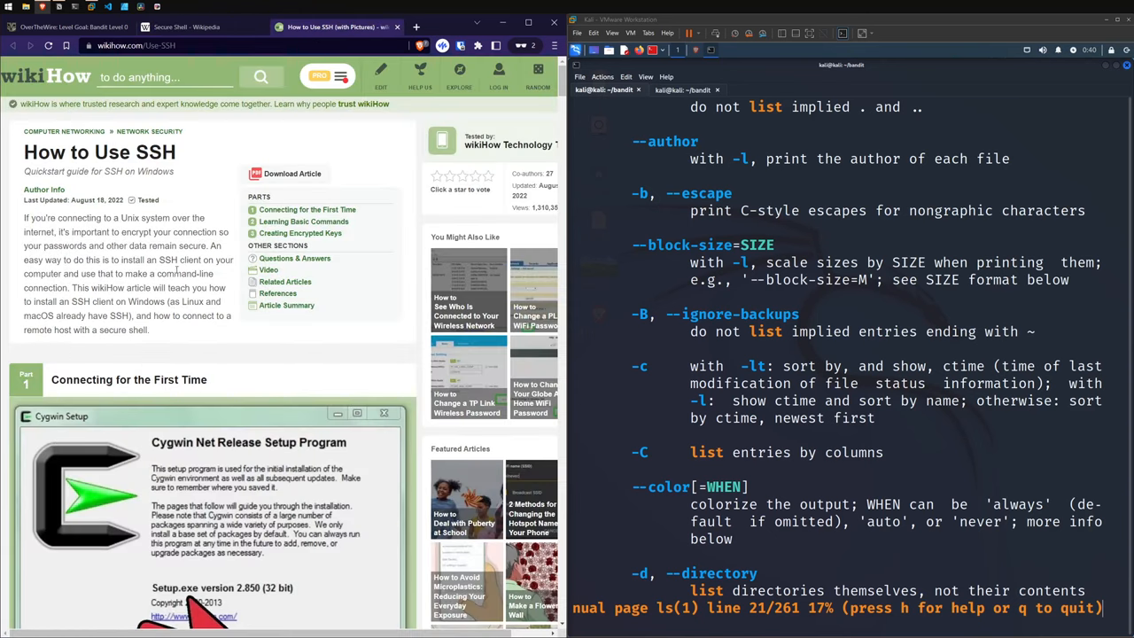
scroll("down", 3)
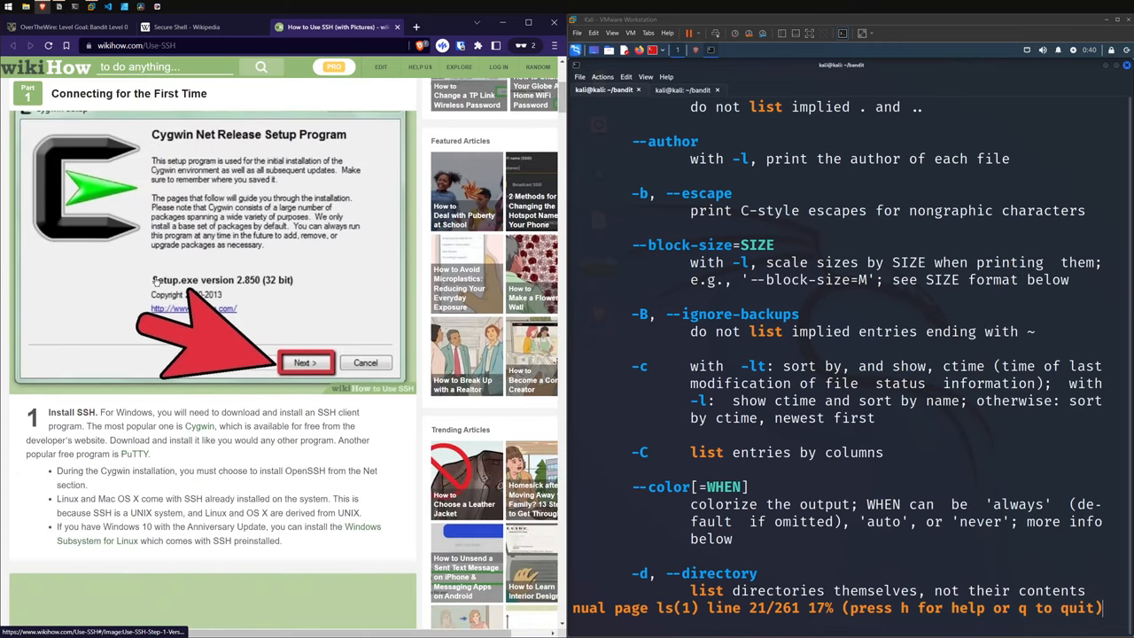
scroll("down", 3)
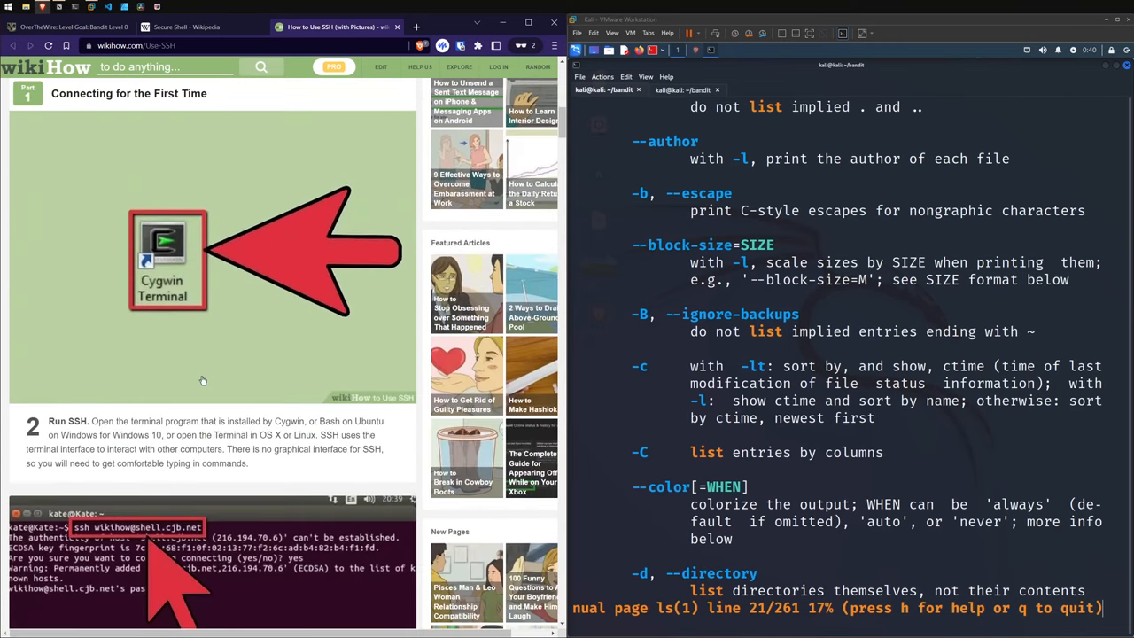
scroll("down", 3)
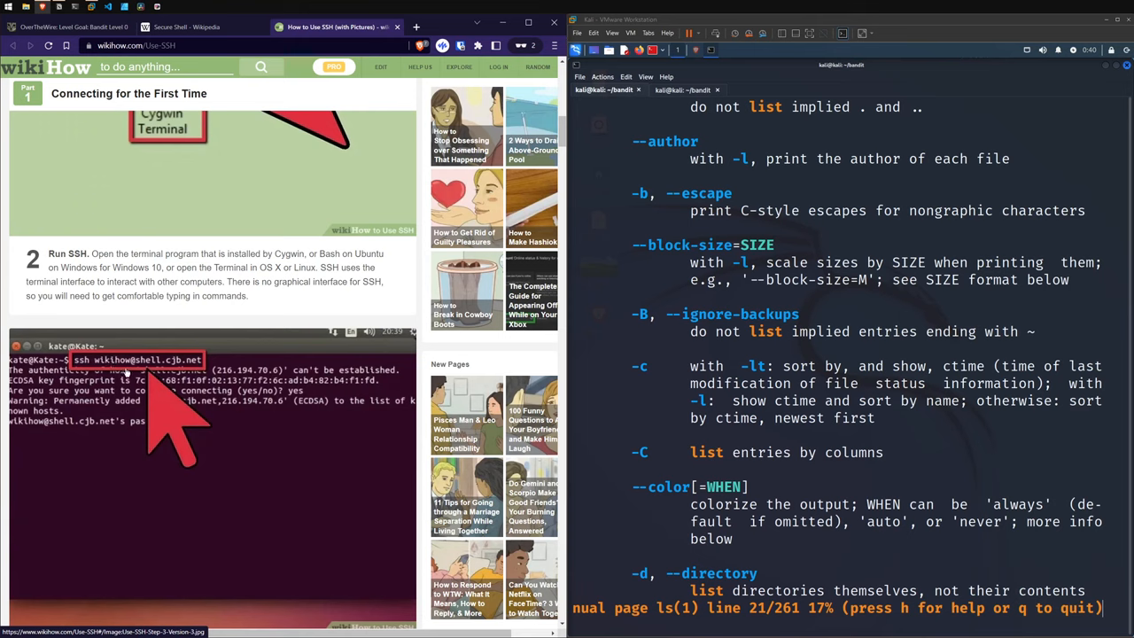
scroll("down", 3)
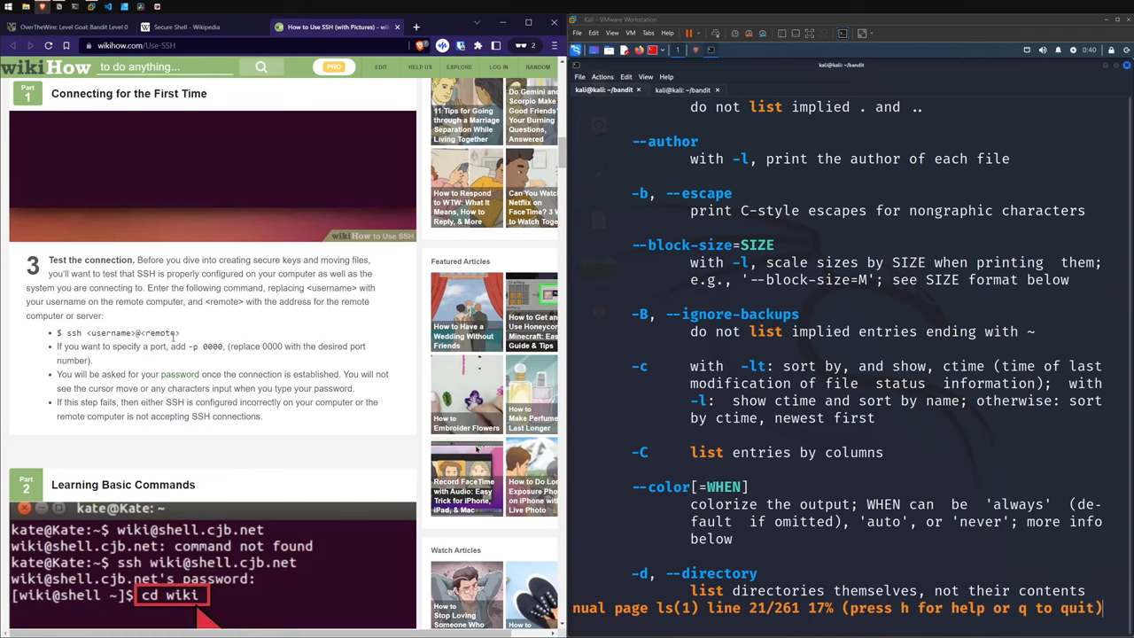
left_click_drag(58, 345, 174, 345)
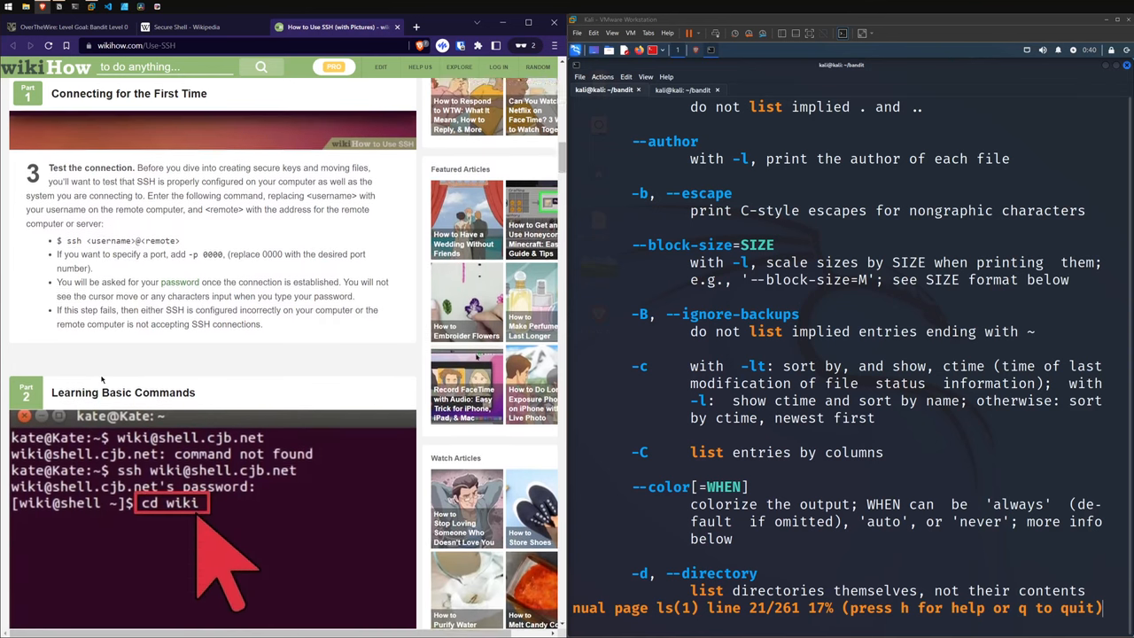
scroll("down", 3)
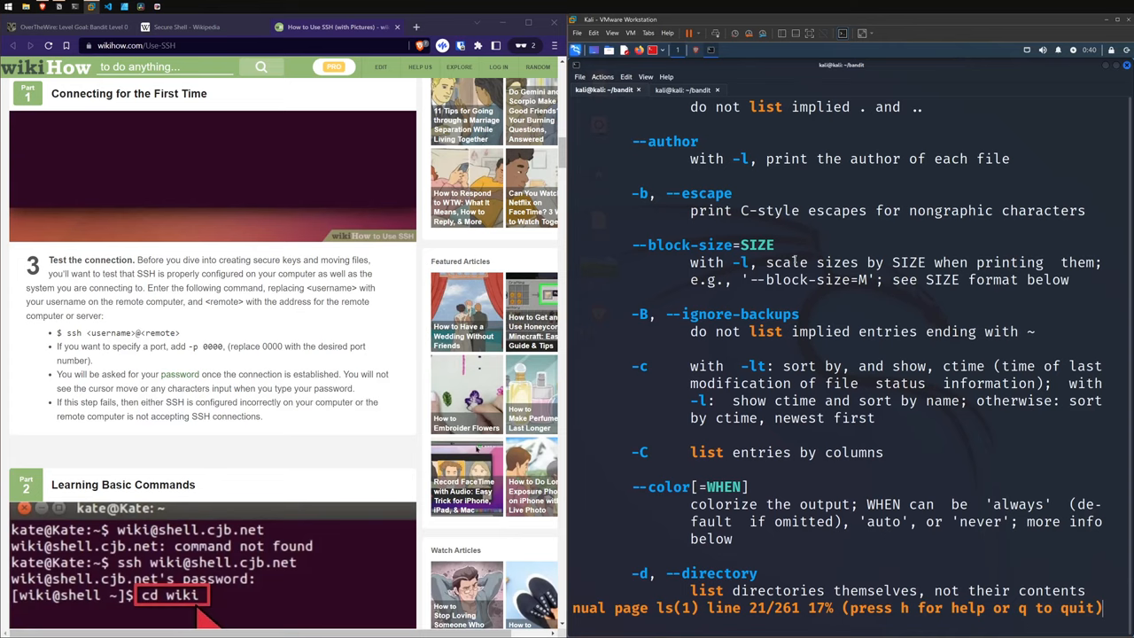
key("q")
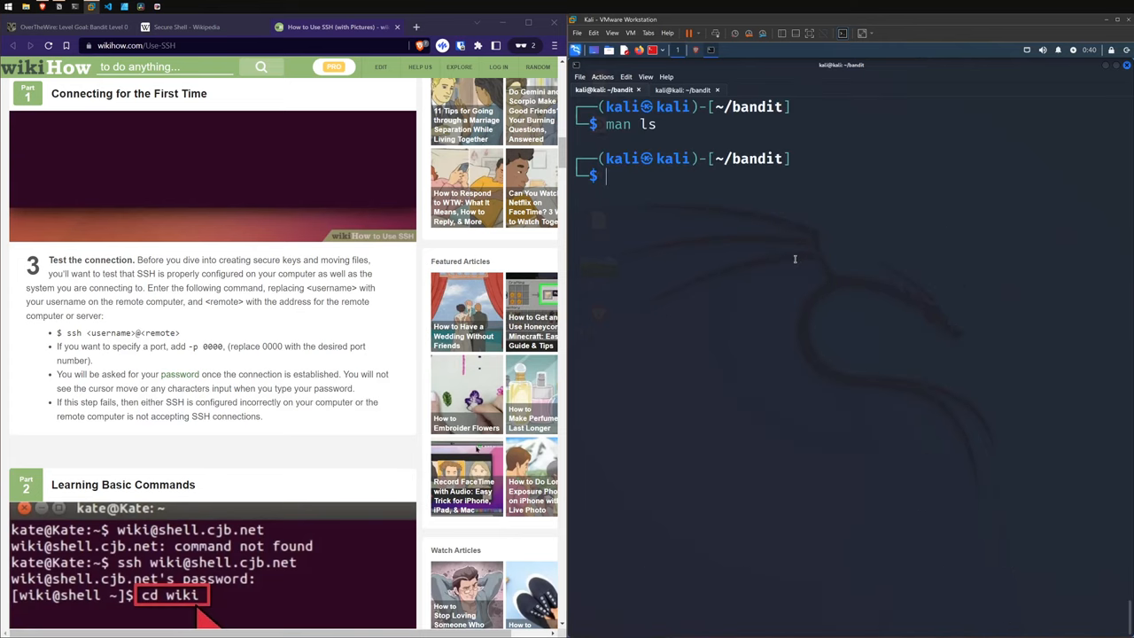
type("ssh")
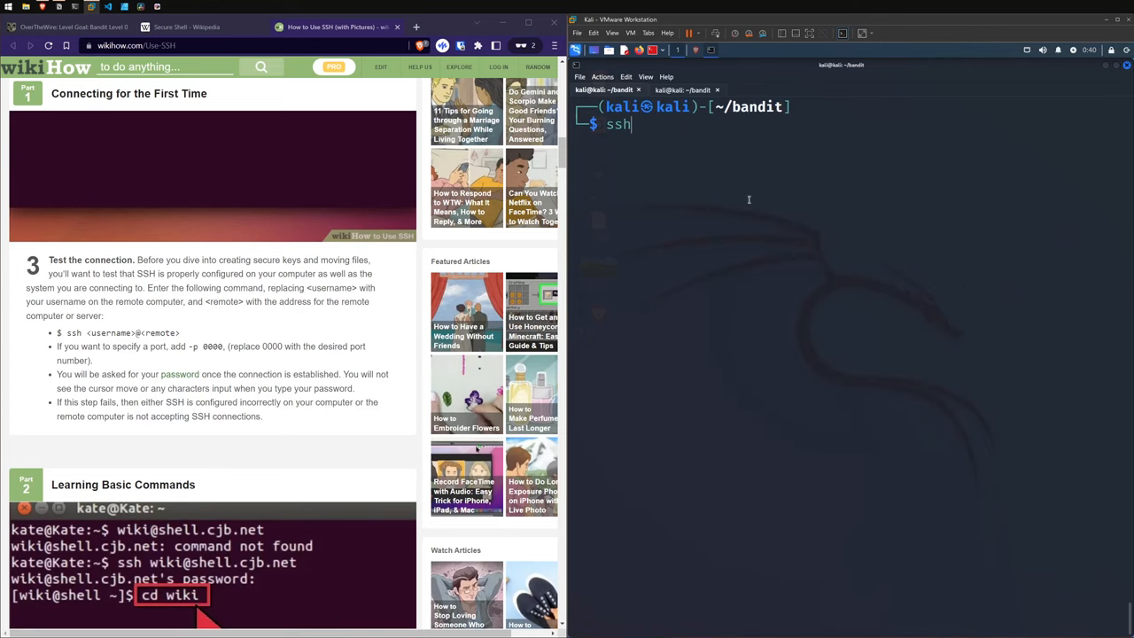
mouse_move(918, 138)
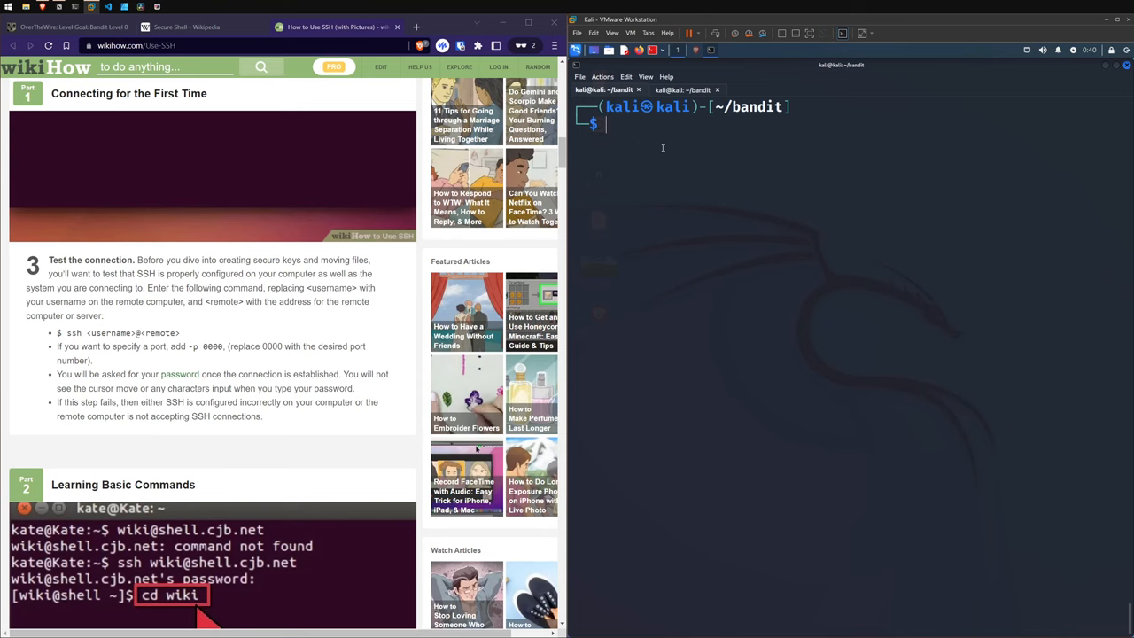
type("ssh bandit0")
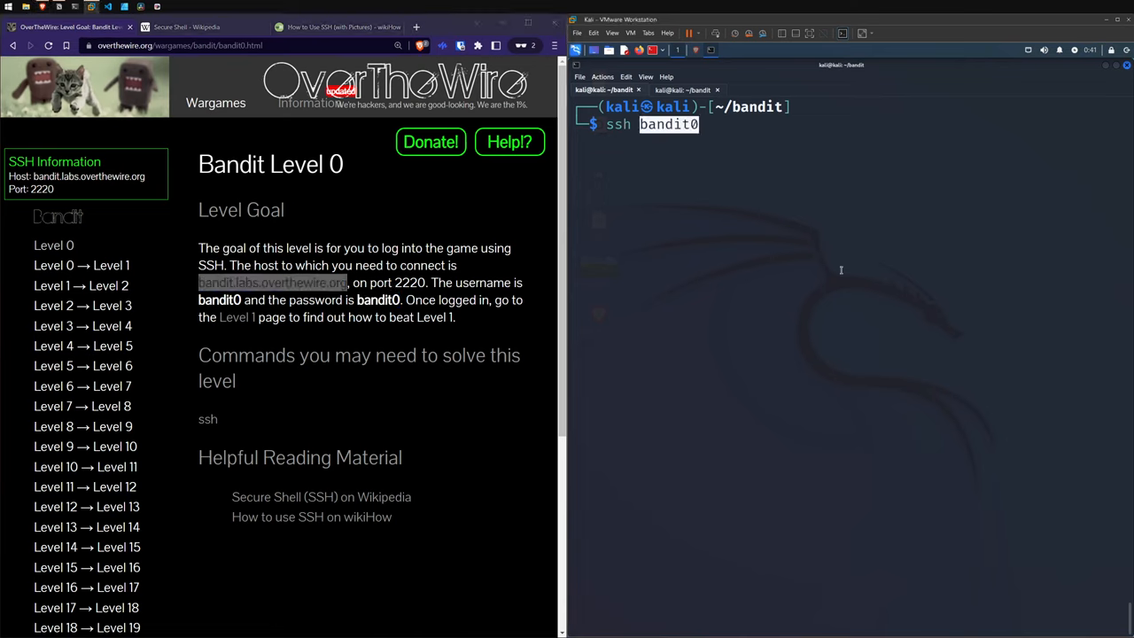
type("@bandit0")
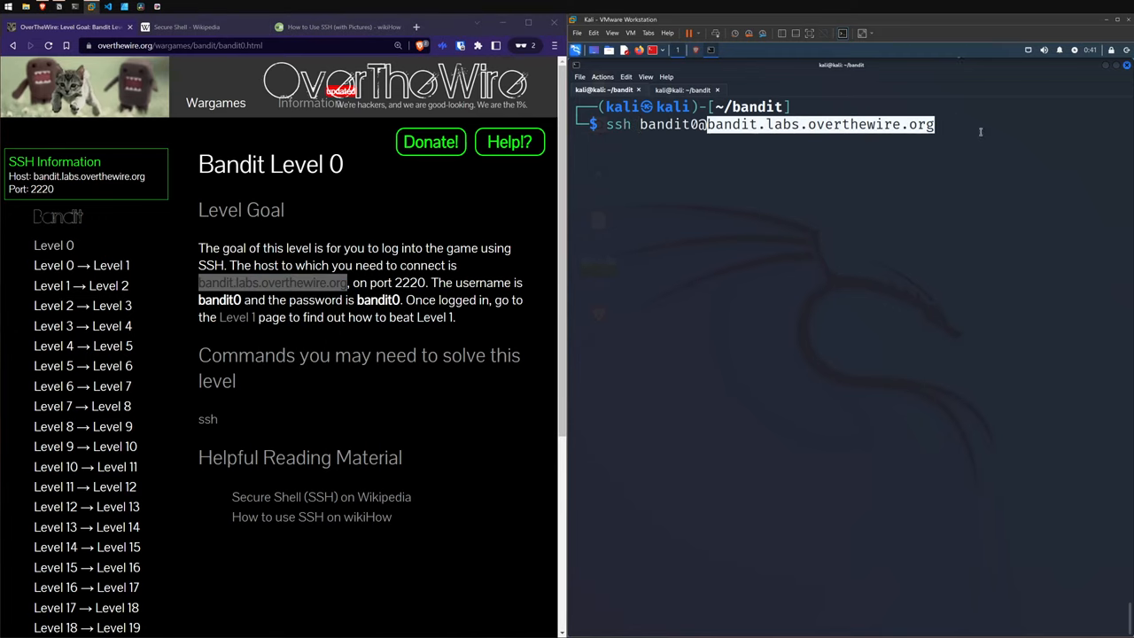
type("-p 2220")
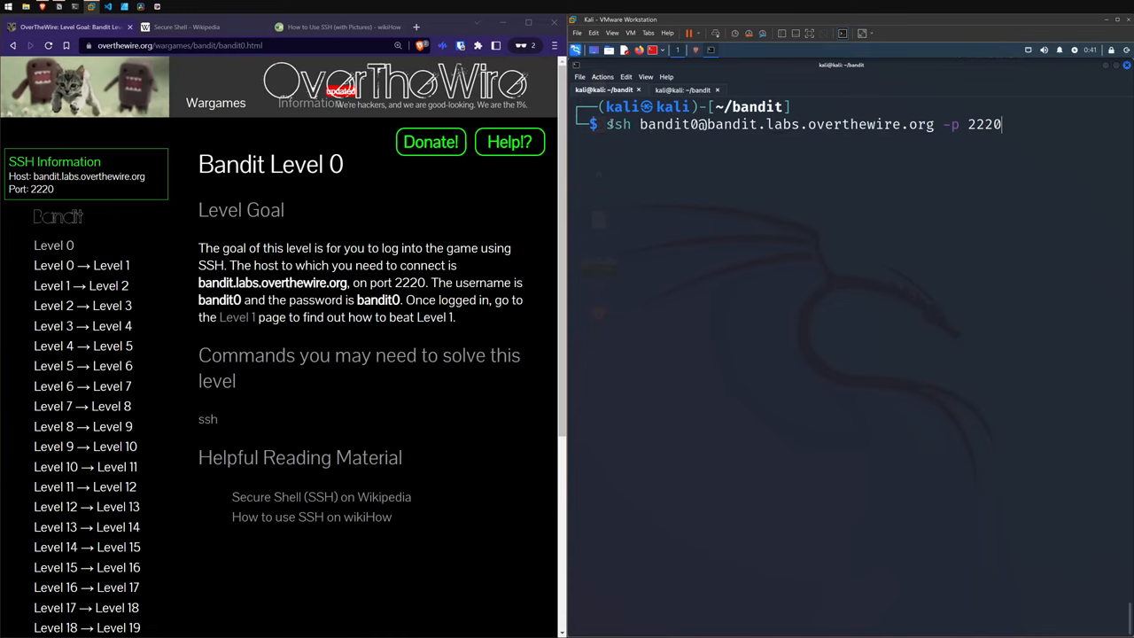
- Point out the host name and port number 2220 in the prepared command
double_click(662, 124)
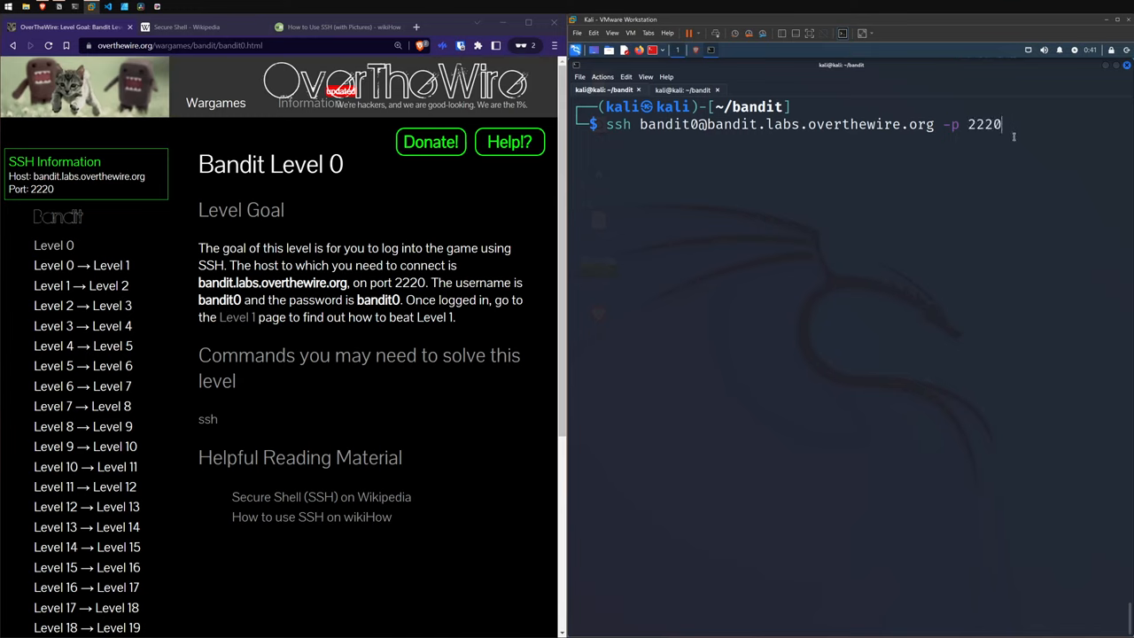
double_click(984, 124)
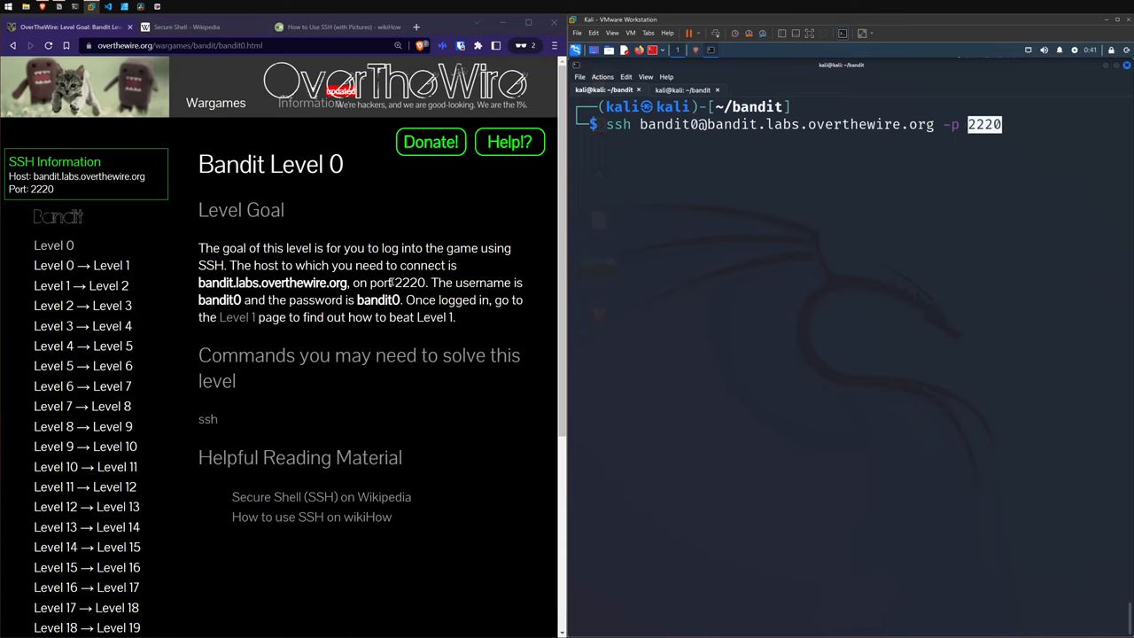
double_click(411, 283)
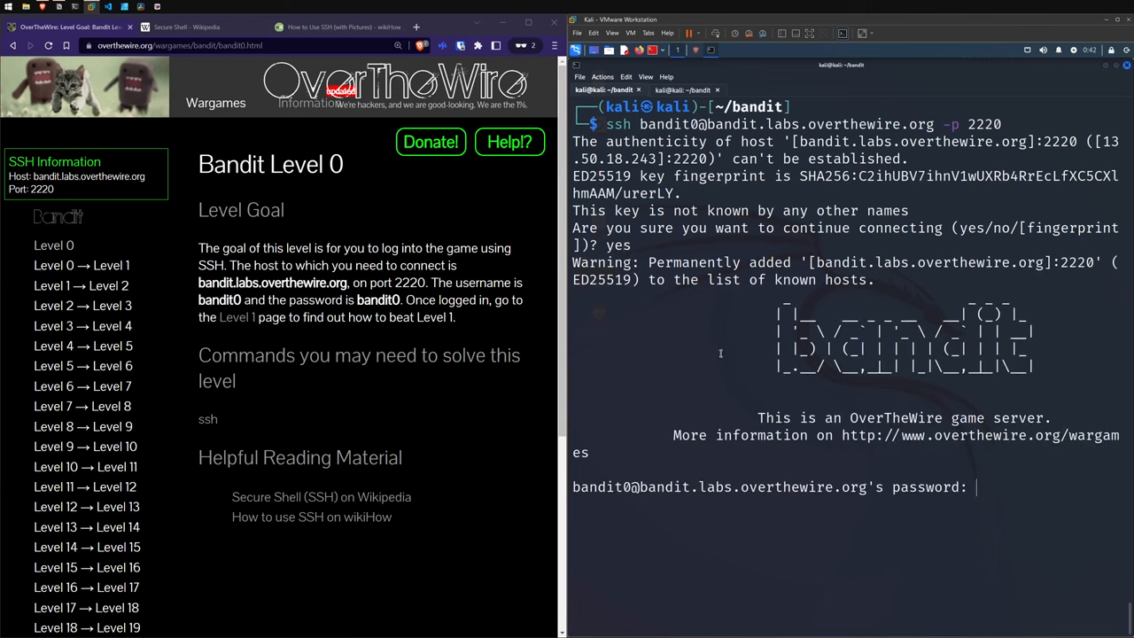
mouse_move(822, 461)
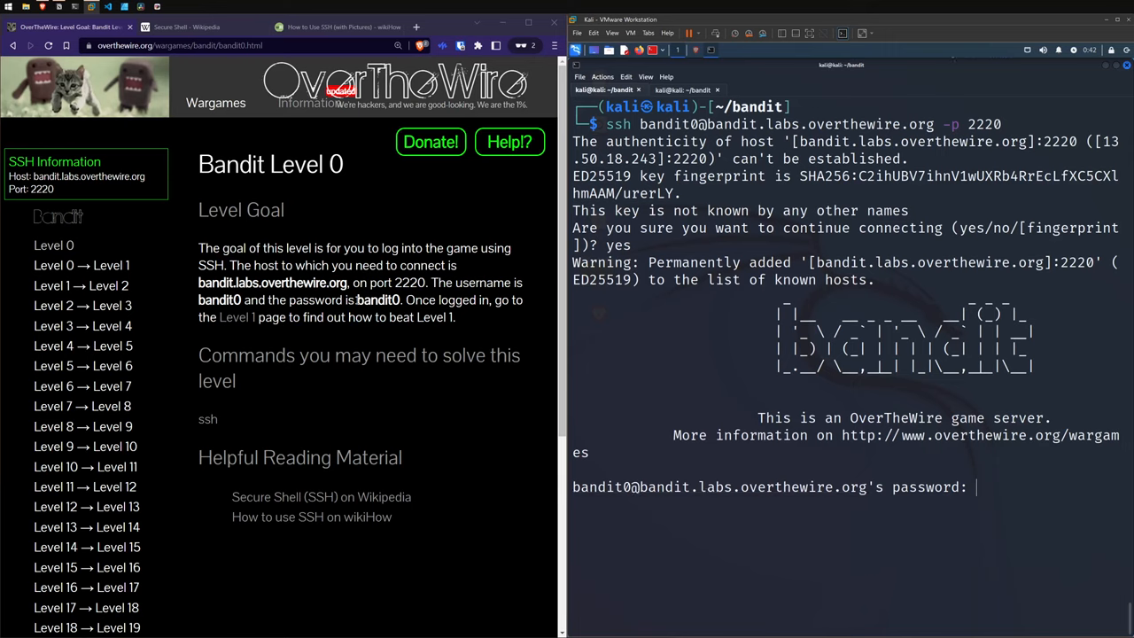
double_click(379, 300)
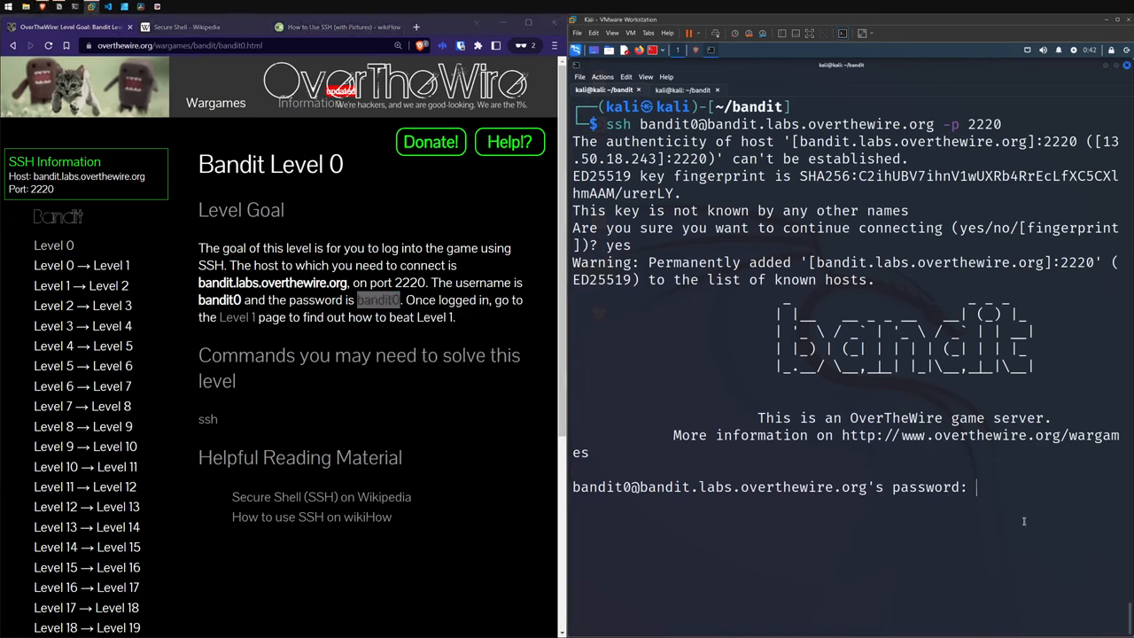
mouse_move(996, 486)
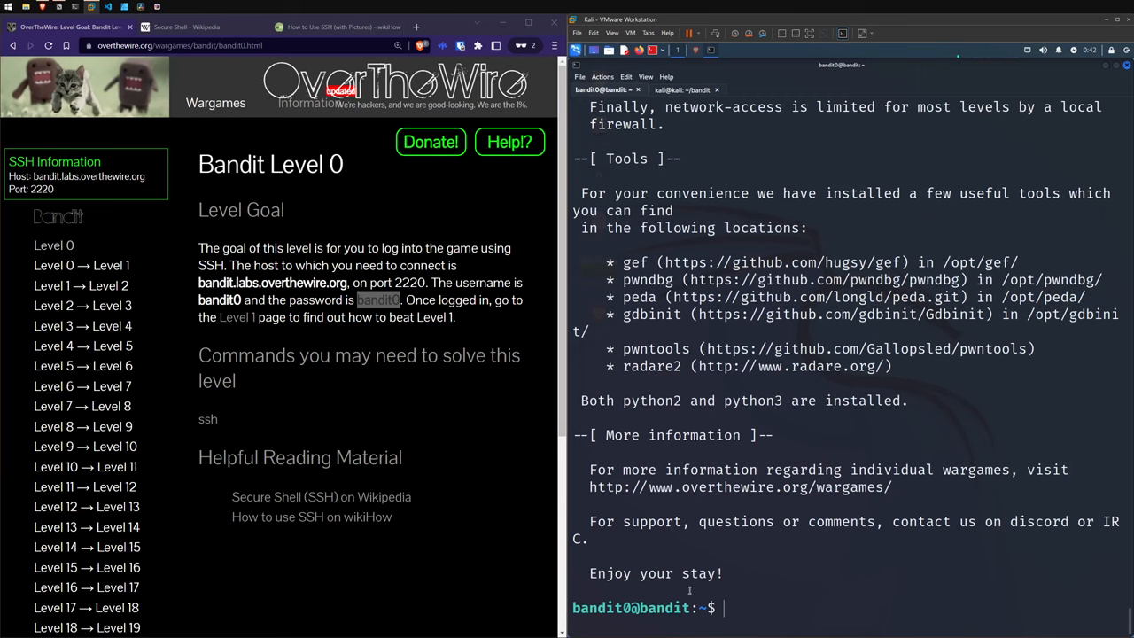
double_click(629, 608)
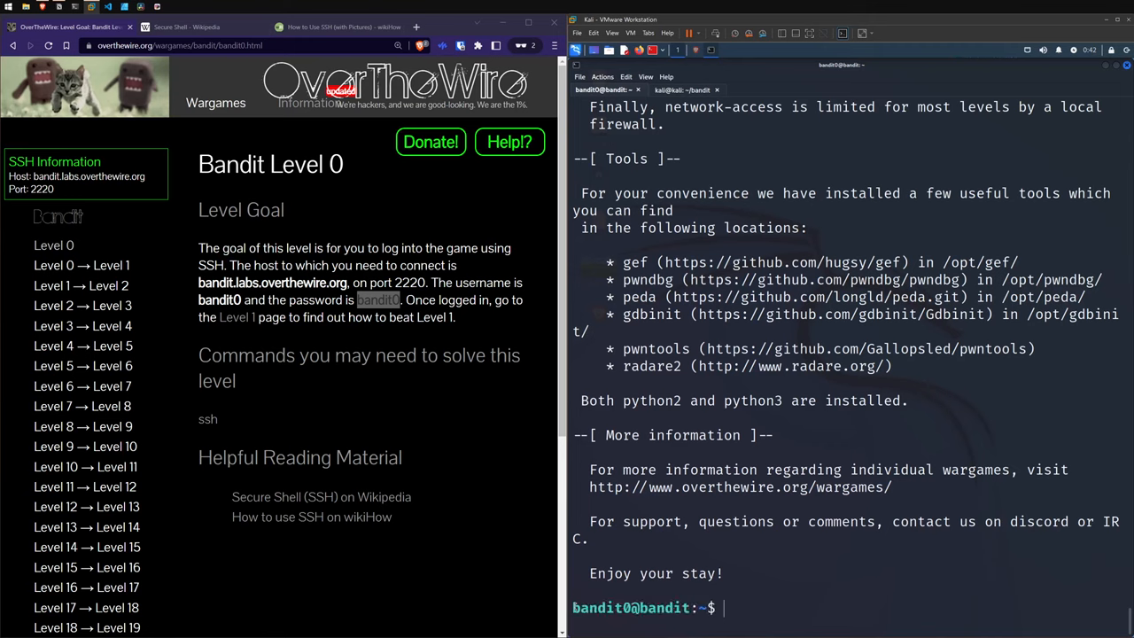
double_click(603, 608)
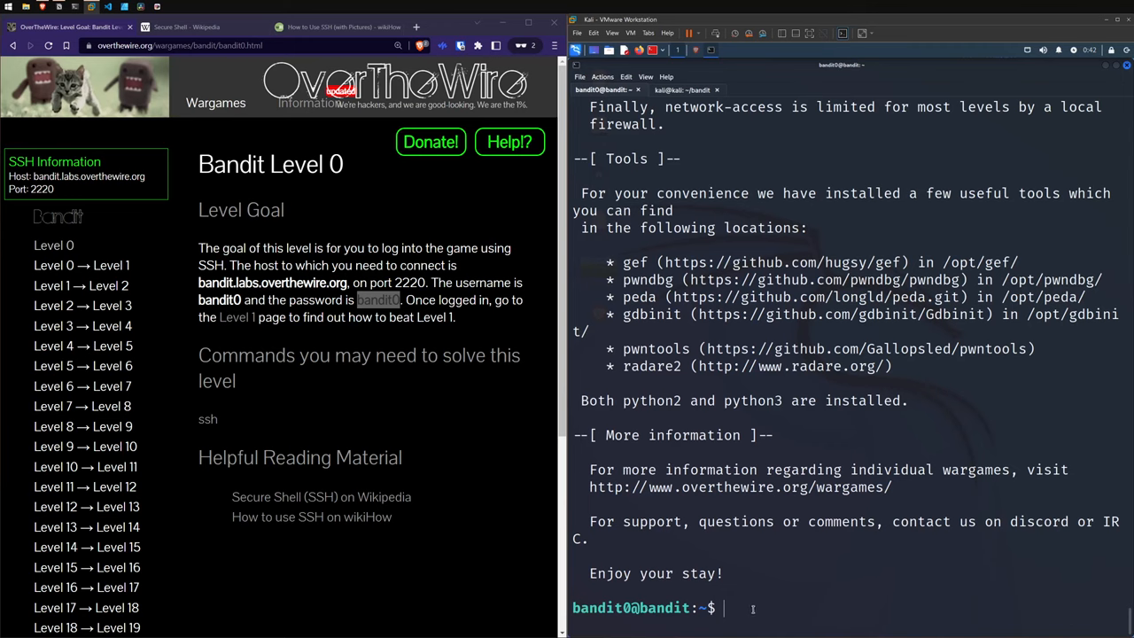
type("whoami")
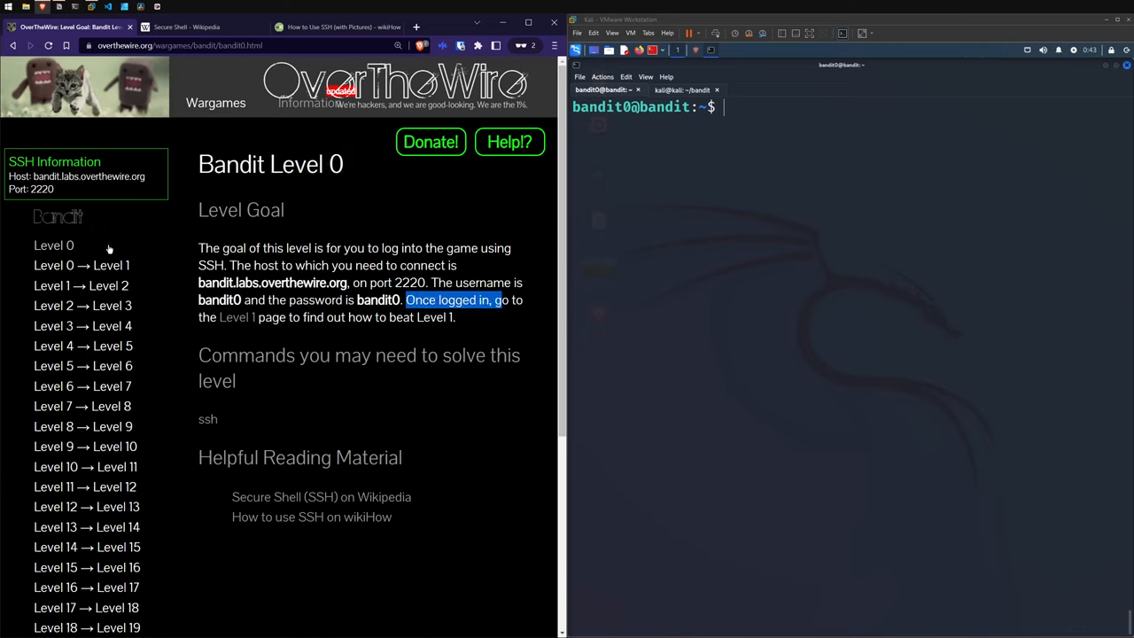
mouse_move(82, 266)
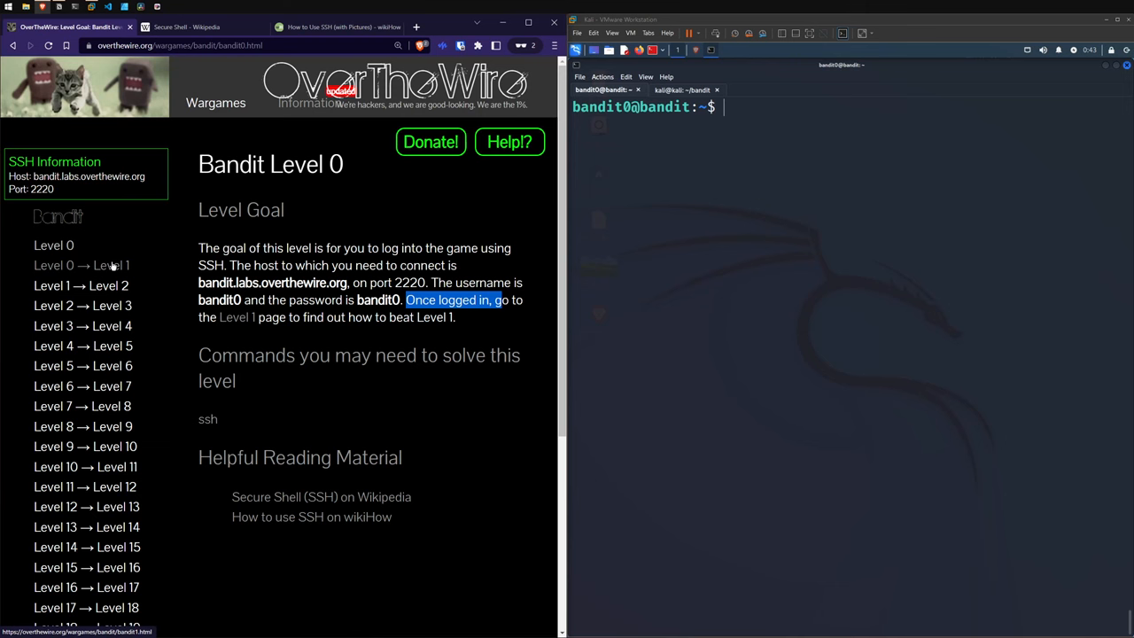
- Read the Level 0 → Level 1 goal, highlighting the readme file name and the port 2220 note
left_click(81, 266)
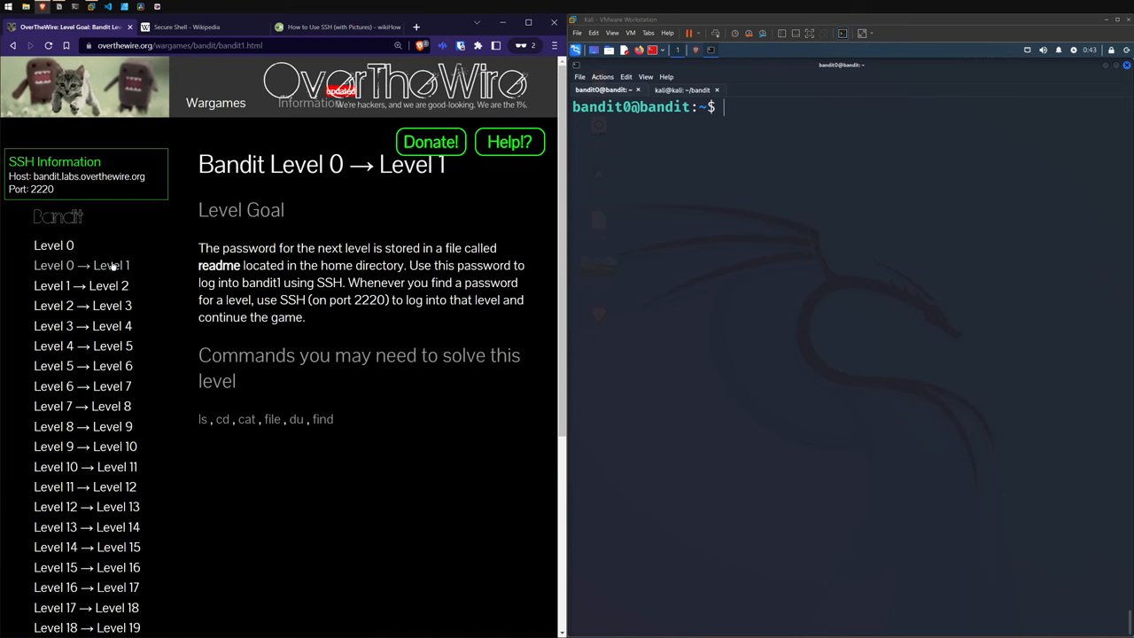
double_click(210, 248)
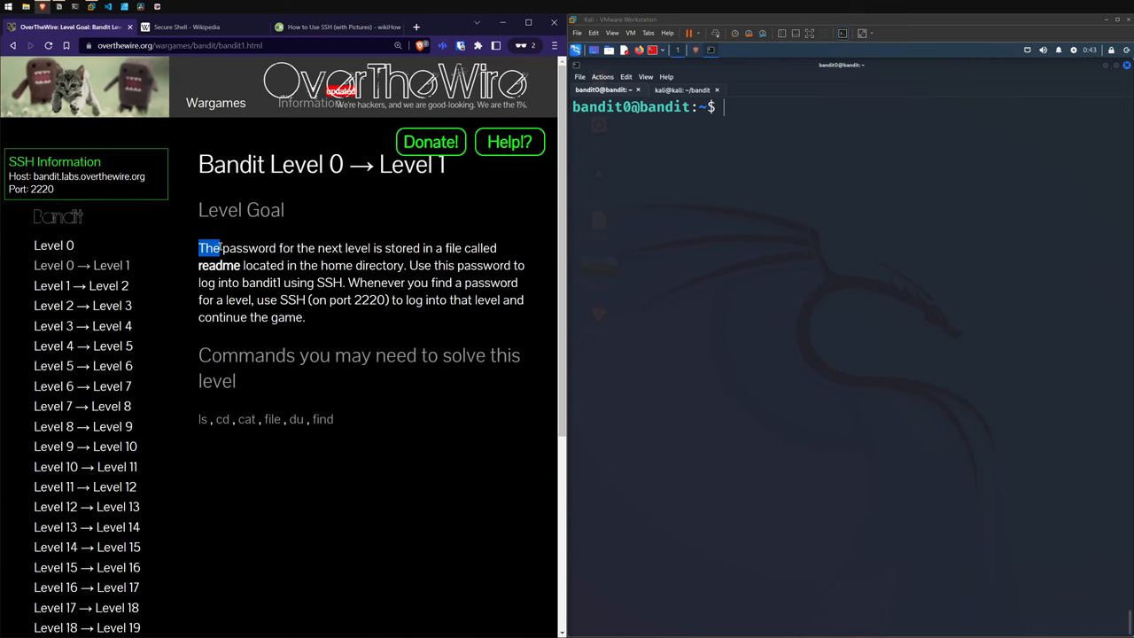
left_click_drag(198, 248, 252, 248)
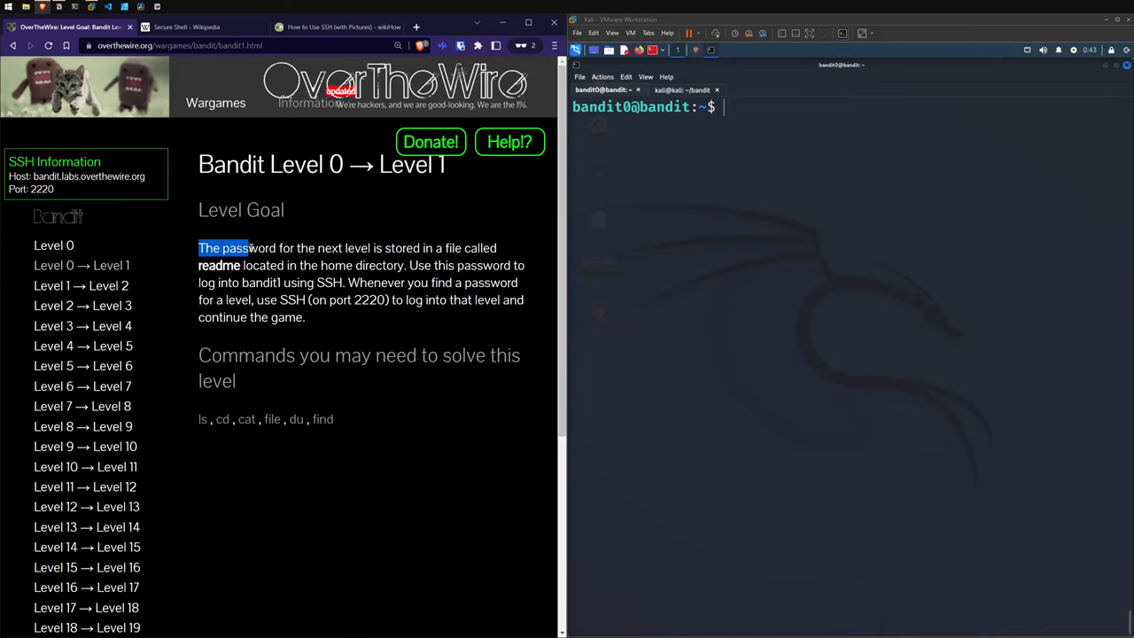
left_click_drag(252, 248, 440, 248)
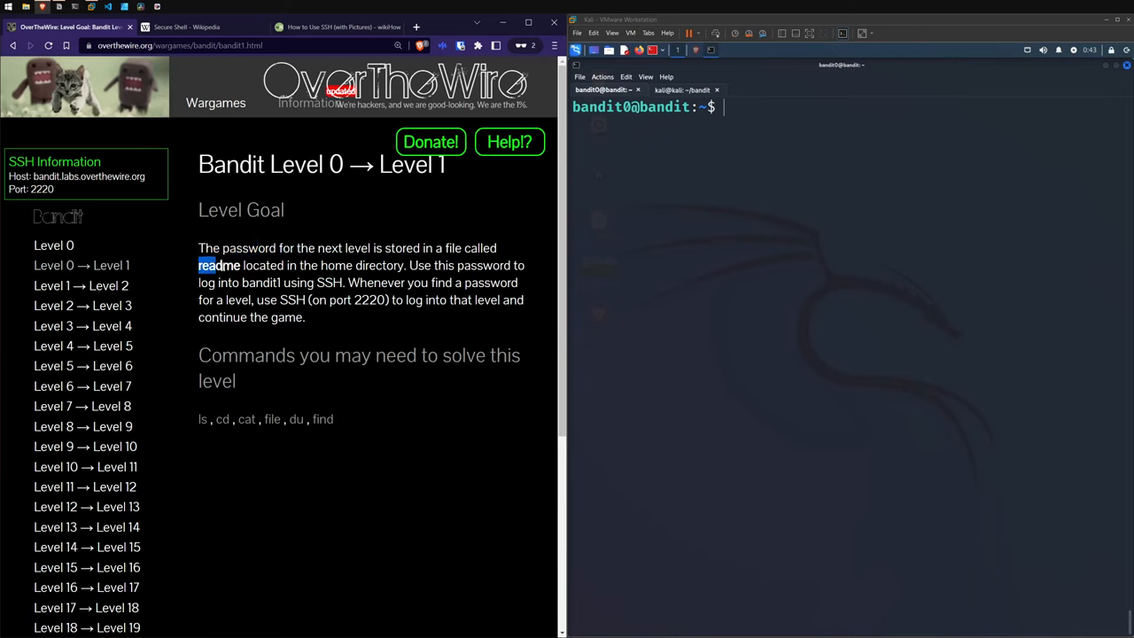
left_click_drag(216, 266, 394, 266)
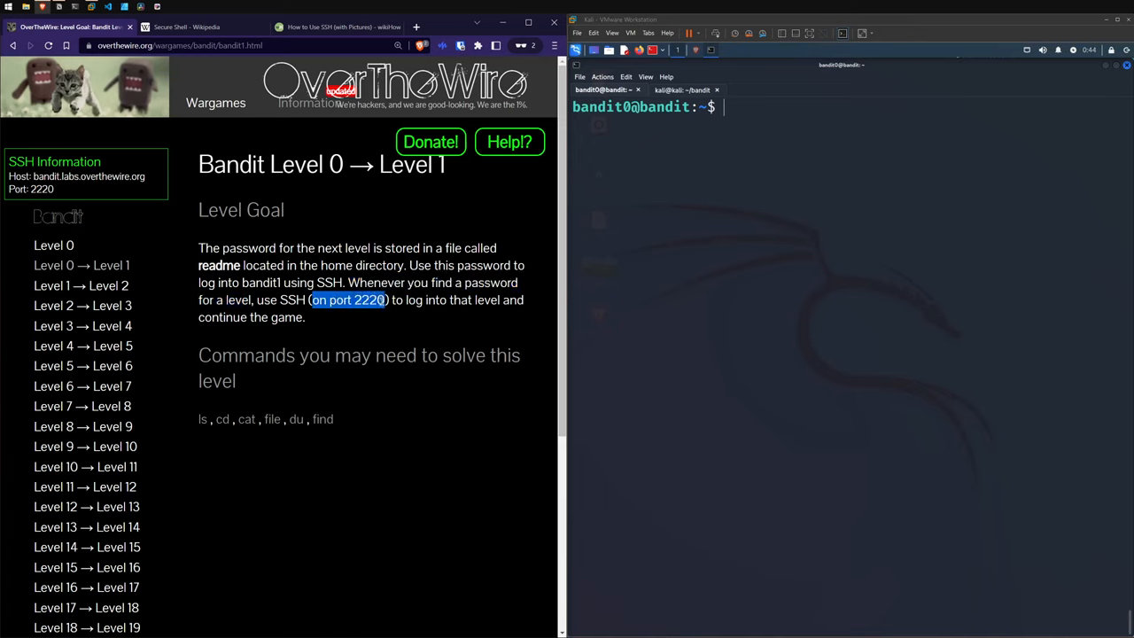
left_click_drag(392, 299, 475, 300)
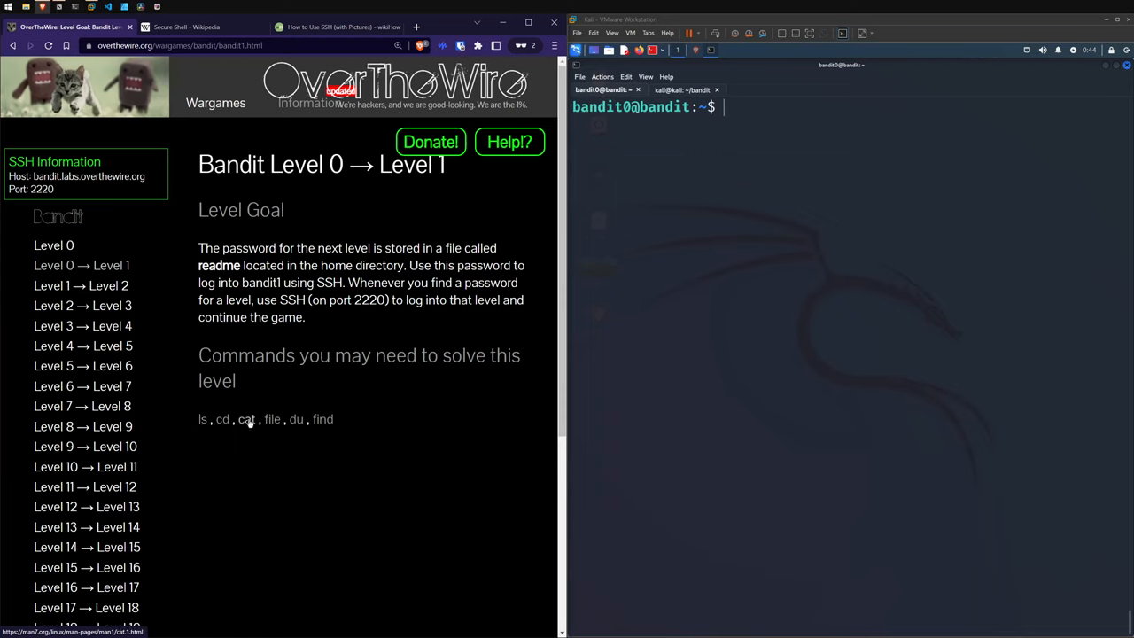
mouse_move(298, 422)
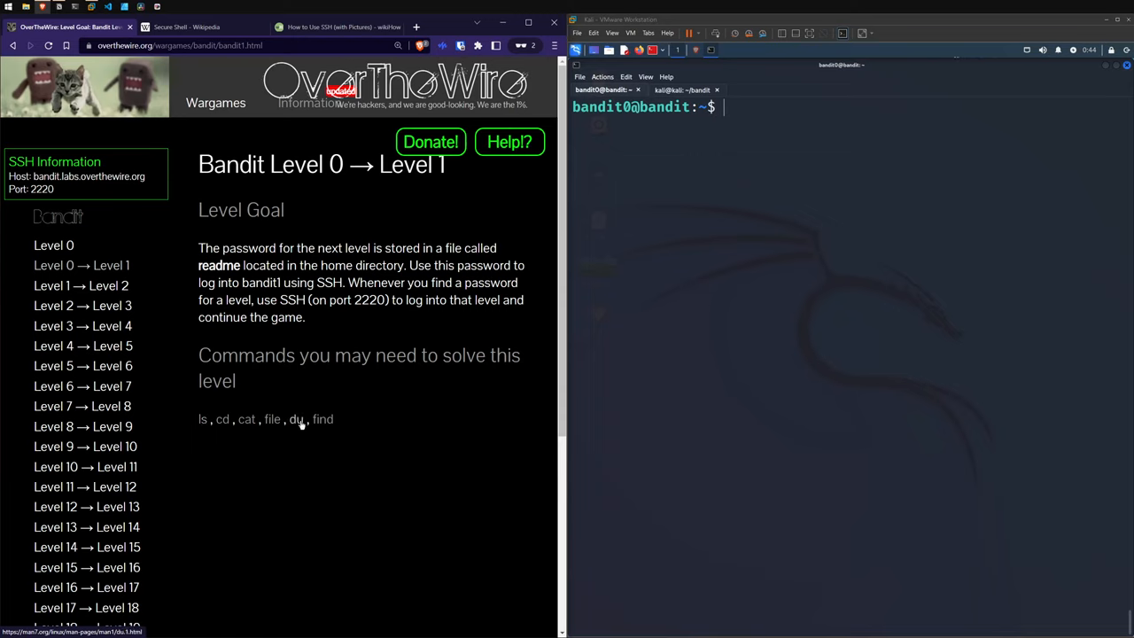
mouse_move(327, 418)
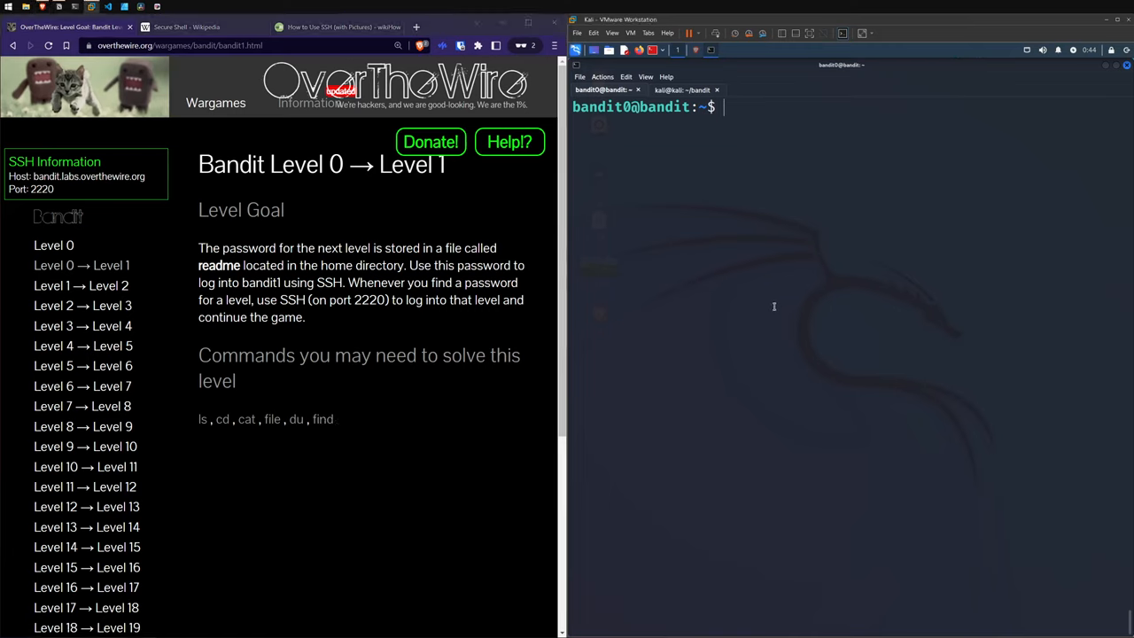
- Run ls and cat readme to print the bandit1 password, then exit the SSH session
type("ls")
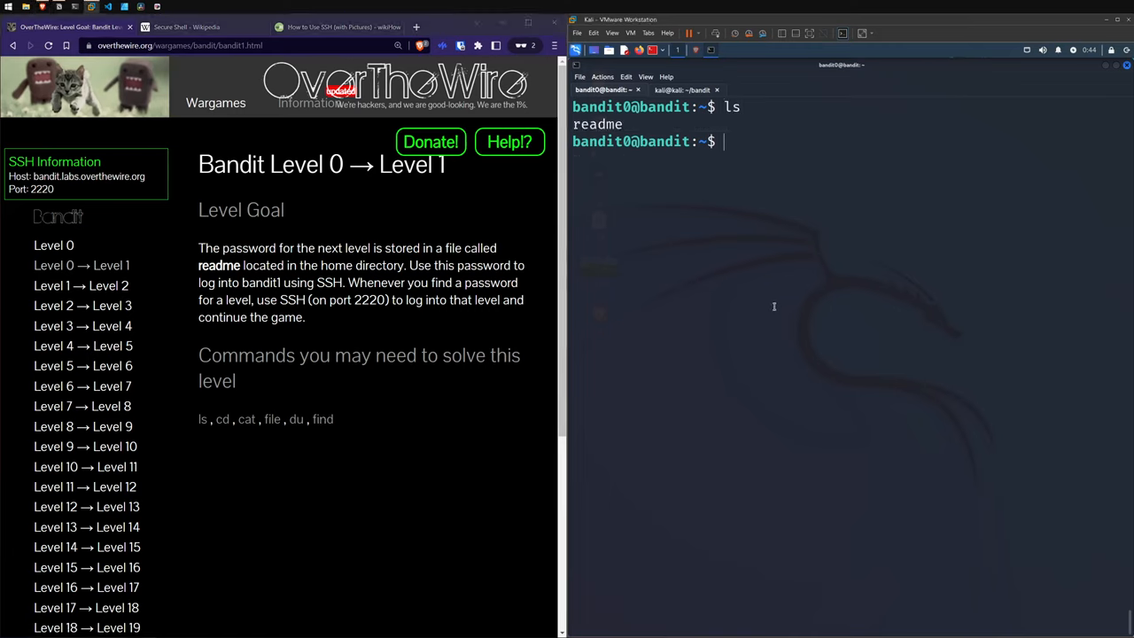
mouse_move(765, 220)
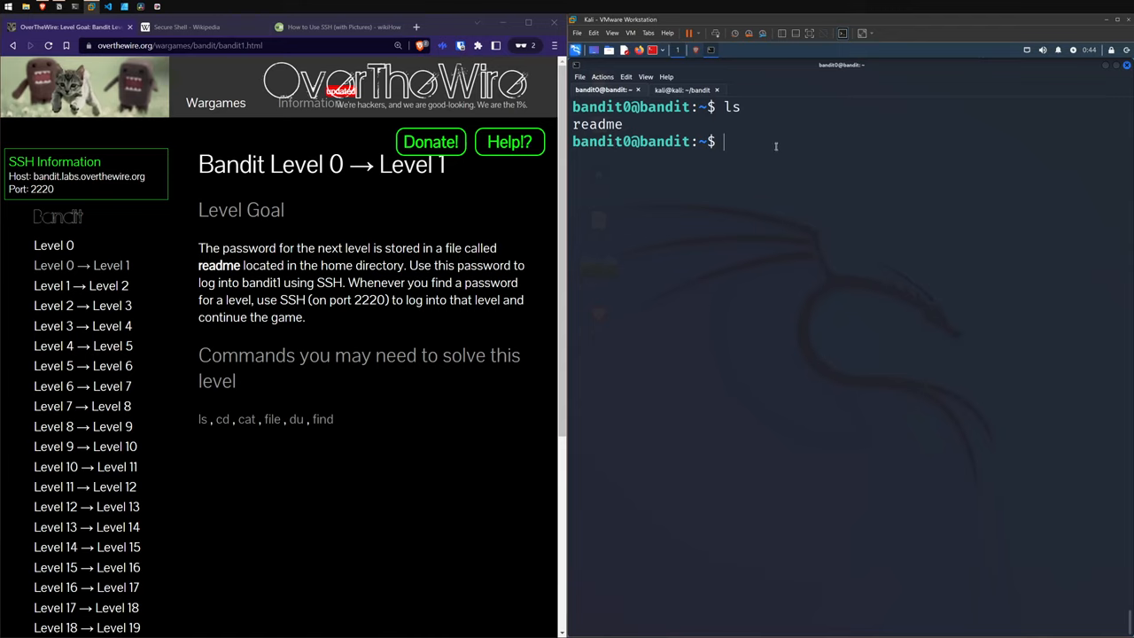
type("cat")
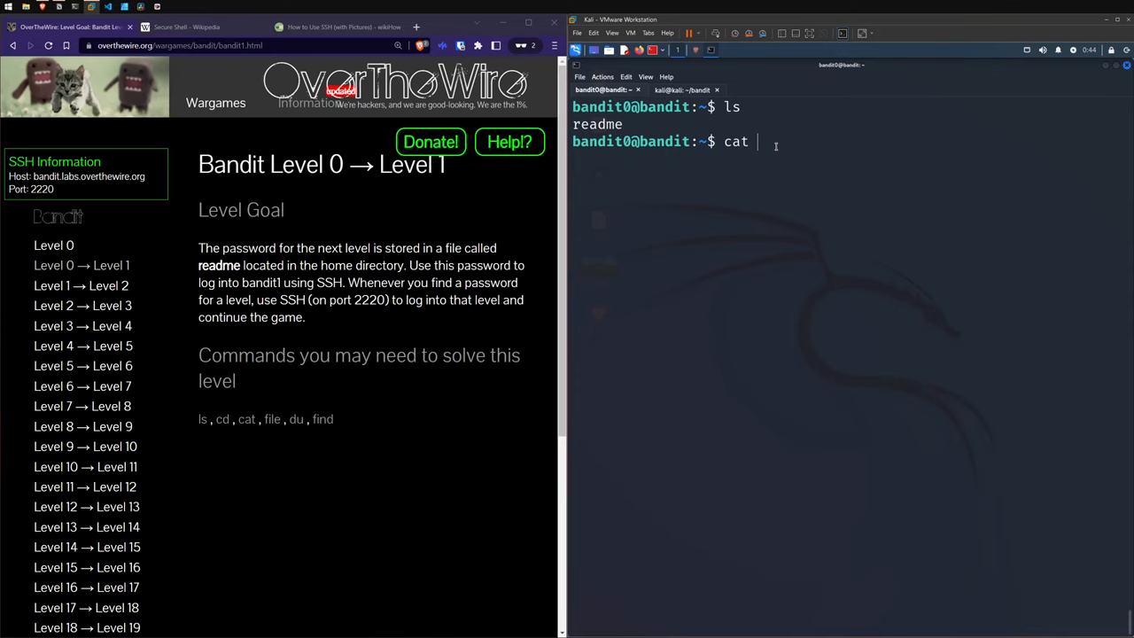
type("readme")
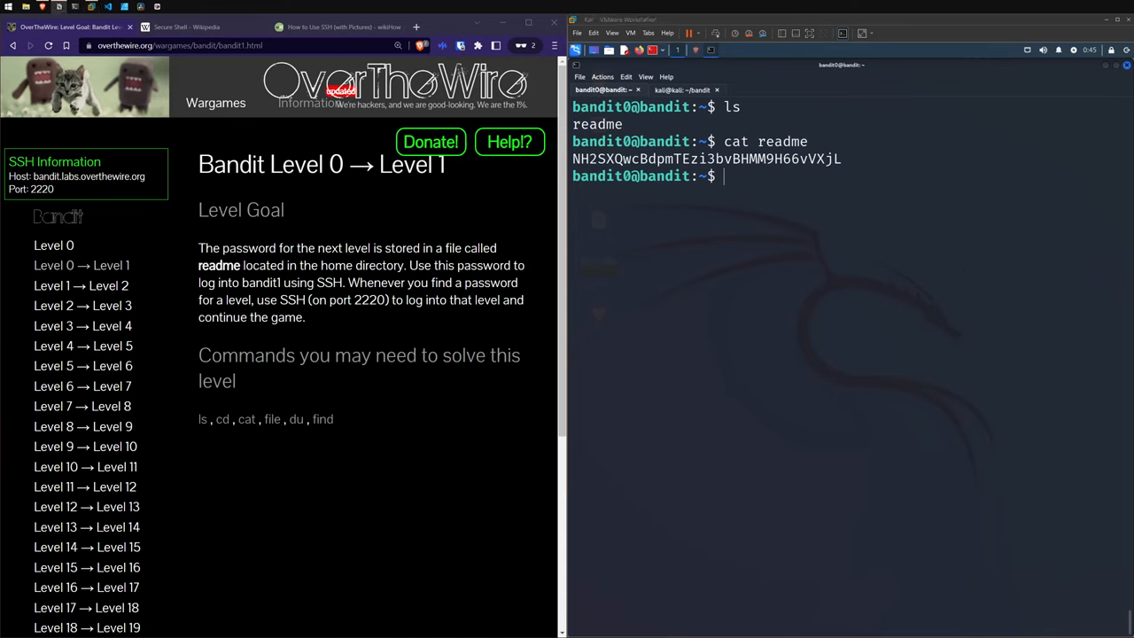
type("exit")
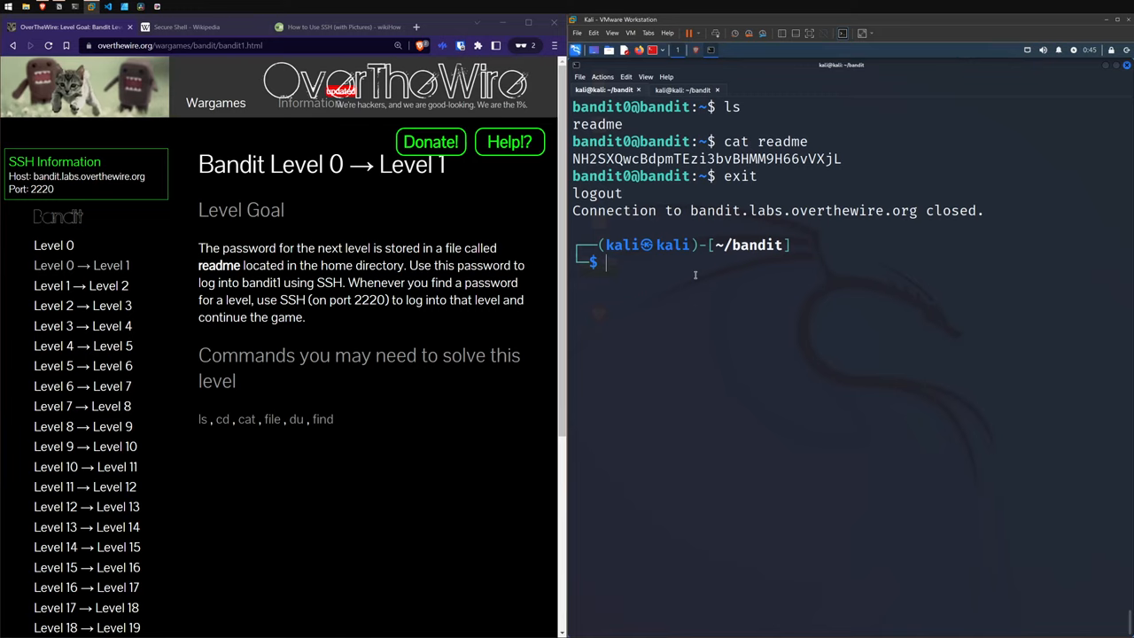
- SSH in as bandit1 on port 2220 and list the home directory showing the file named -
type("ssh bandit0@bandit.labs.overthewire.org -p 2220")
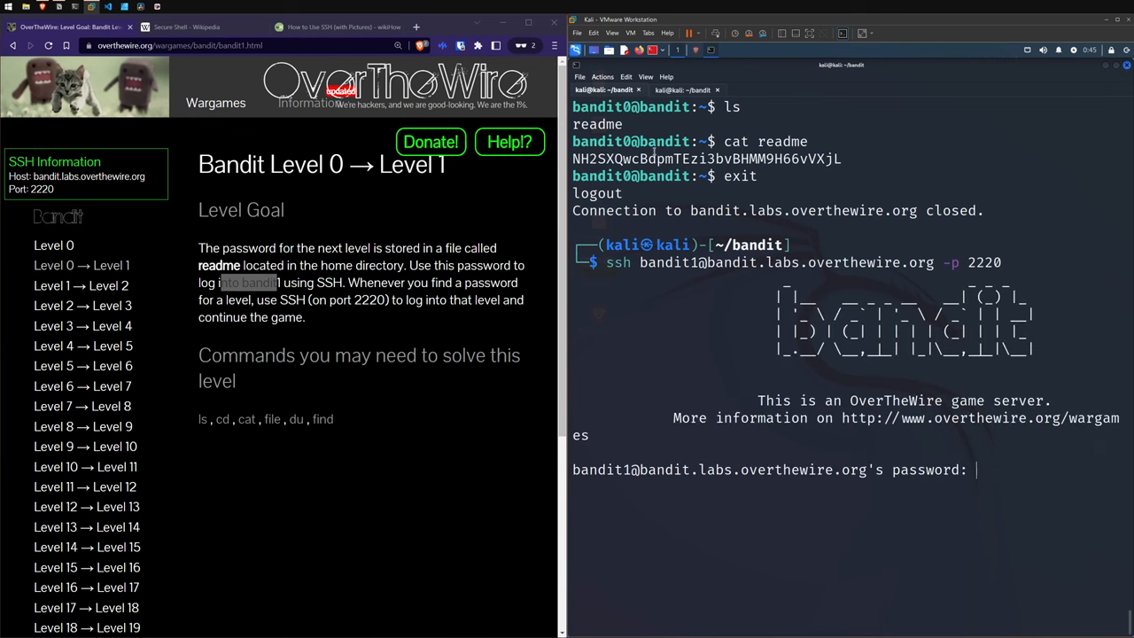
mouse_move(1053, 511)
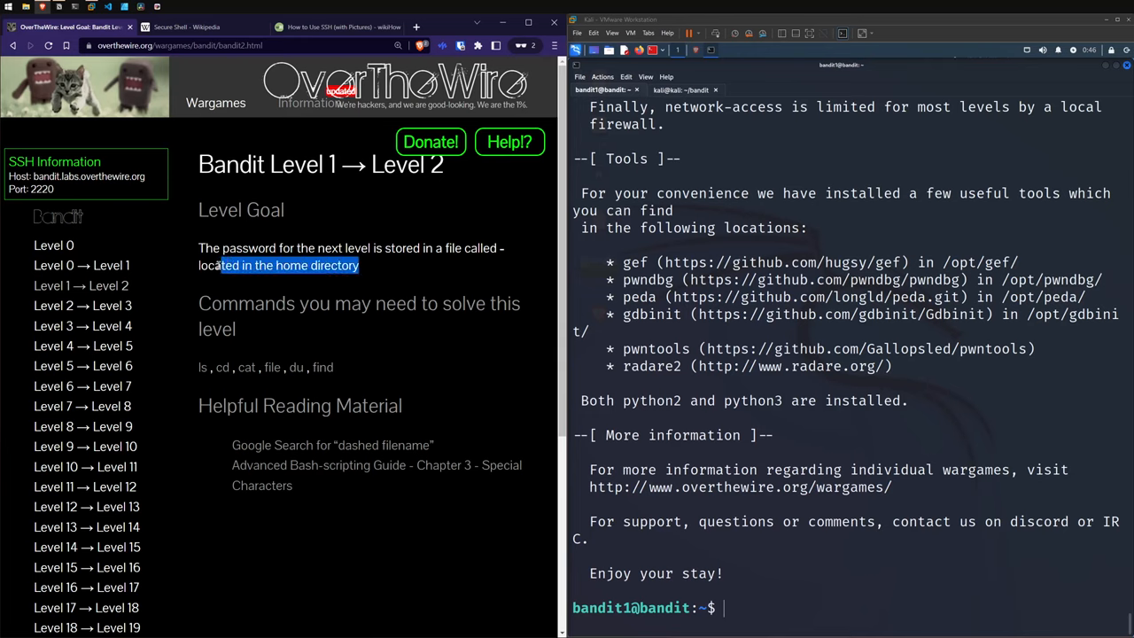
left_click(292, 266)
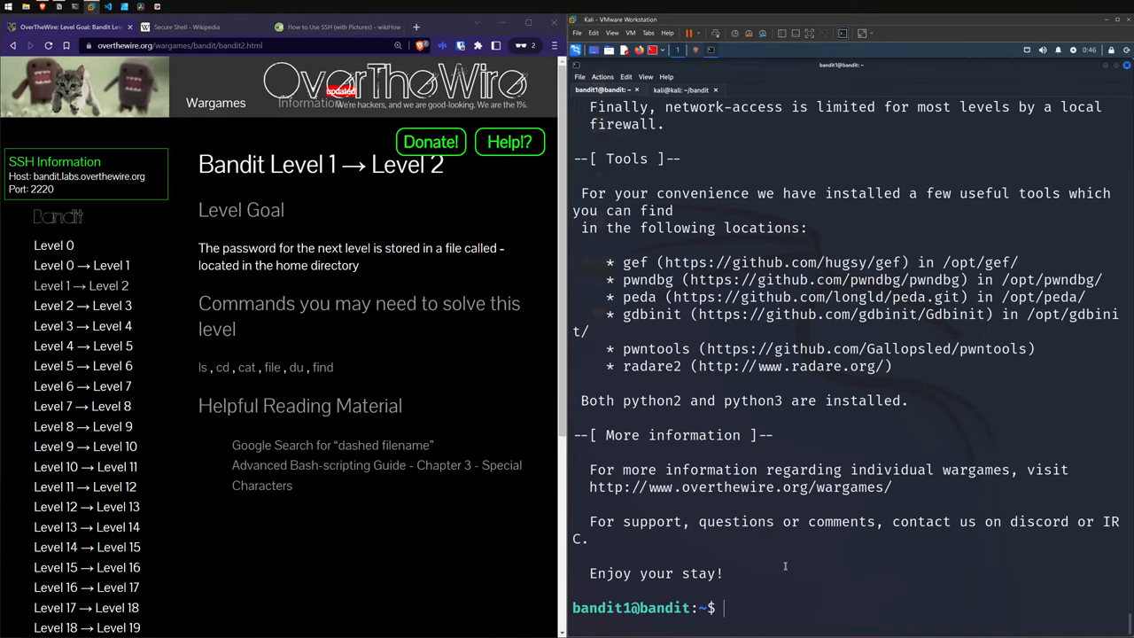
type("ls")
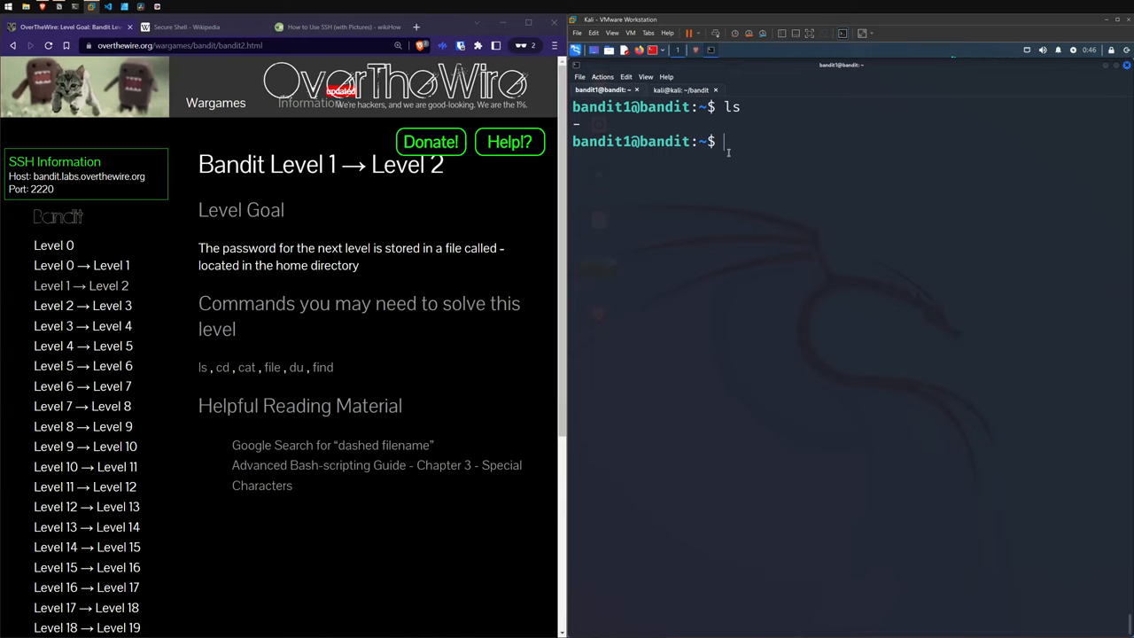
- Try cat - on the dashed file, then abort the stalled command with Ctrl+C
type("cat")
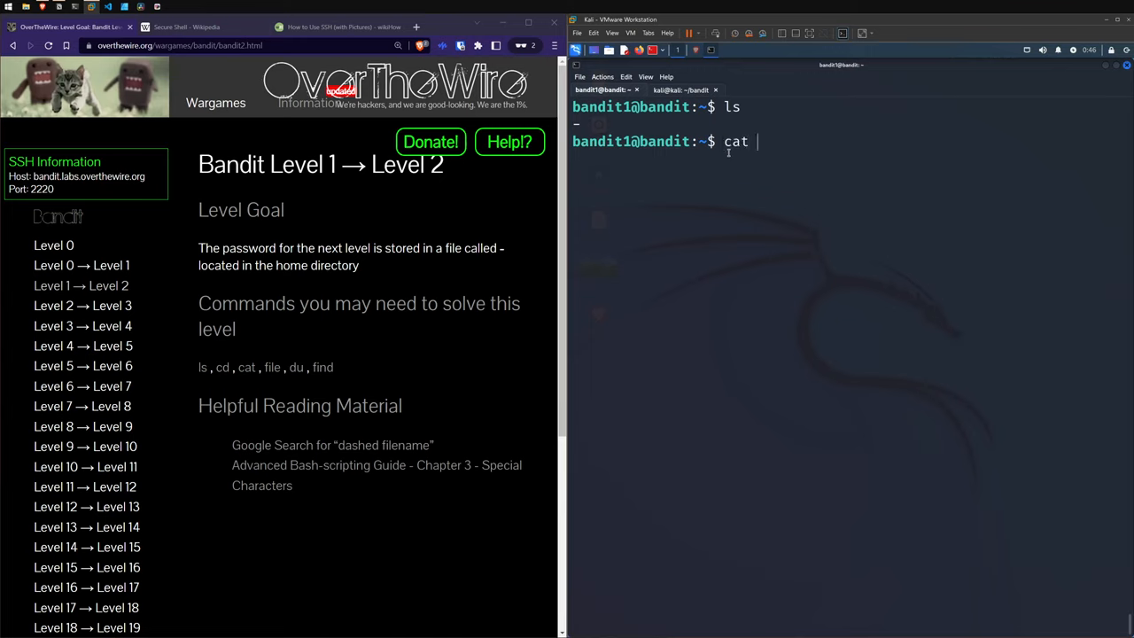
type("-")
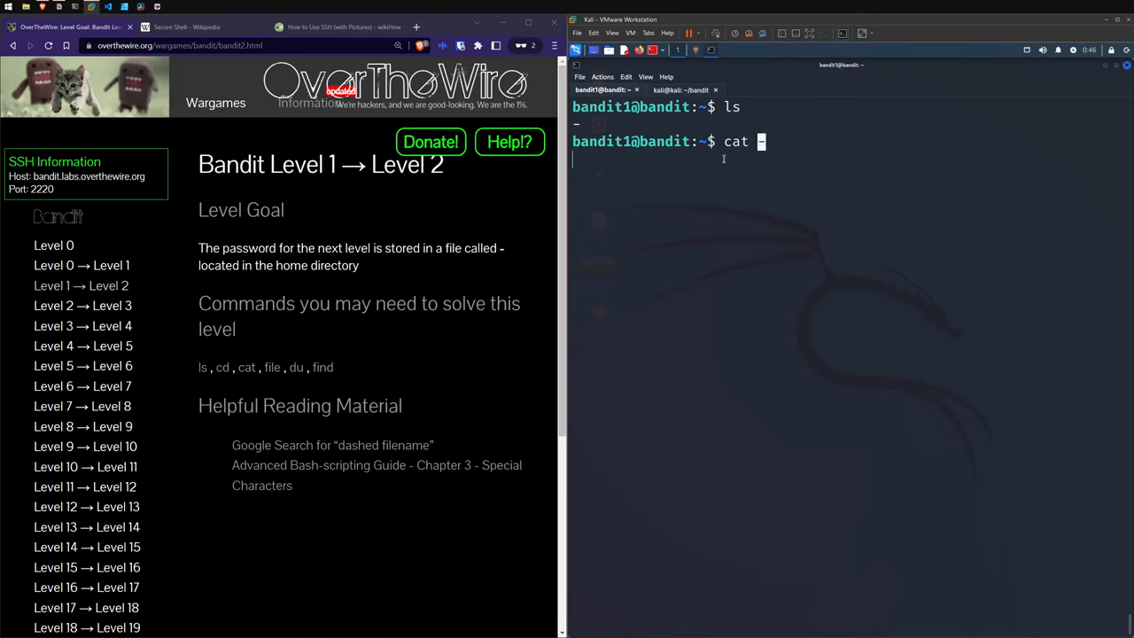
type("a")
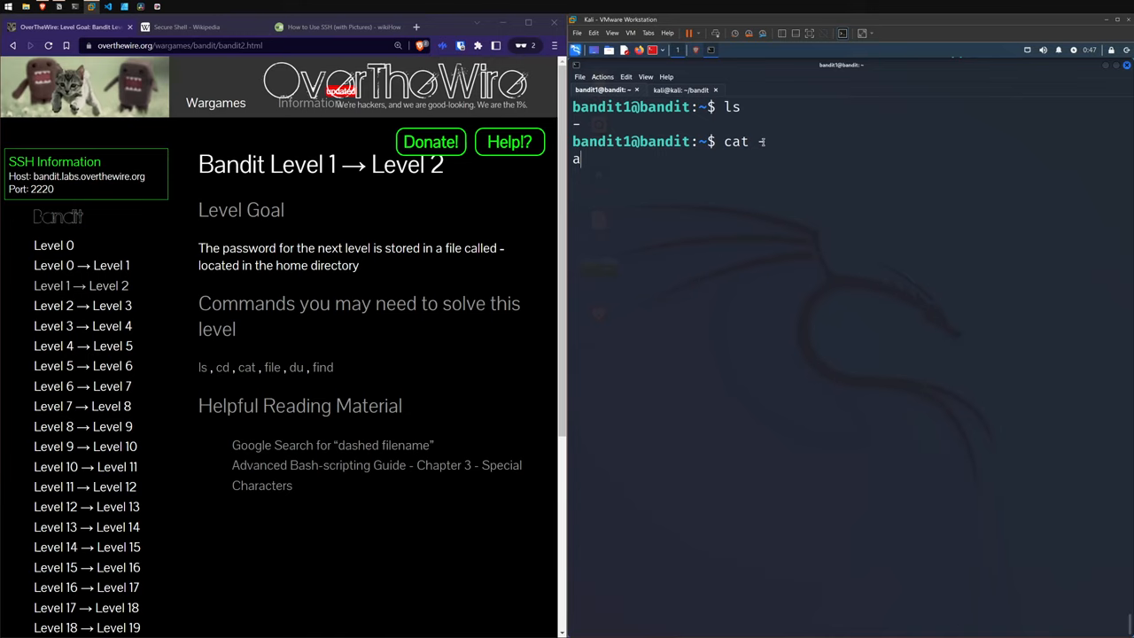
key("BackSpace")
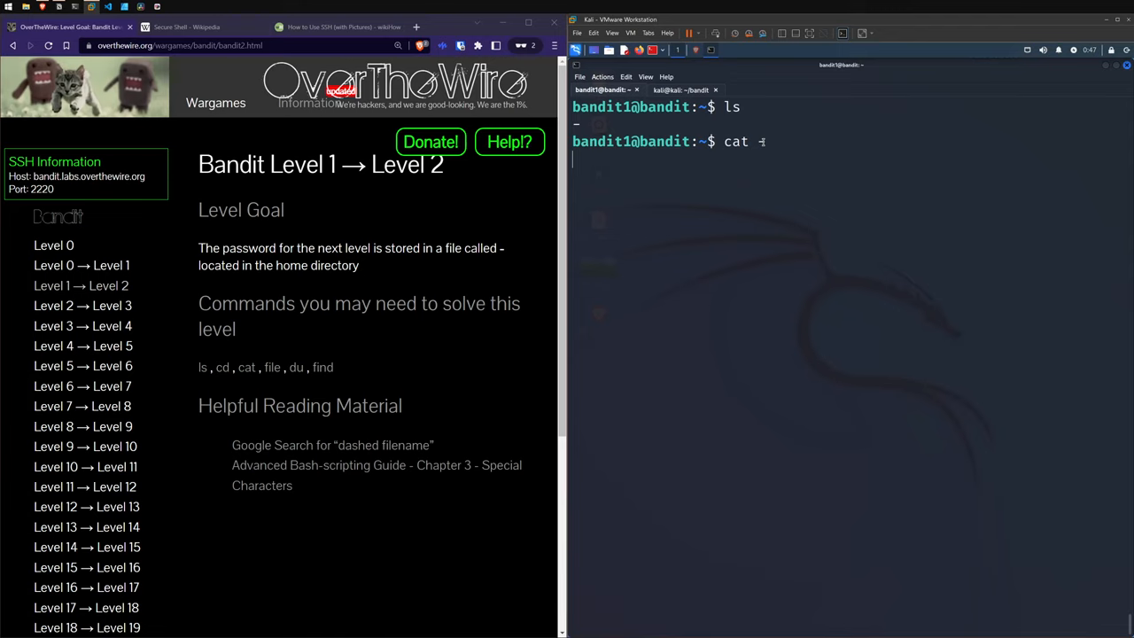
key("ctrl+c")
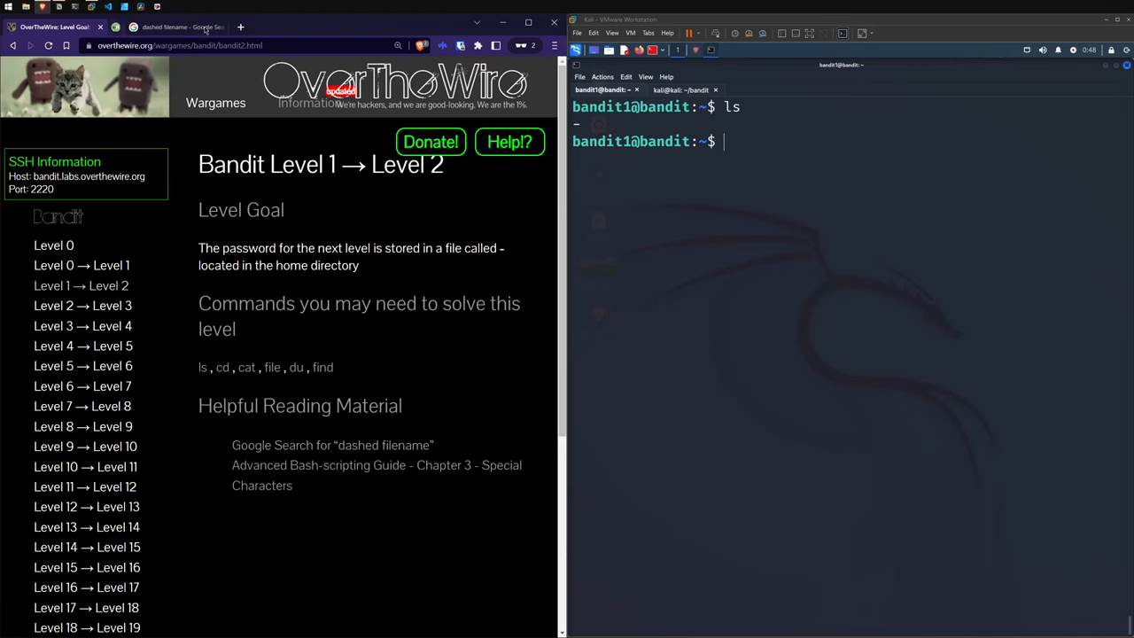
- Search Google for 'dashed filename' and open the Stack Overflow question on it
left_click(178, 27)
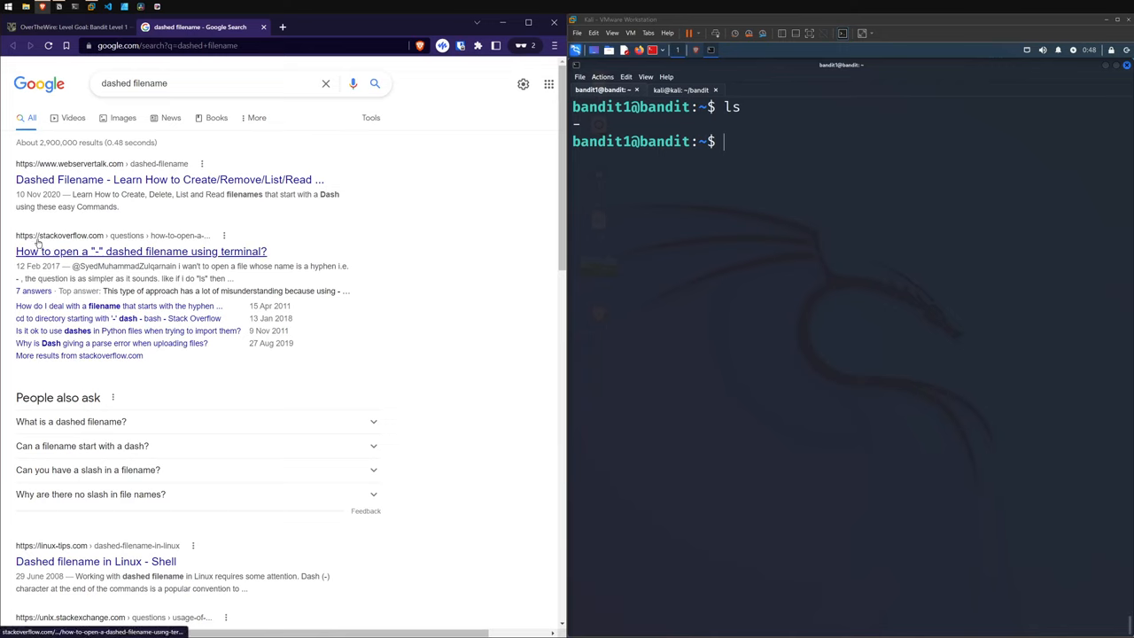
mouse_move(99, 255)
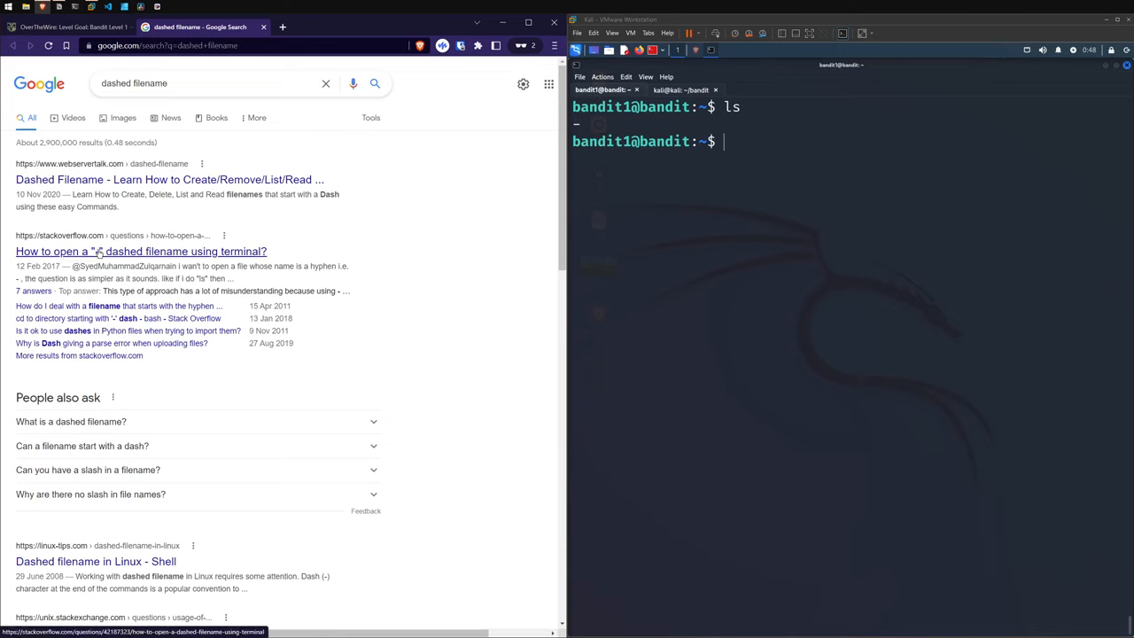
left_click(142, 252)
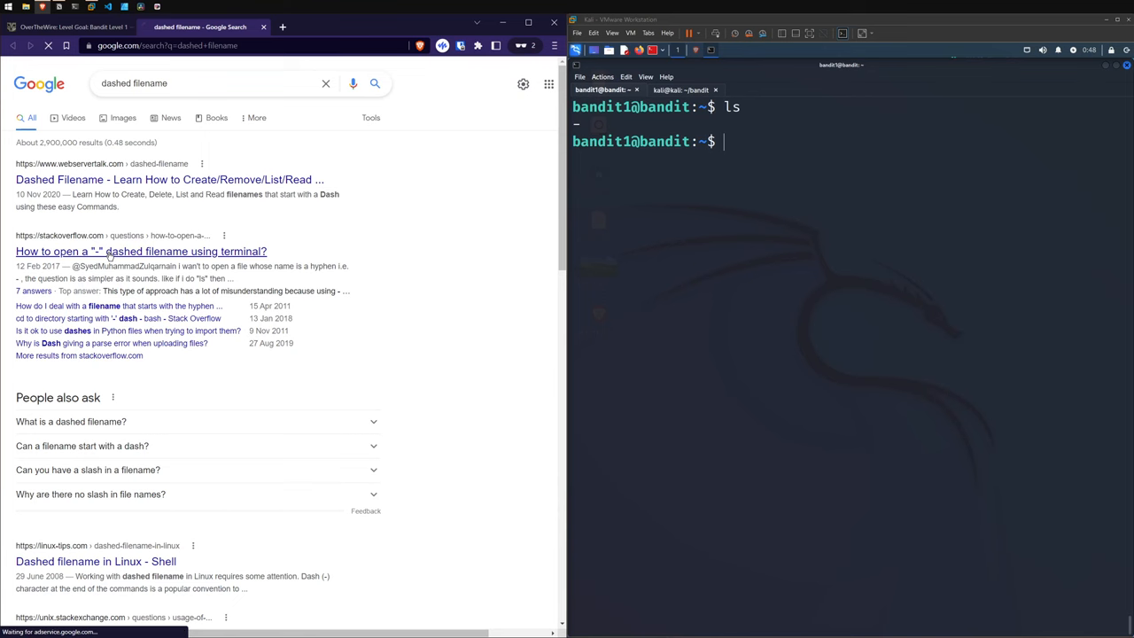
left_click(141, 251)
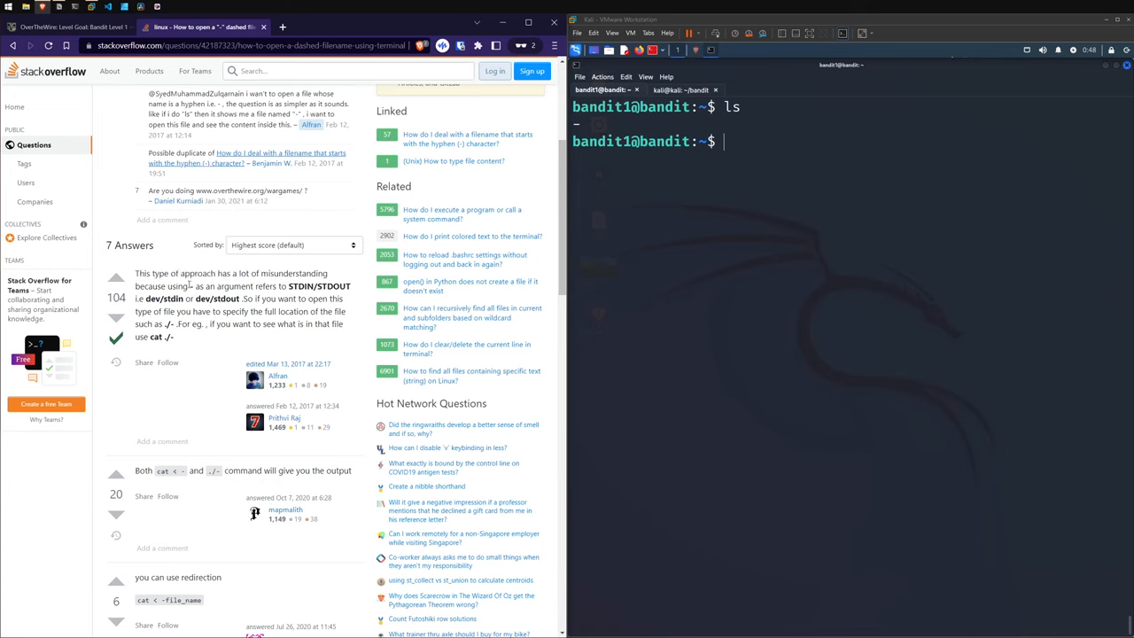
- Highlight the cat ./- example and the dash usage in the answer
double_click(234, 287)
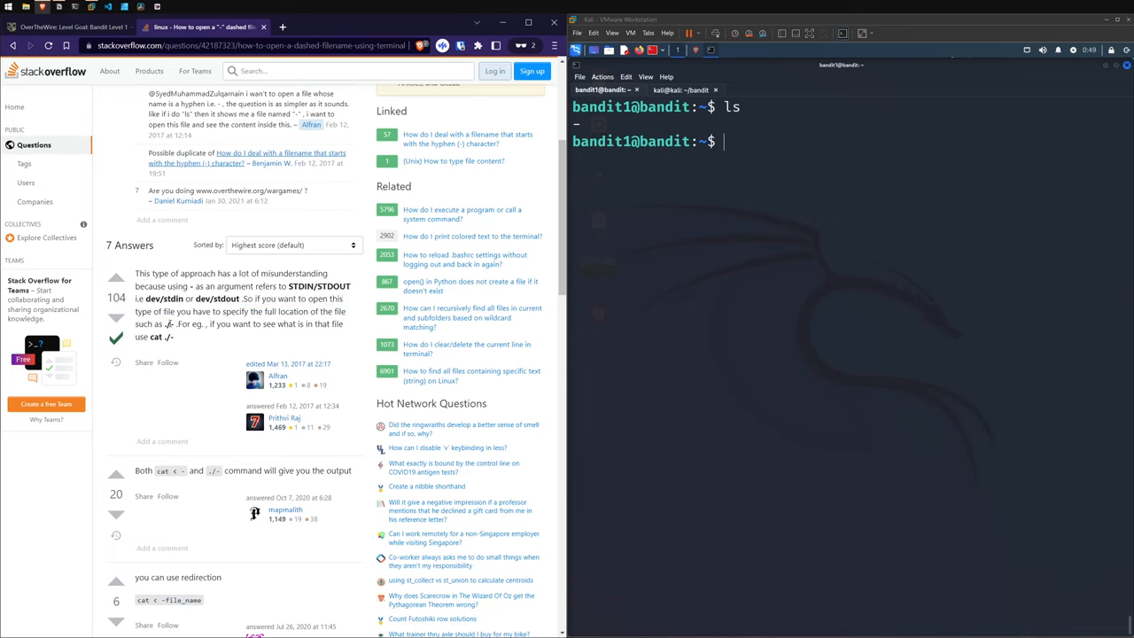
double_click(191, 323)
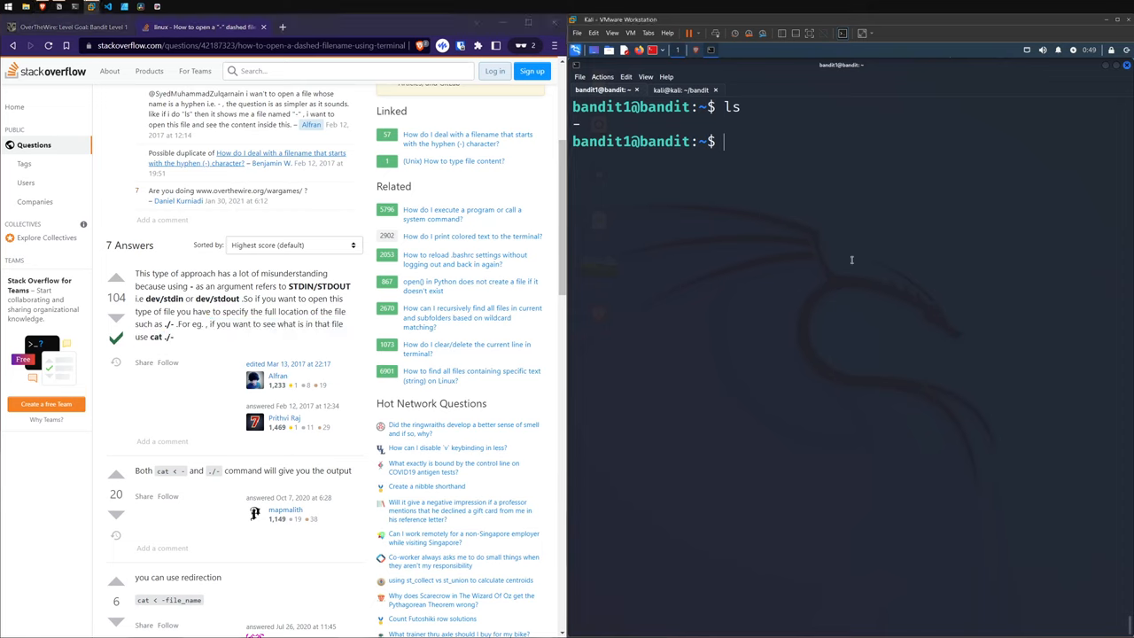
- Try cat with dot paths, then list the dash-named file as ./-
type("cat .")
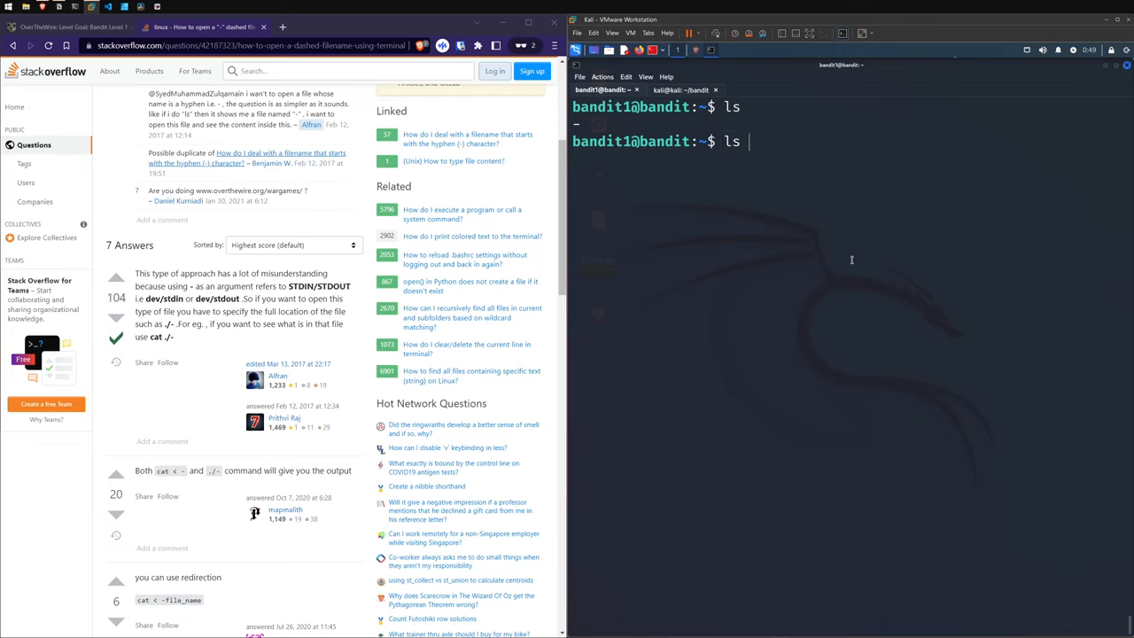
type(".")
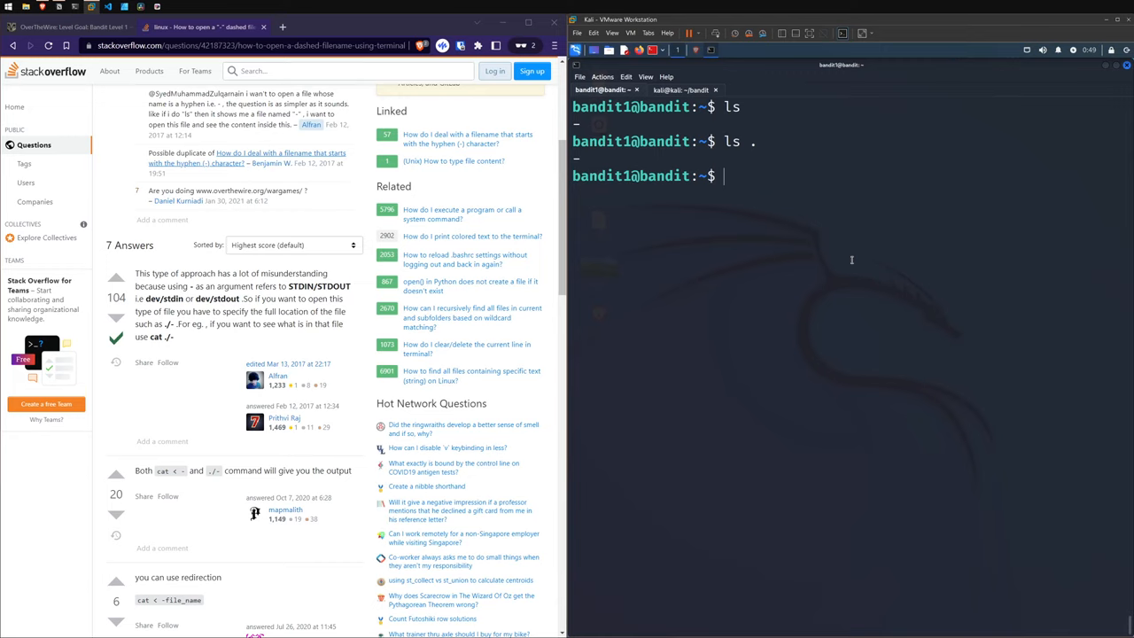
type(".")
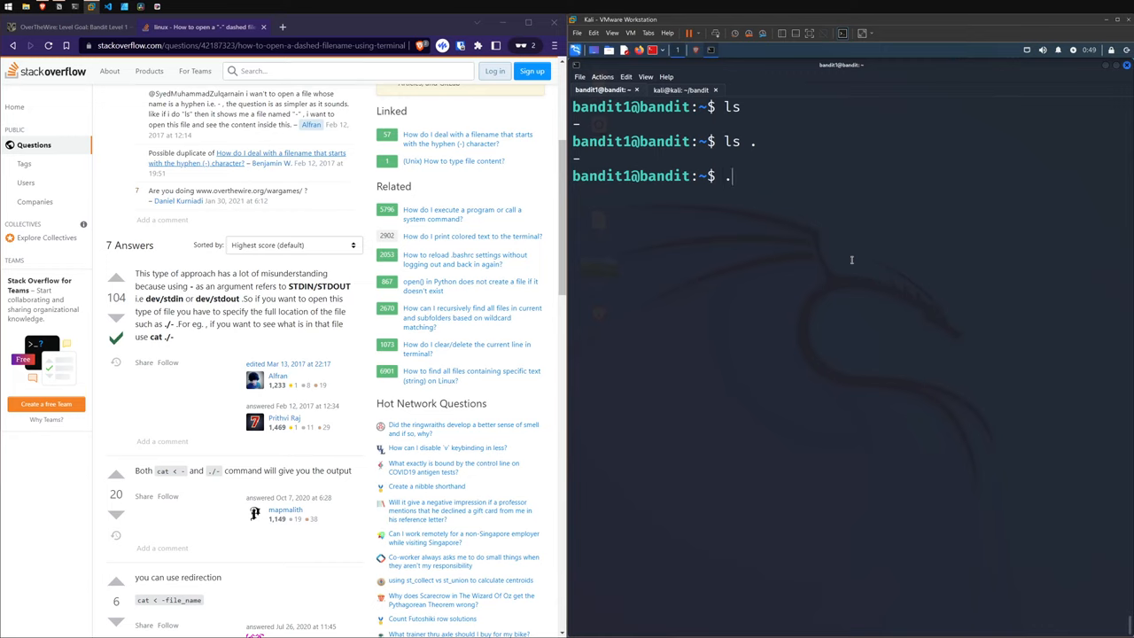
type("l")
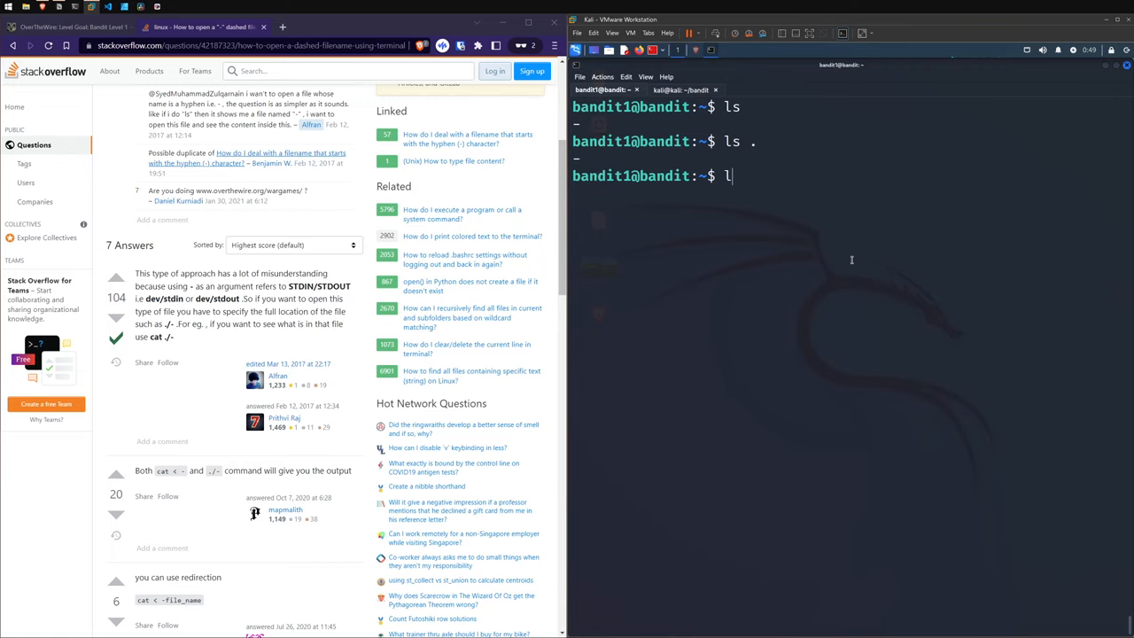
type(".")
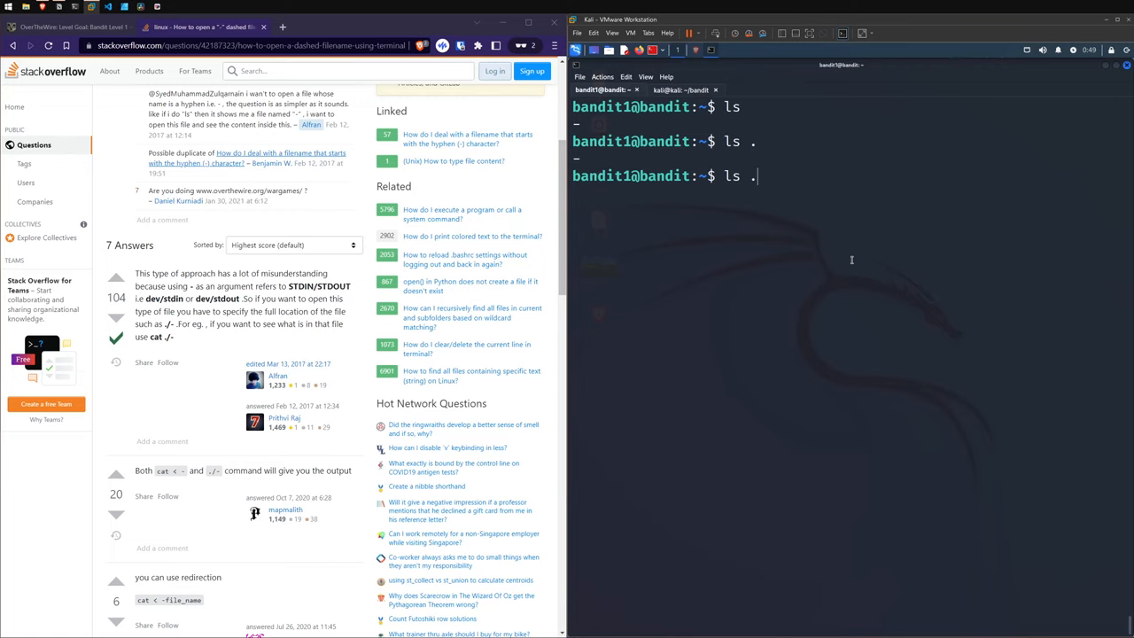
type("/")
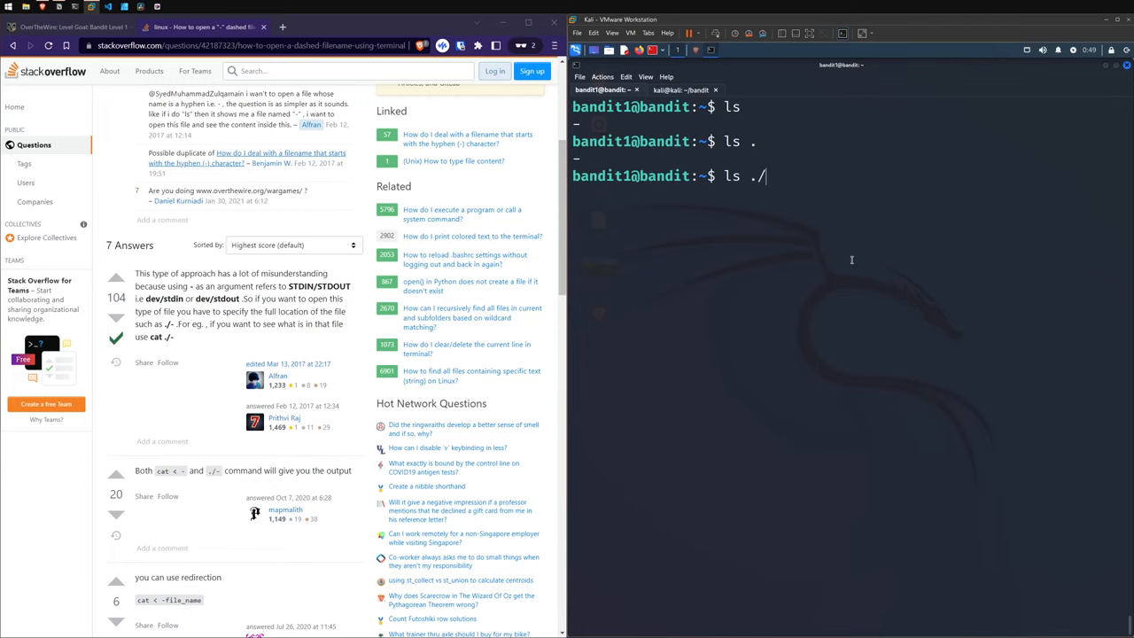
type("-")
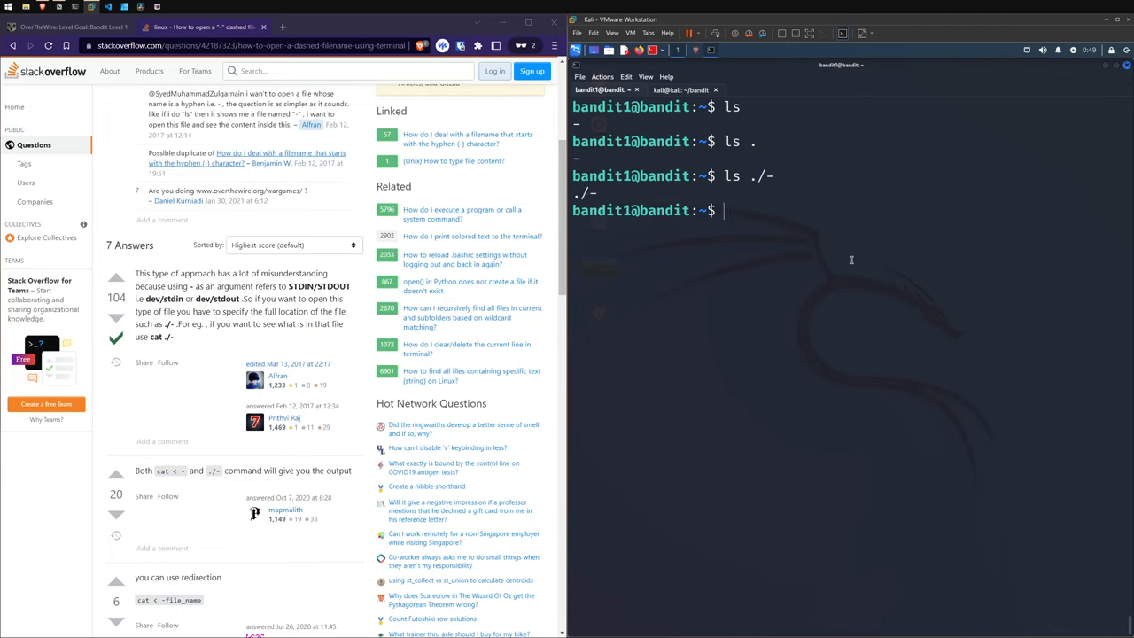
- Print the dash-named file with cat ./- to reveal the next password
type("cat ./-")
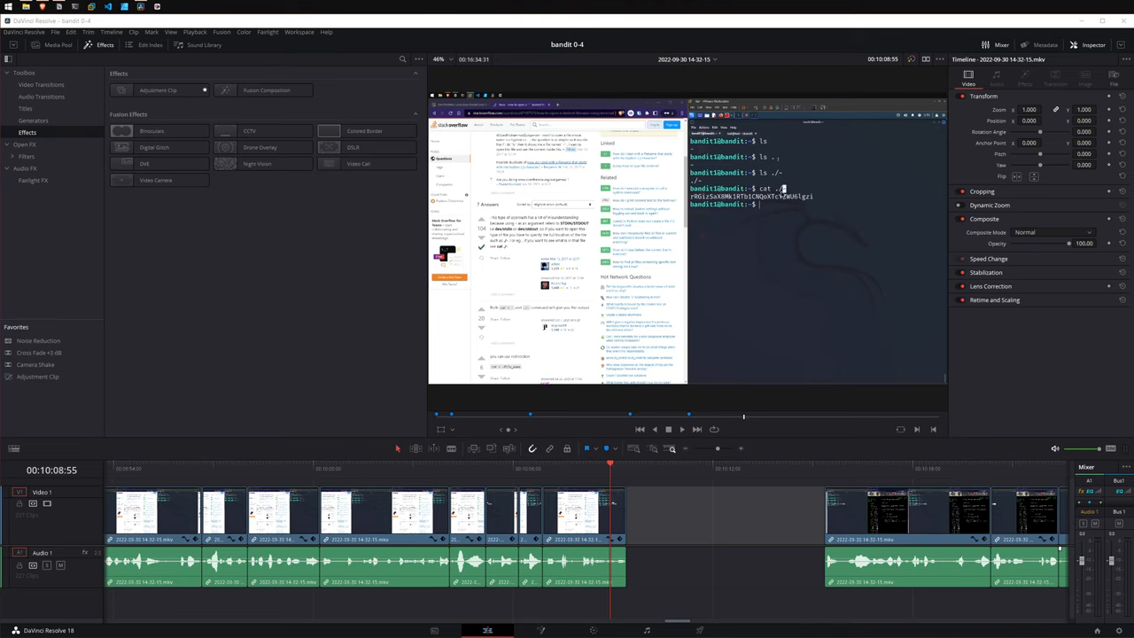
mouse_move(790, 238)
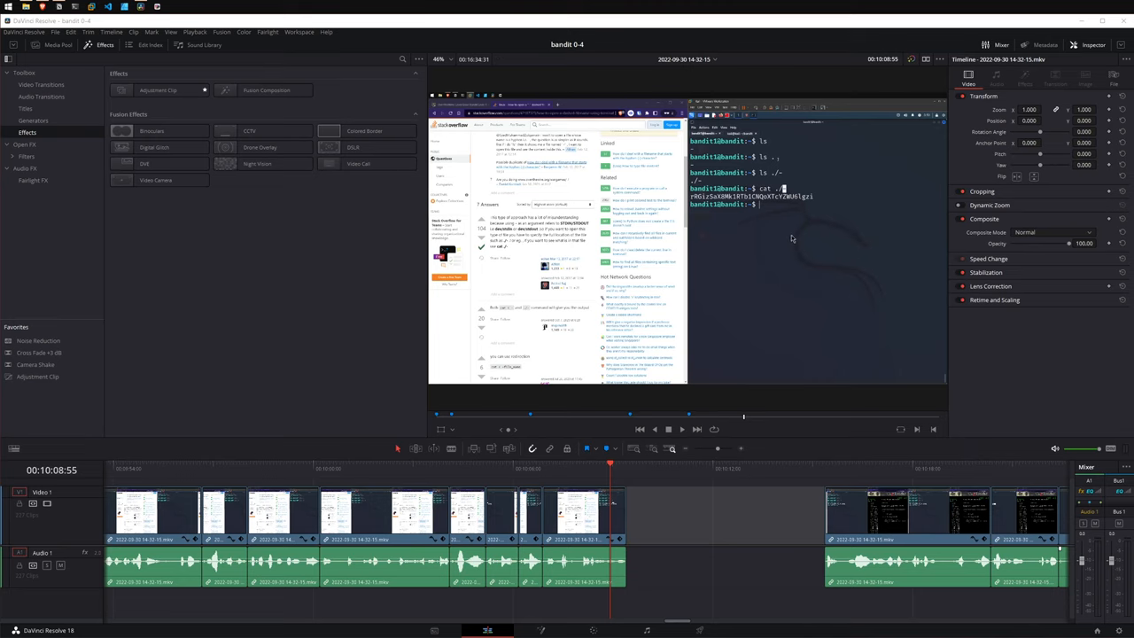
mouse_move(794, 241)
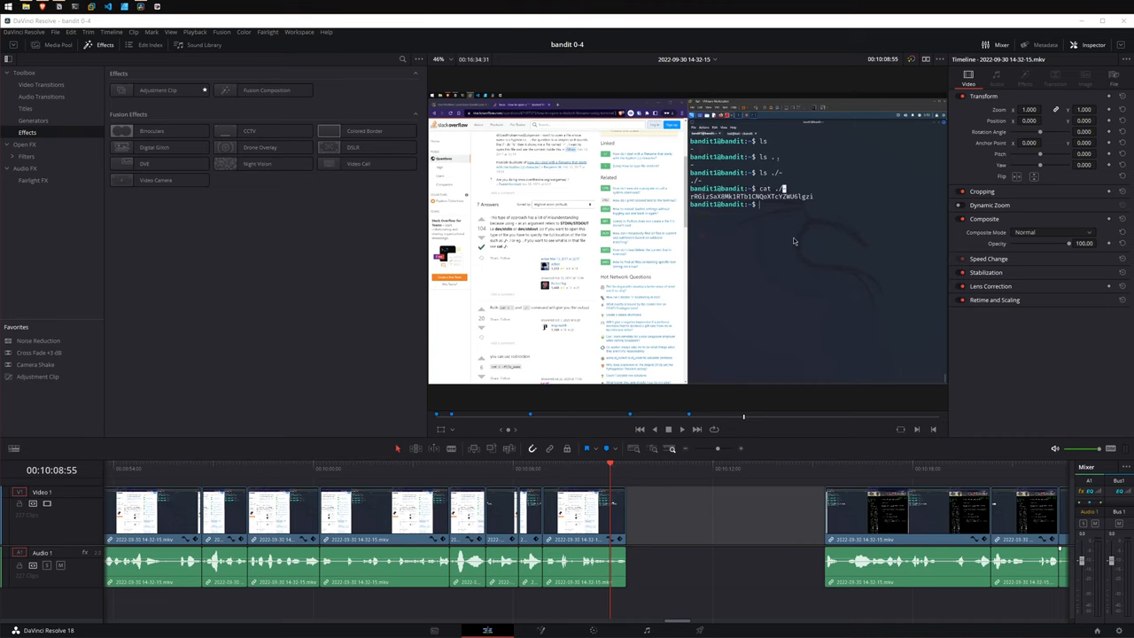
mouse_move(787, 227)
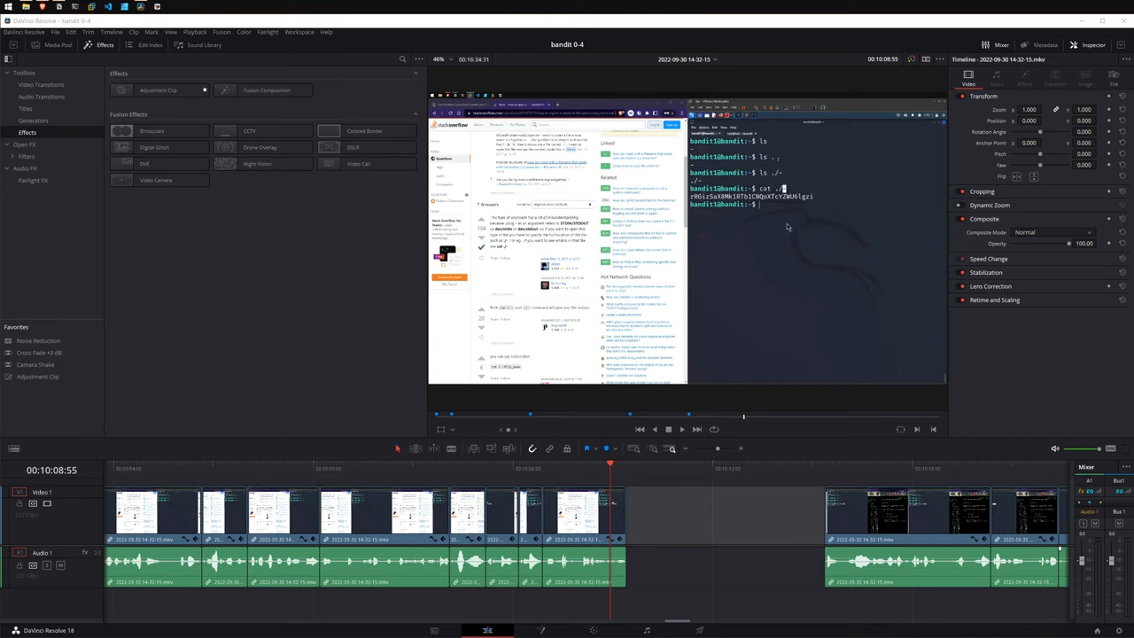
mouse_move(778, 206)
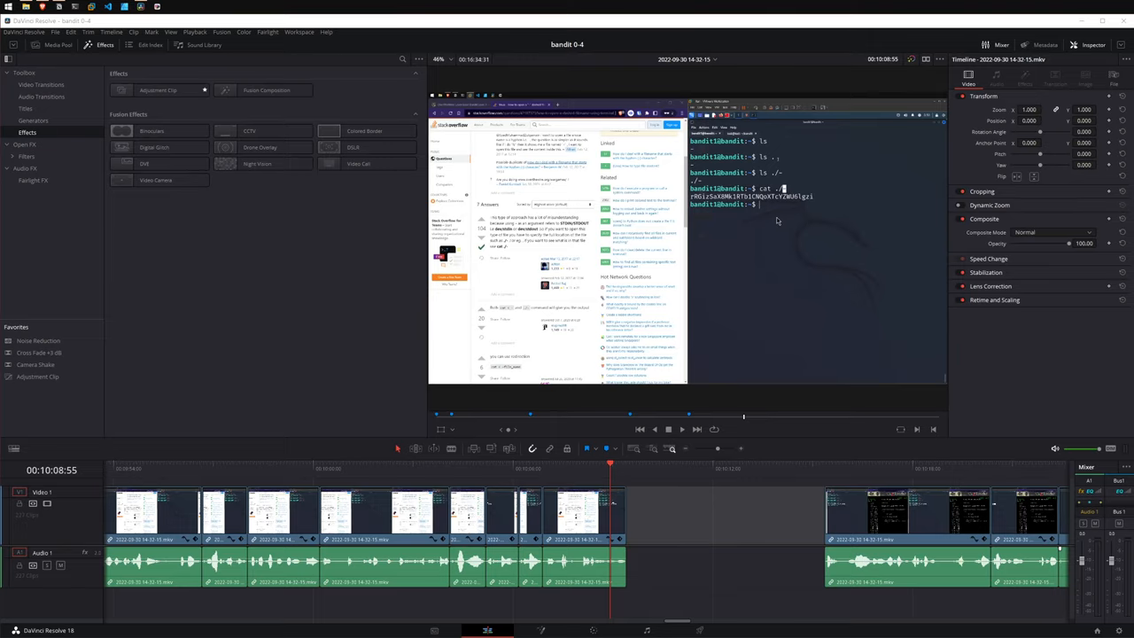
mouse_move(783, 232)
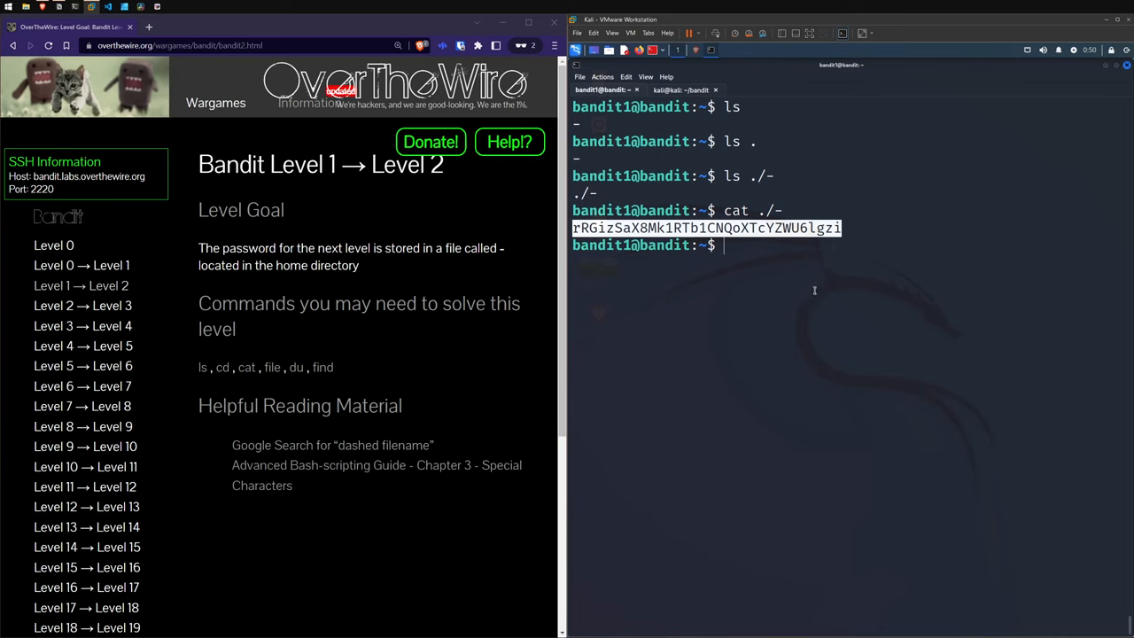
- Exit the bandit1 session and log back into the server as bandit2 with the copied password
type("ex")
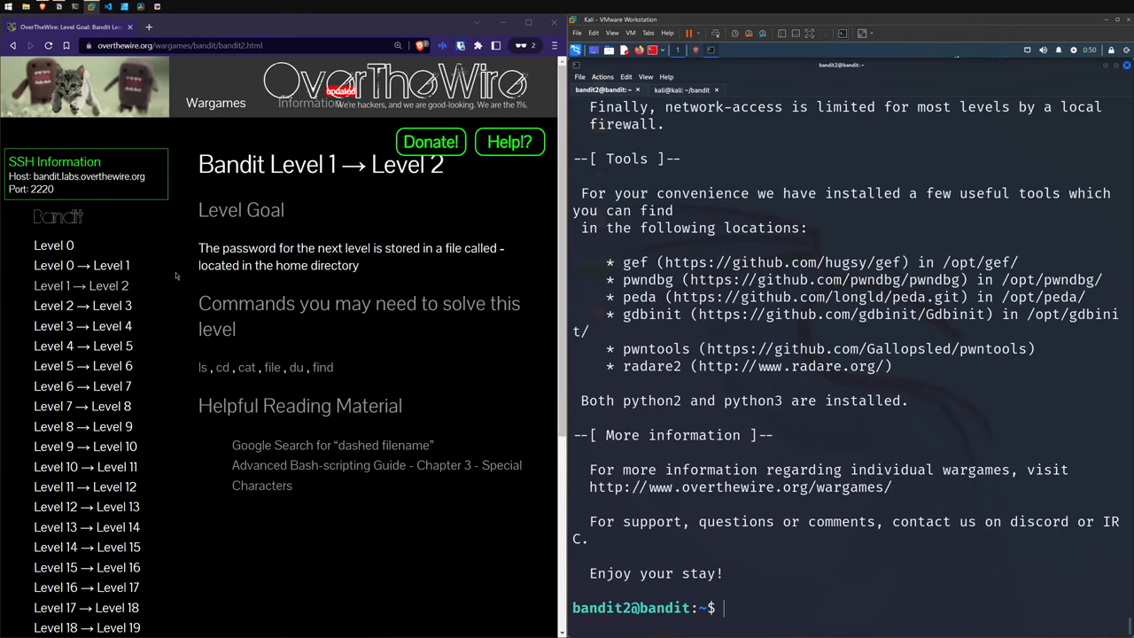
mouse_move(82, 285)
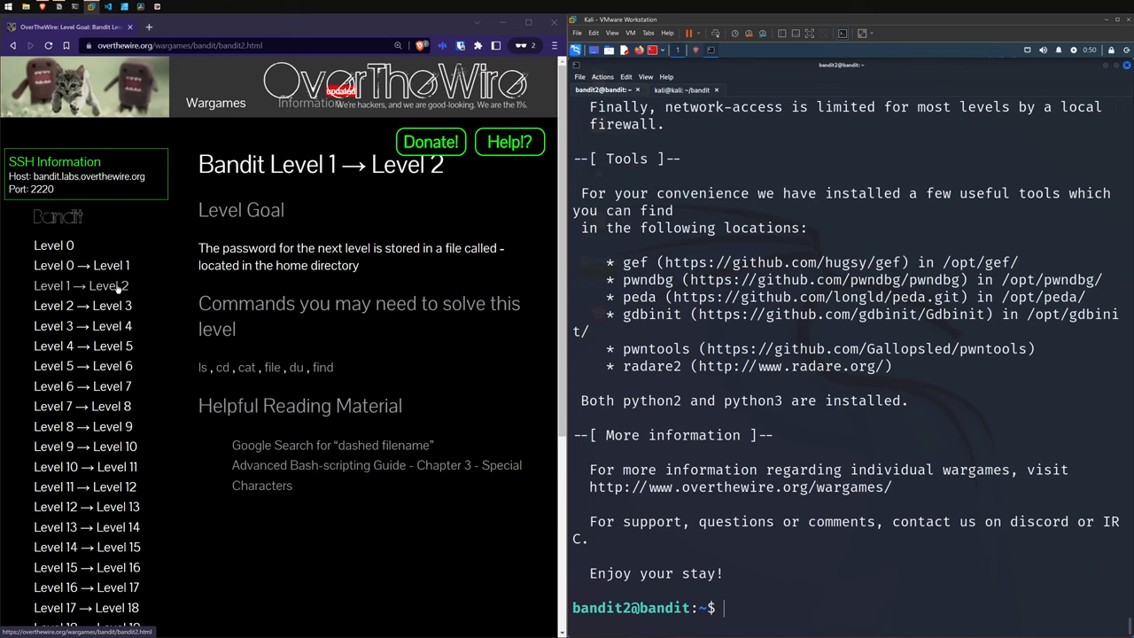
- Read the Level 2 → Level 3 goal about the file 'spaces in this filename'
left_click(82, 285)
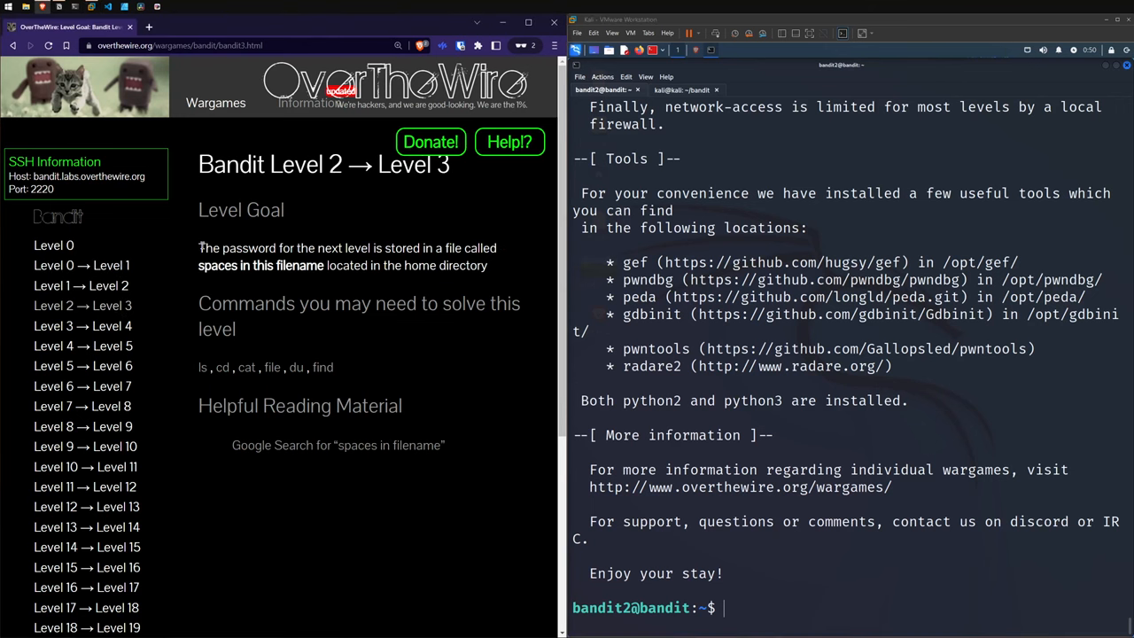
left_click_drag(199, 248, 416, 248)
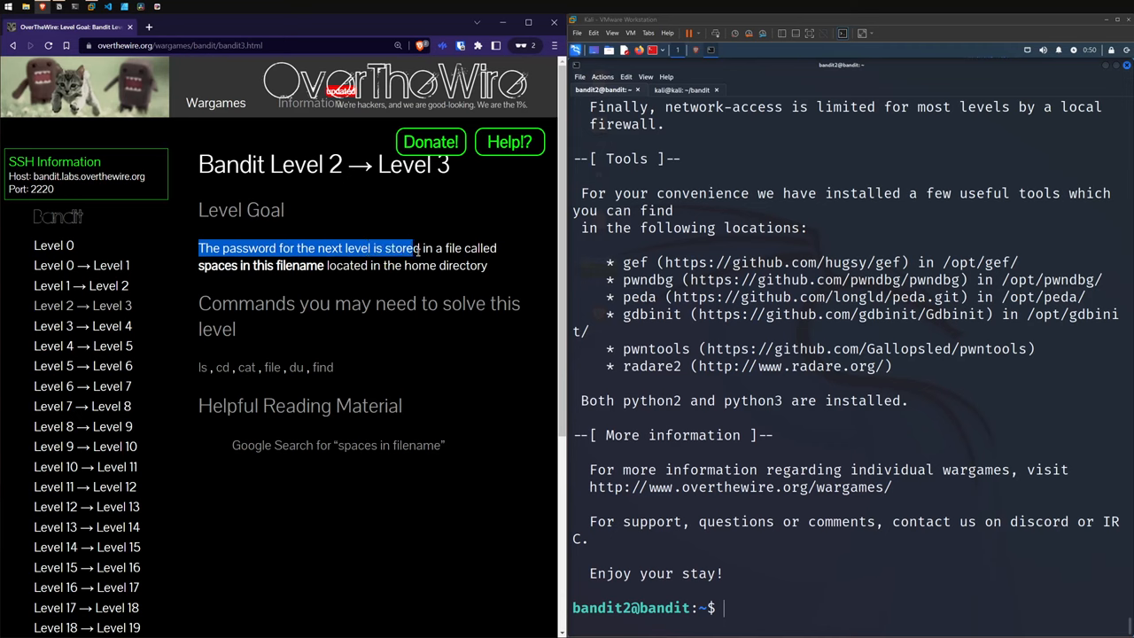
left_click_drag(411, 248, 251, 265)
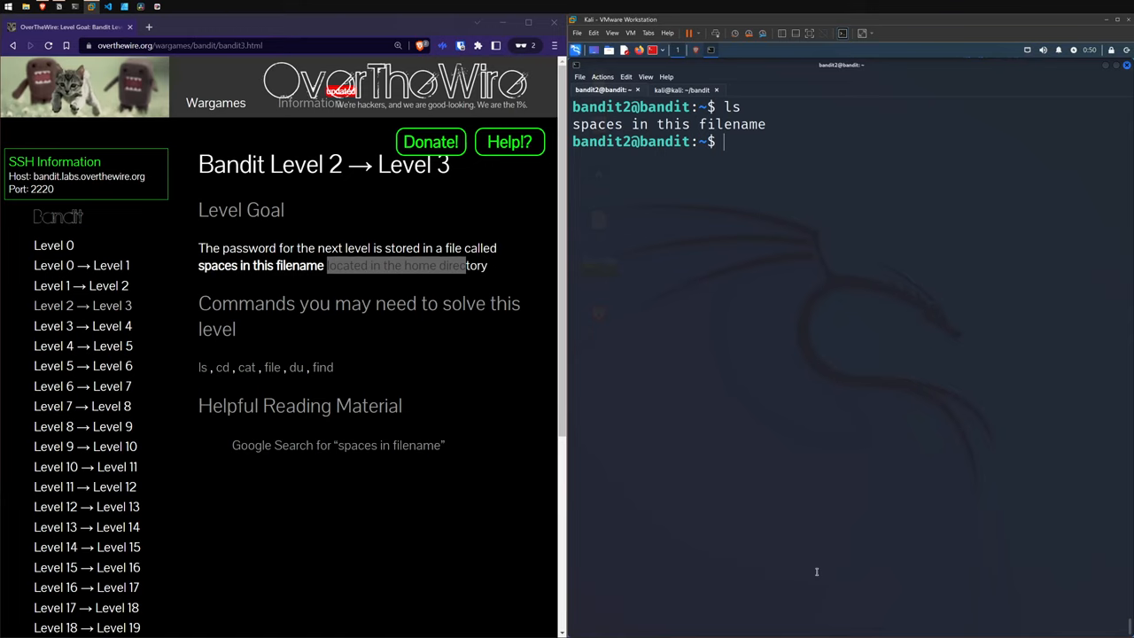
mouse_move(170, 249)
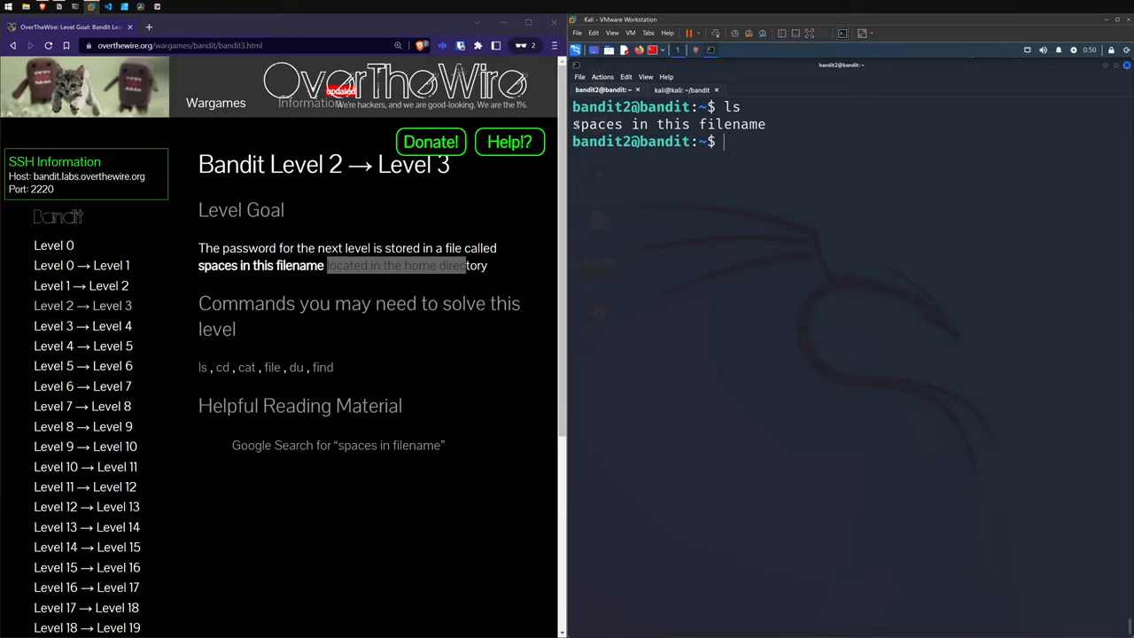
- Try cat spaces in this filename, which fails, and highlight the unescaped spaces
type("cat")
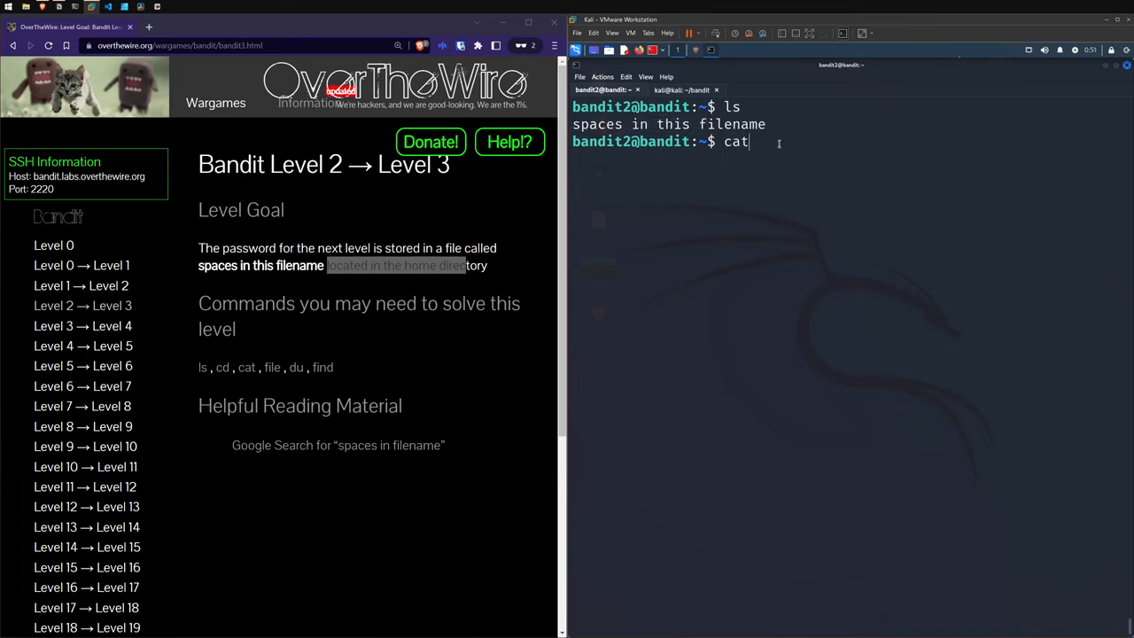
type("spaces in this filename")
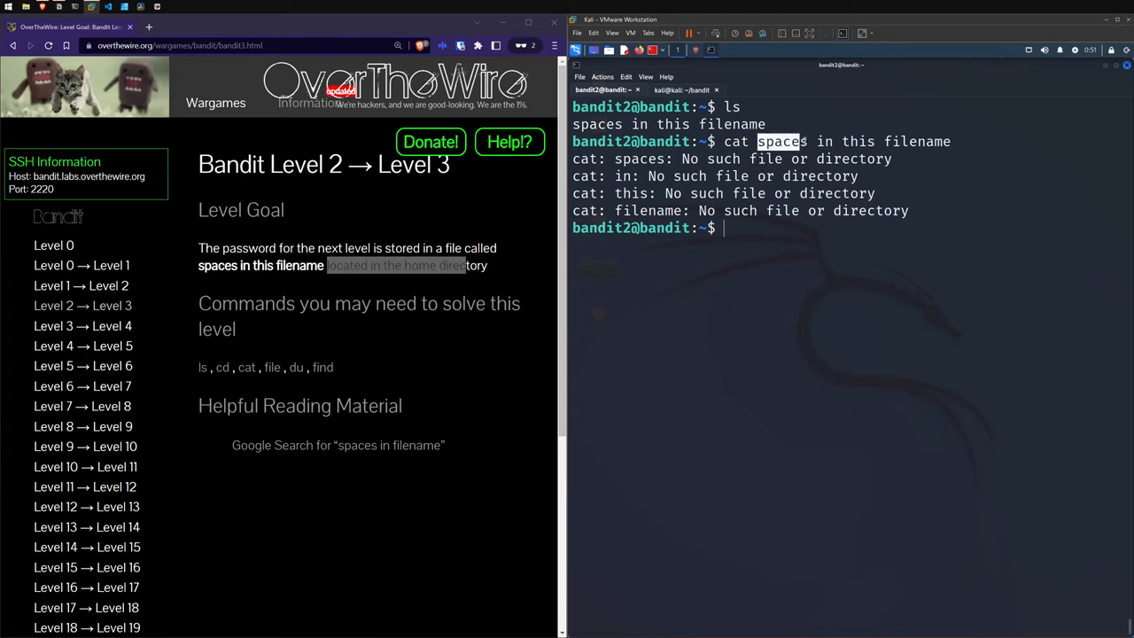
double_click(858, 142)
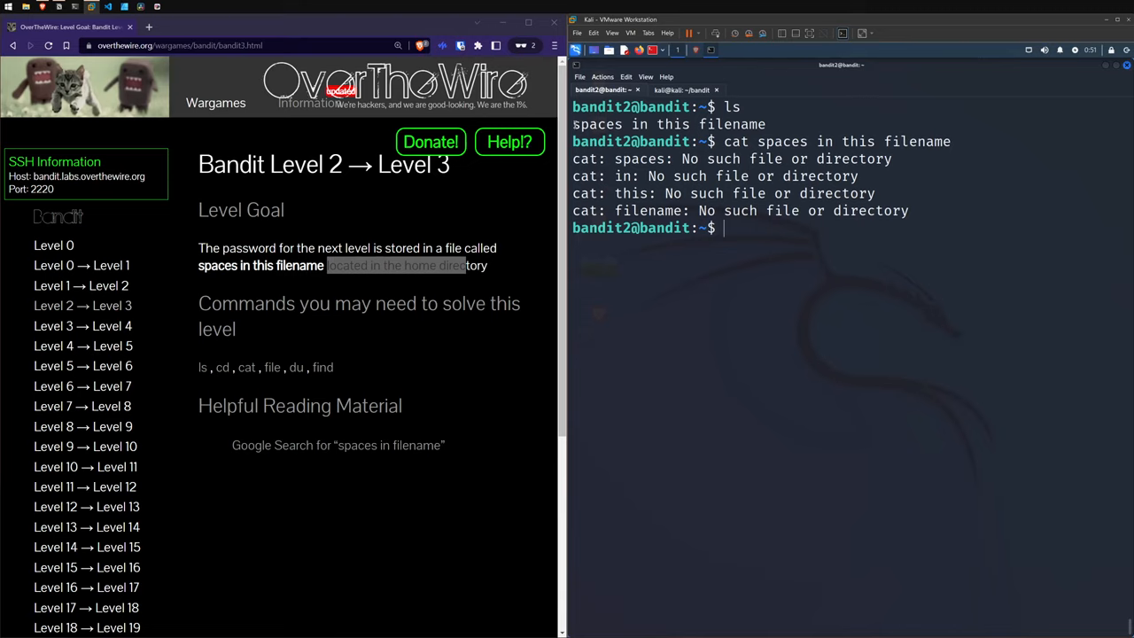
left_click_drag(326, 266, 468, 266)
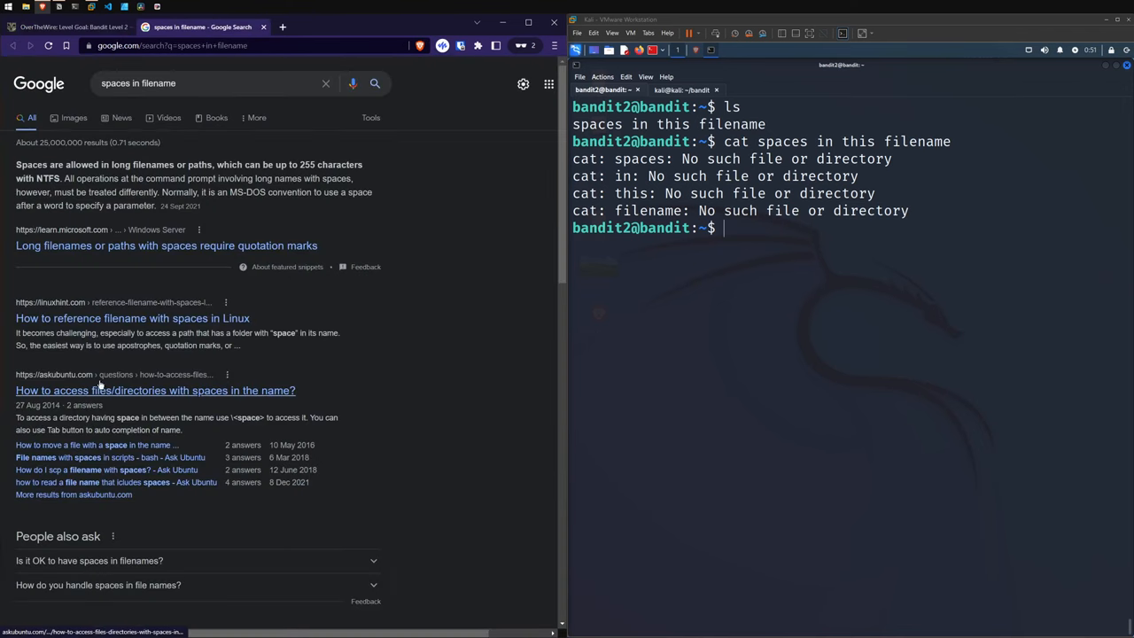
- Read the Ask Ubuntu answer on escaping spaces, highlighting the auto-completion tip
left_click(156, 389)
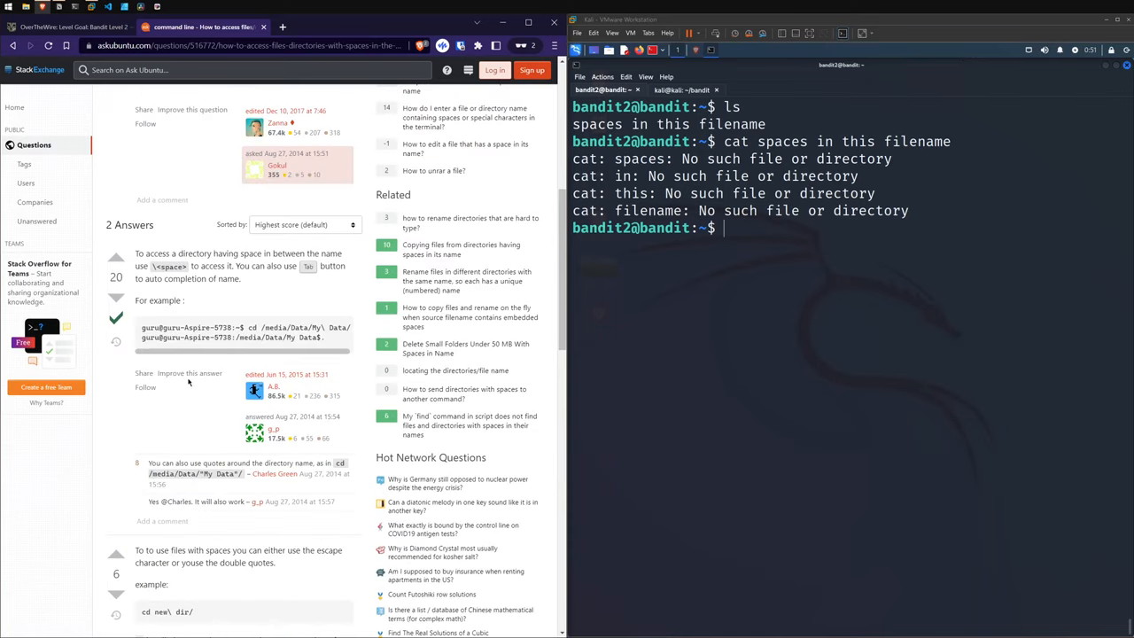
left_click_drag(135, 254, 239, 254)
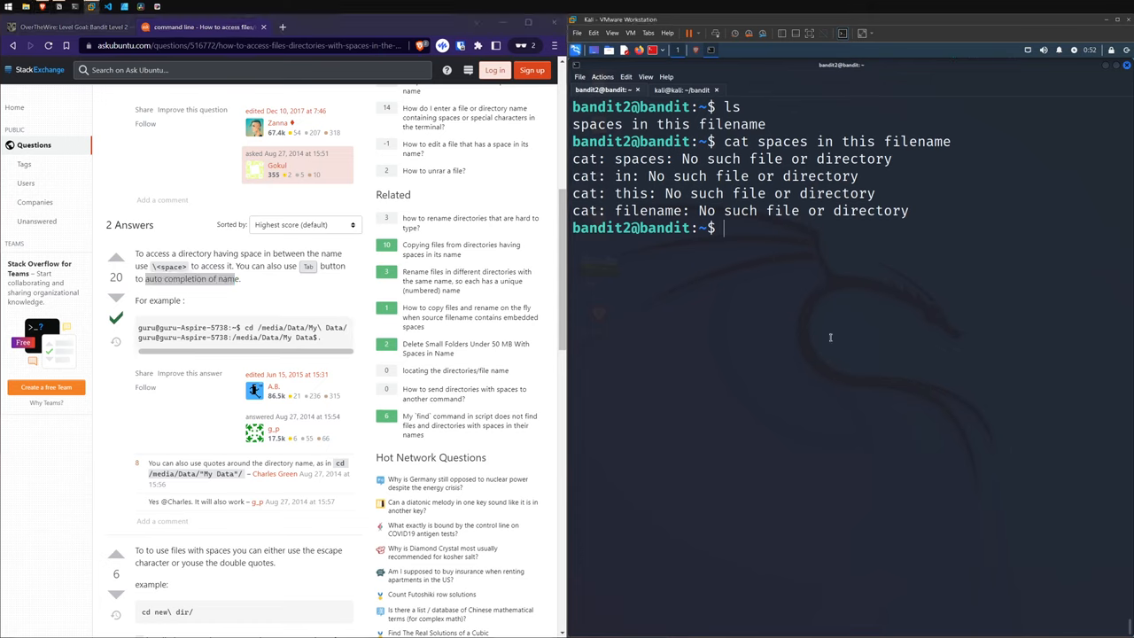
- Print the file with cat spaces\ in\ this\ filename, correcting misplaced backslashes
type("cat")
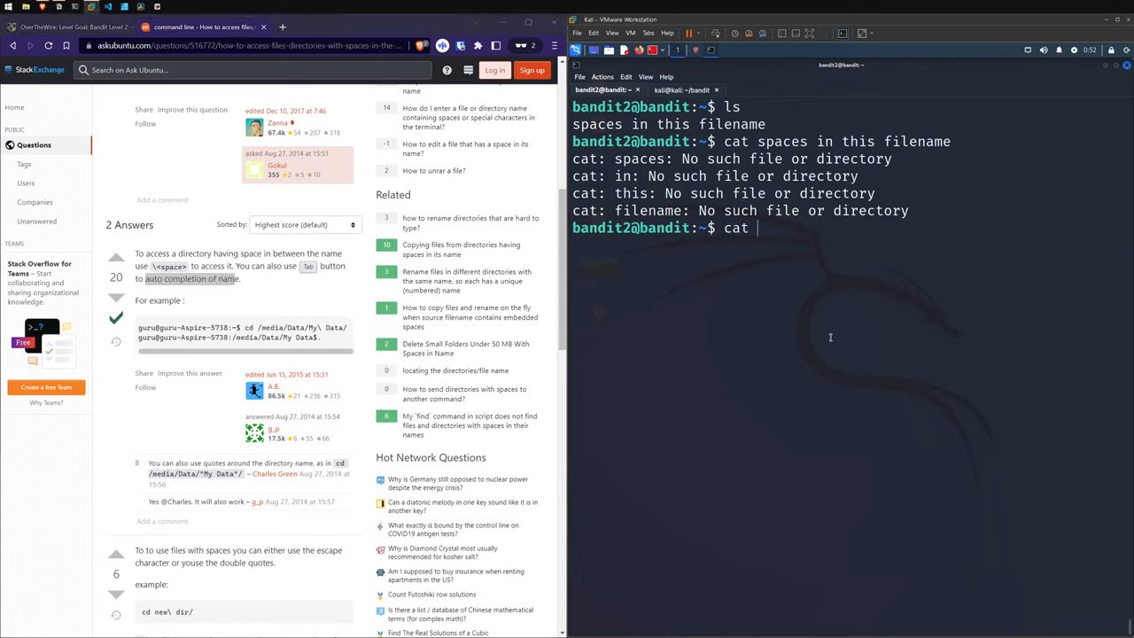
type("spaces\\ in\\ this\\ filename")
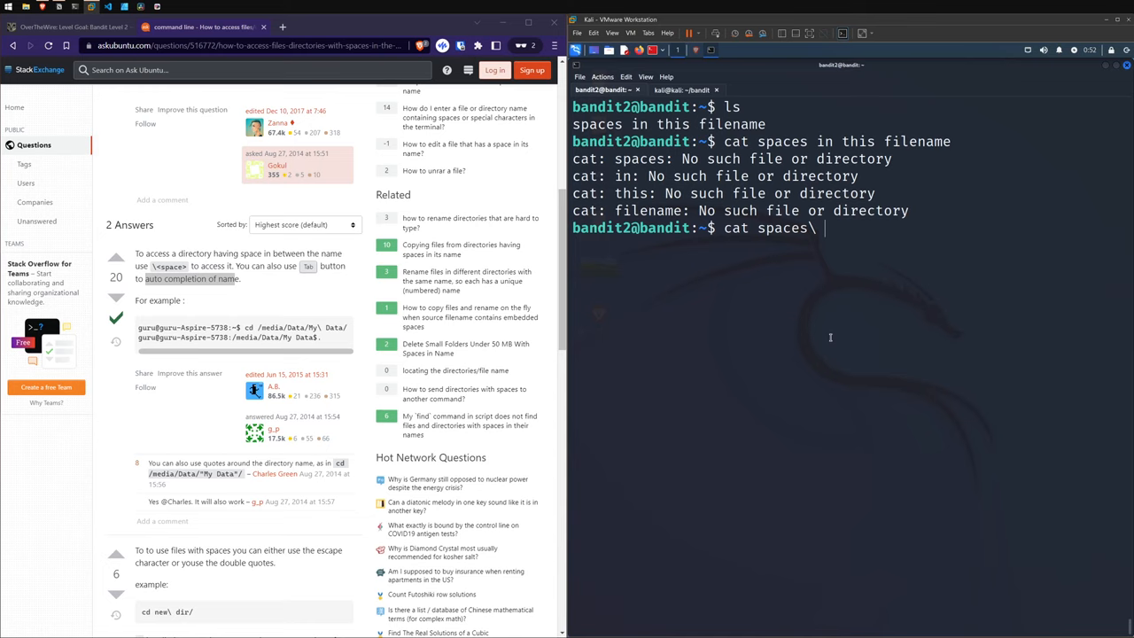
key("BackSpace")
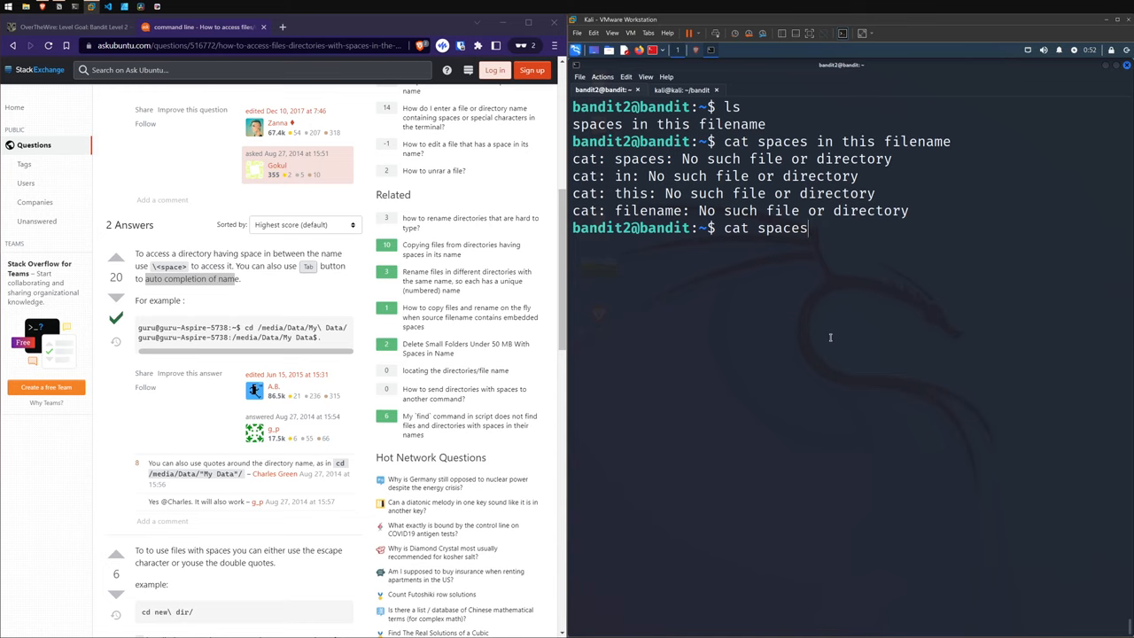
type("\\")
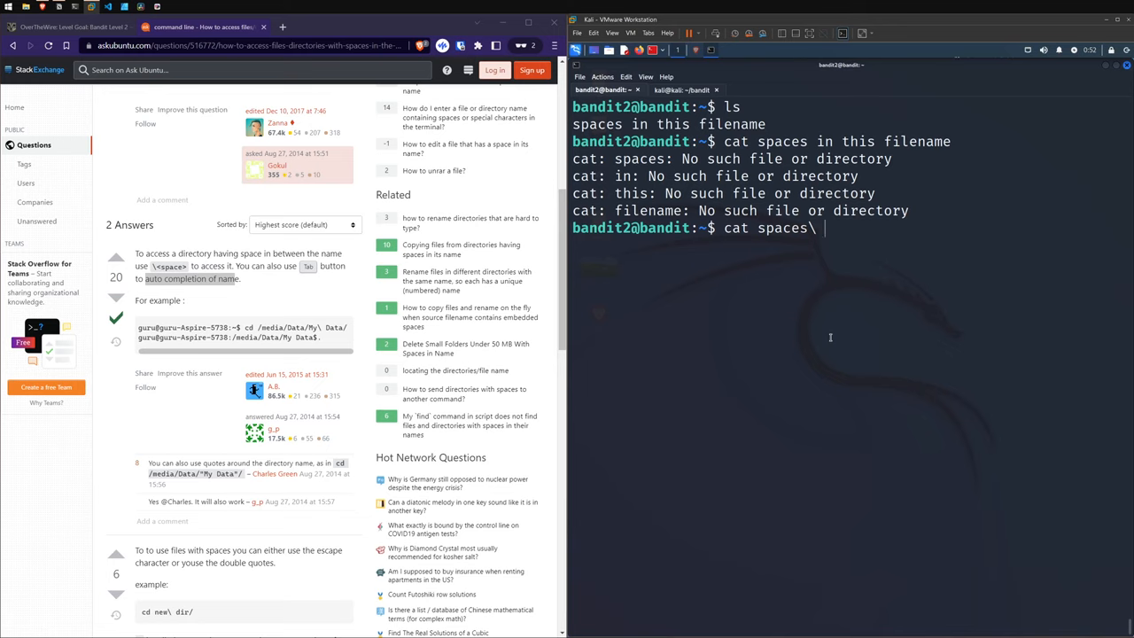
type("spaces")
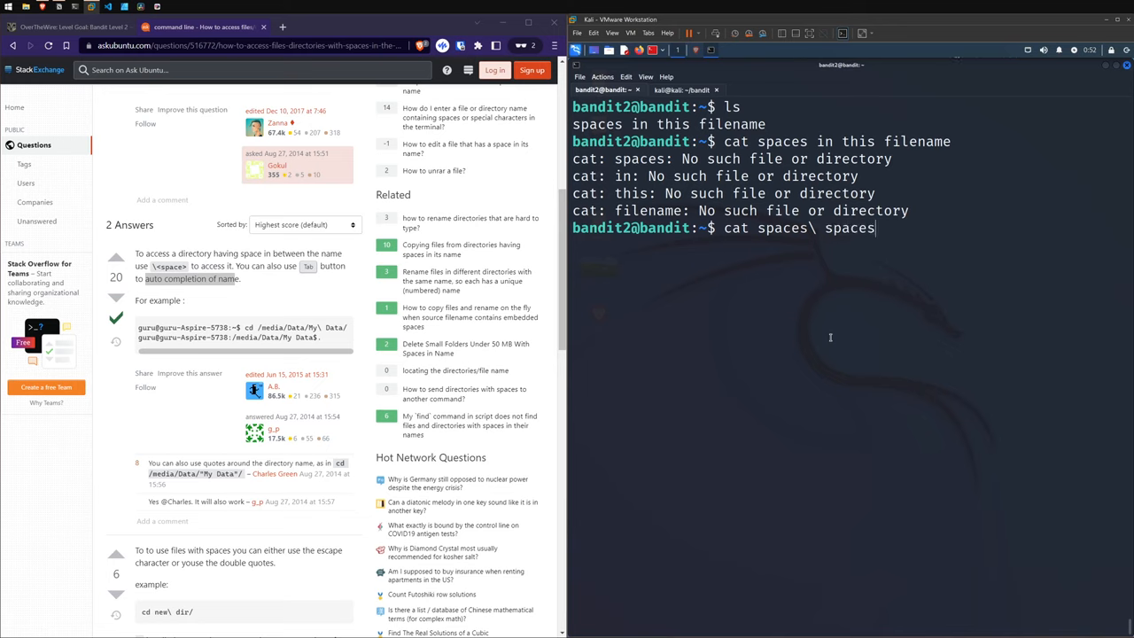
type("\\")
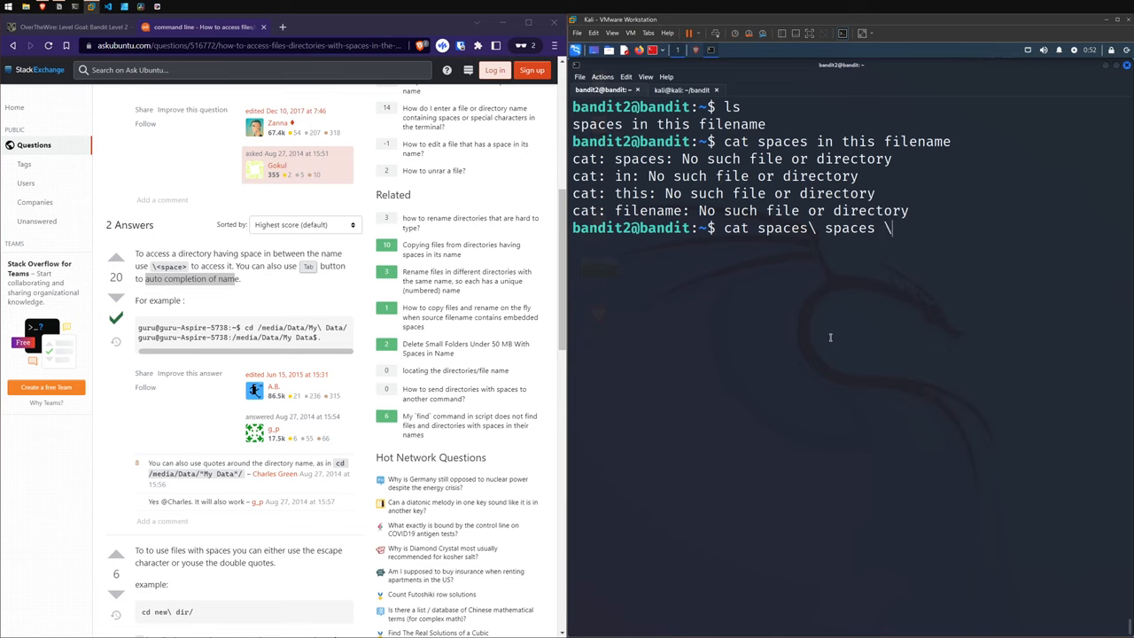
type("this")
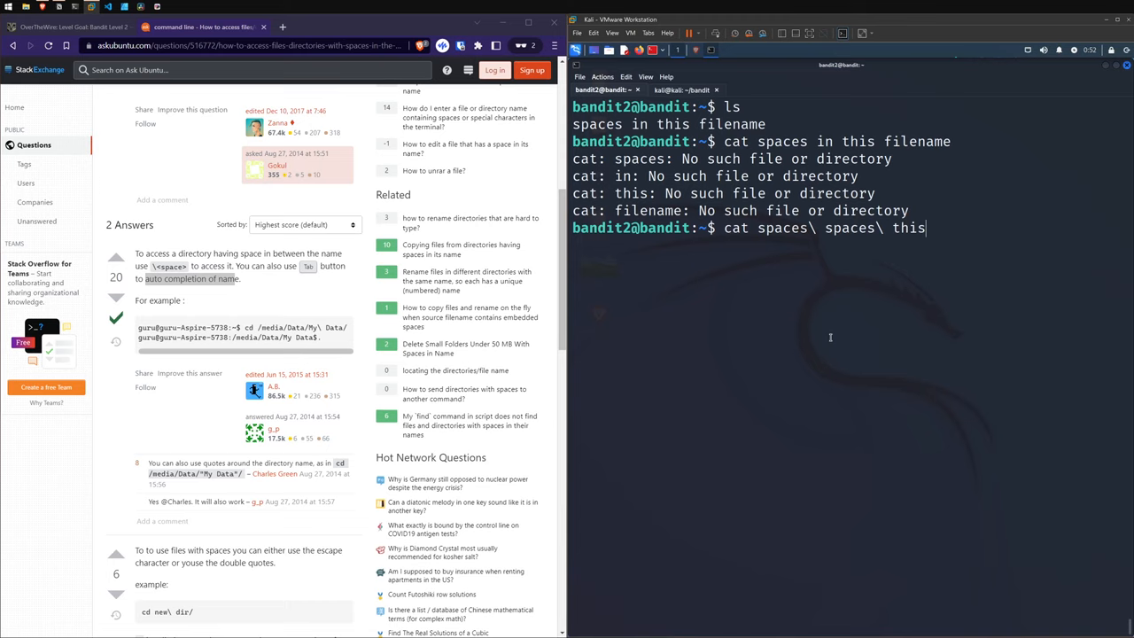
type("\\")
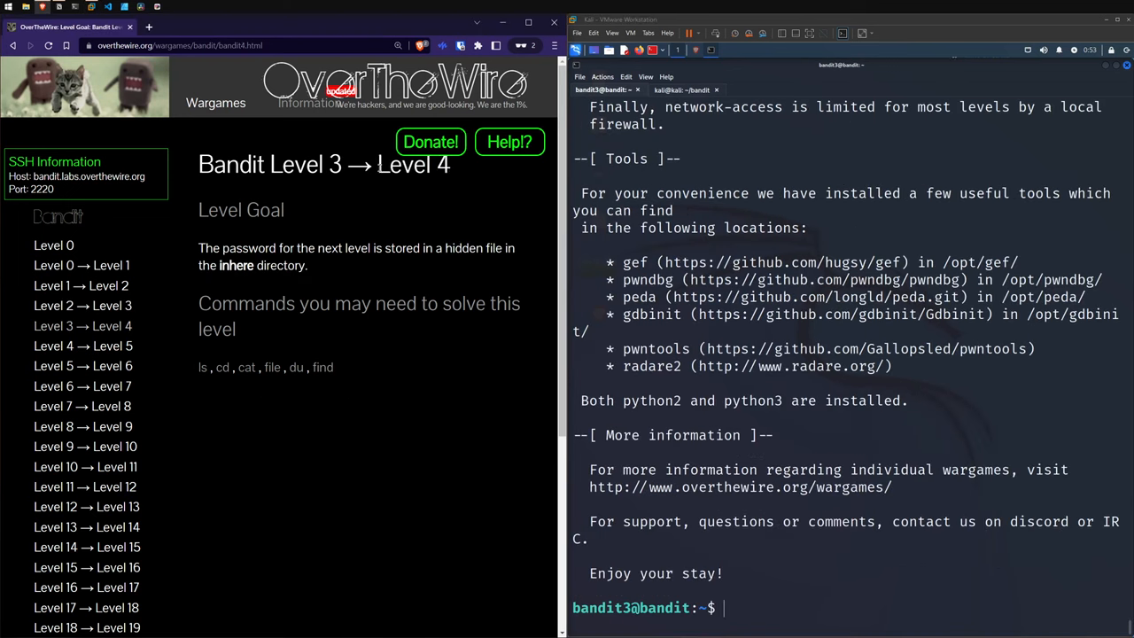
left_click_drag(198, 249, 295, 248)
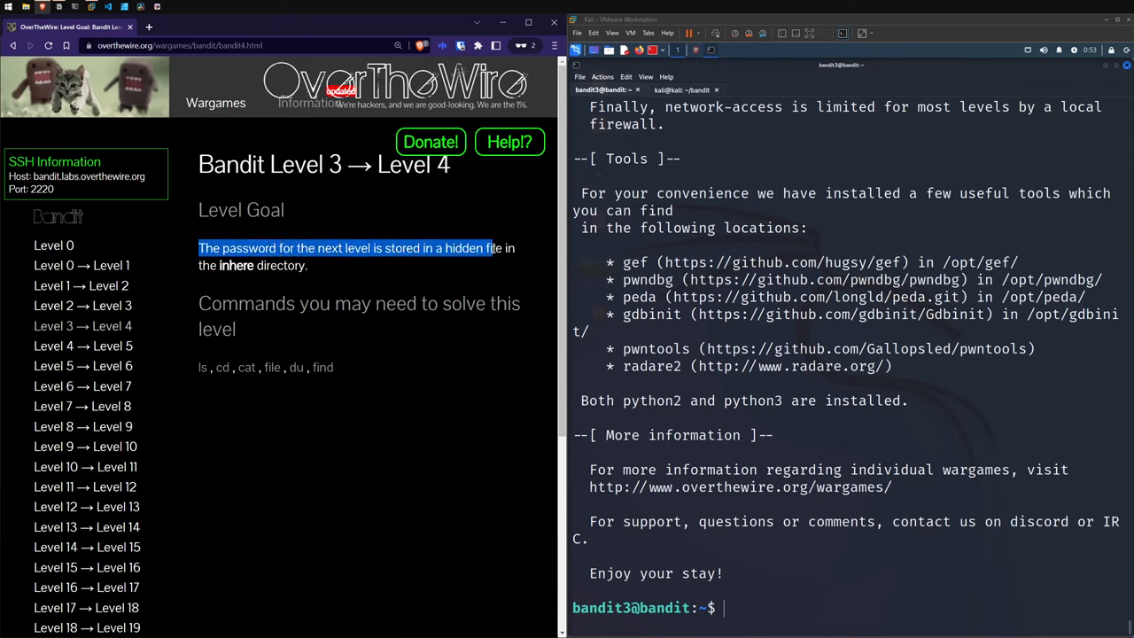
left_click_drag(487, 248, 252, 266)
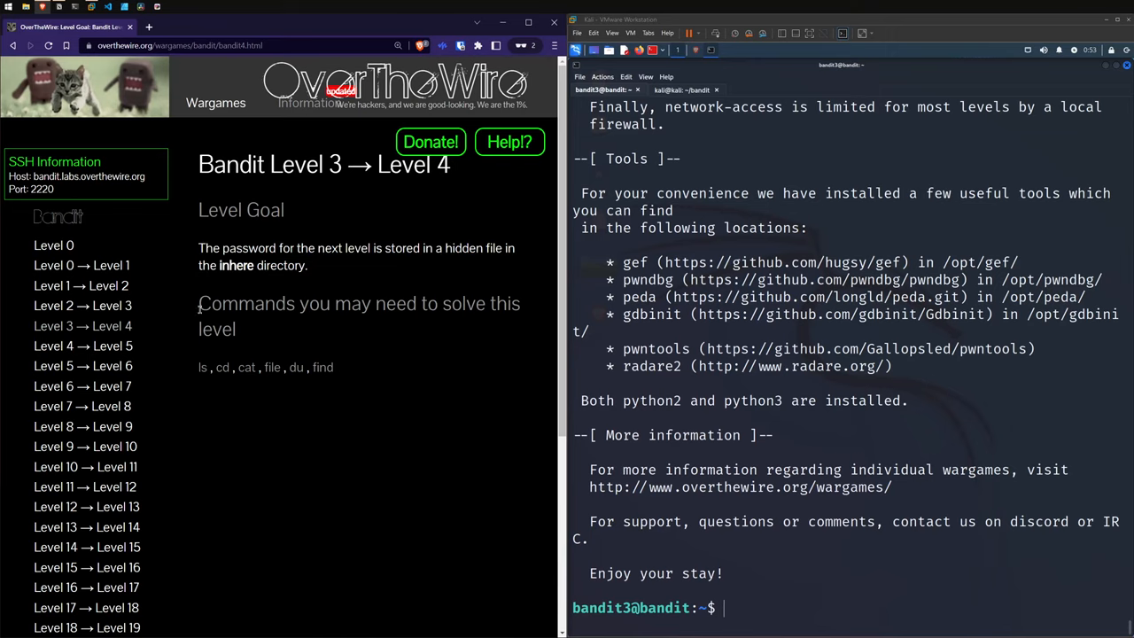
type("ls")
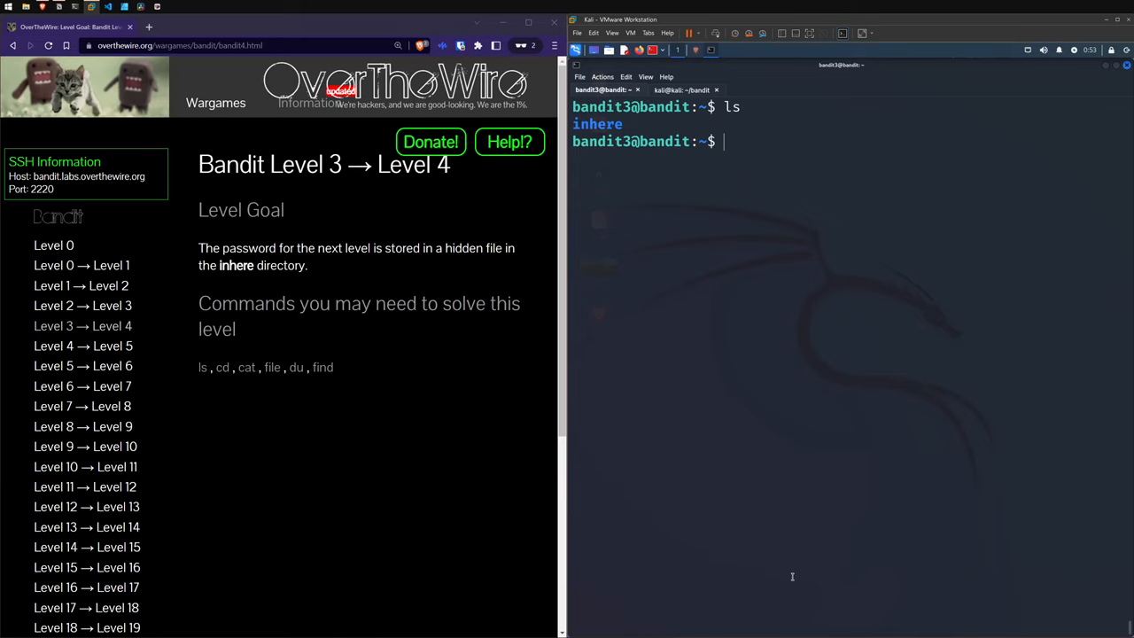
- List the home directory and point out the d marking inhere as a directory
double_click(597, 125)
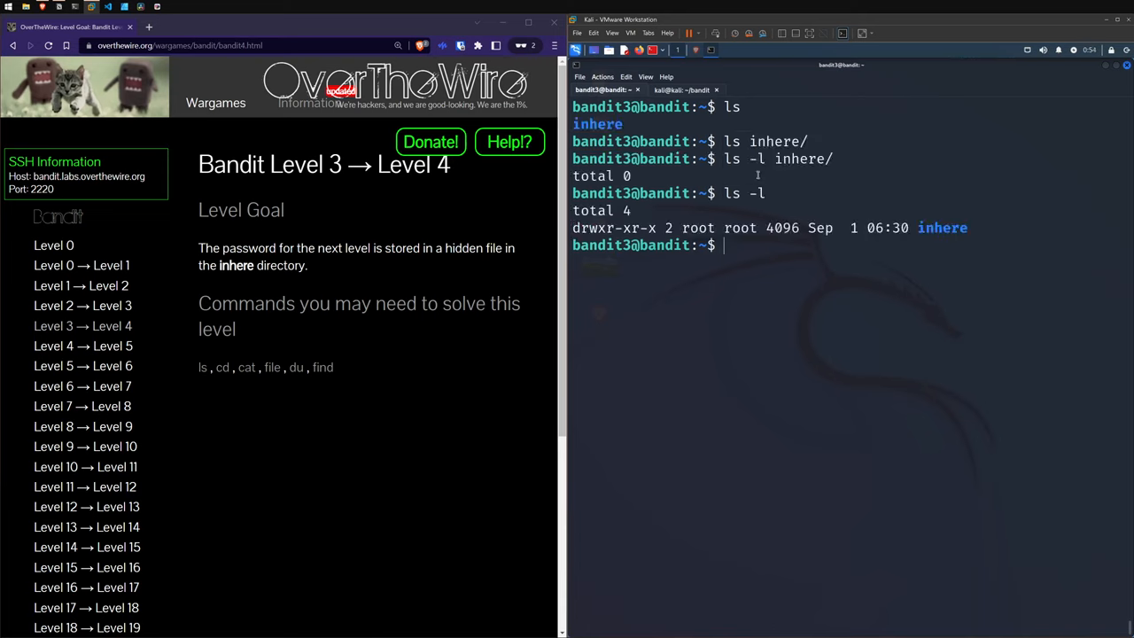
double_click(798, 160)
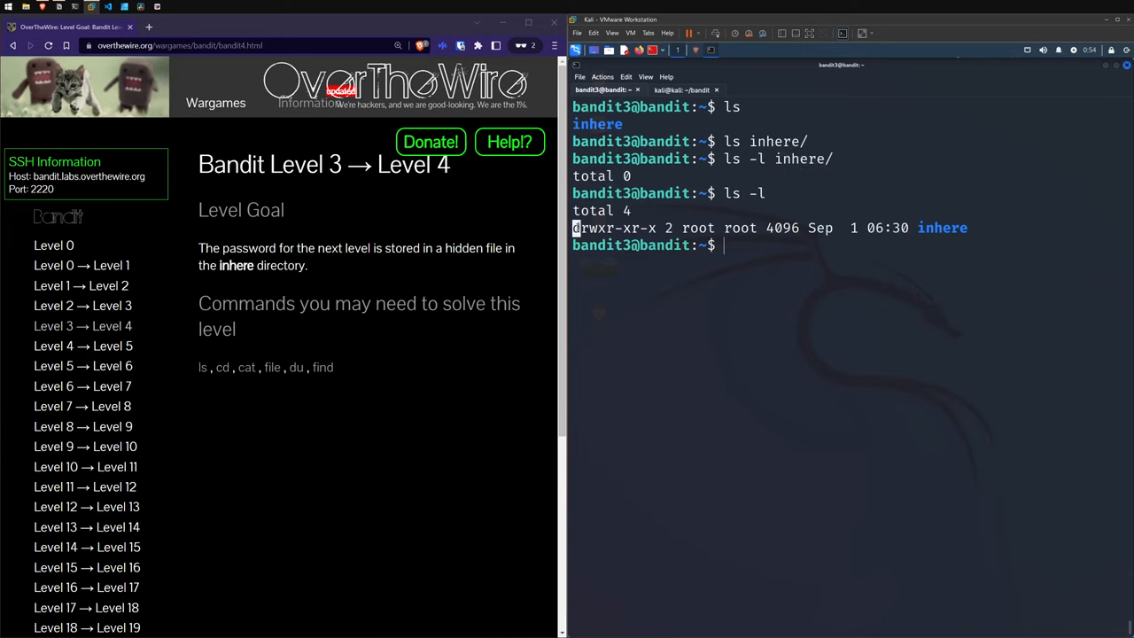
double_click(943, 227)
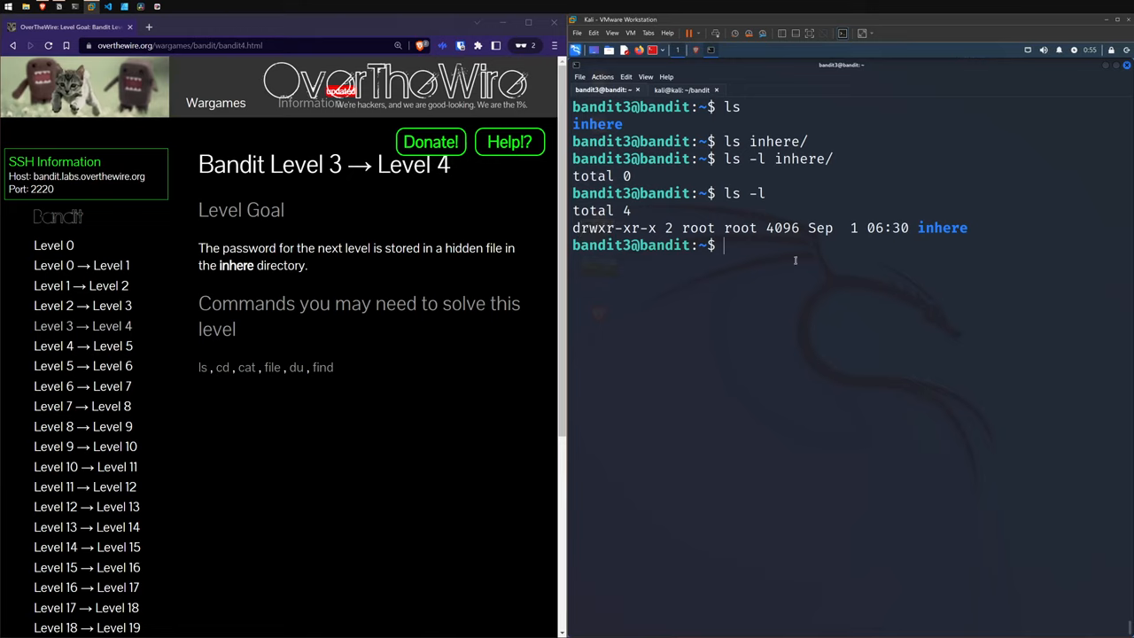
- Enter inhere with cd inhere/ and list its seemingly empty contents
type("cd")
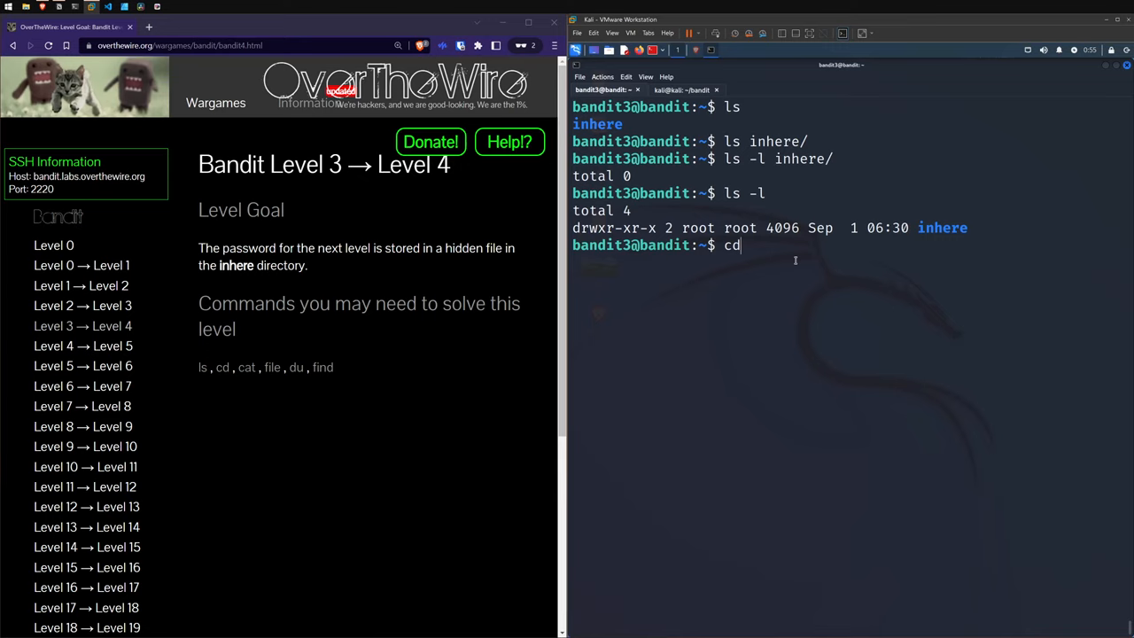
type("inhere/")
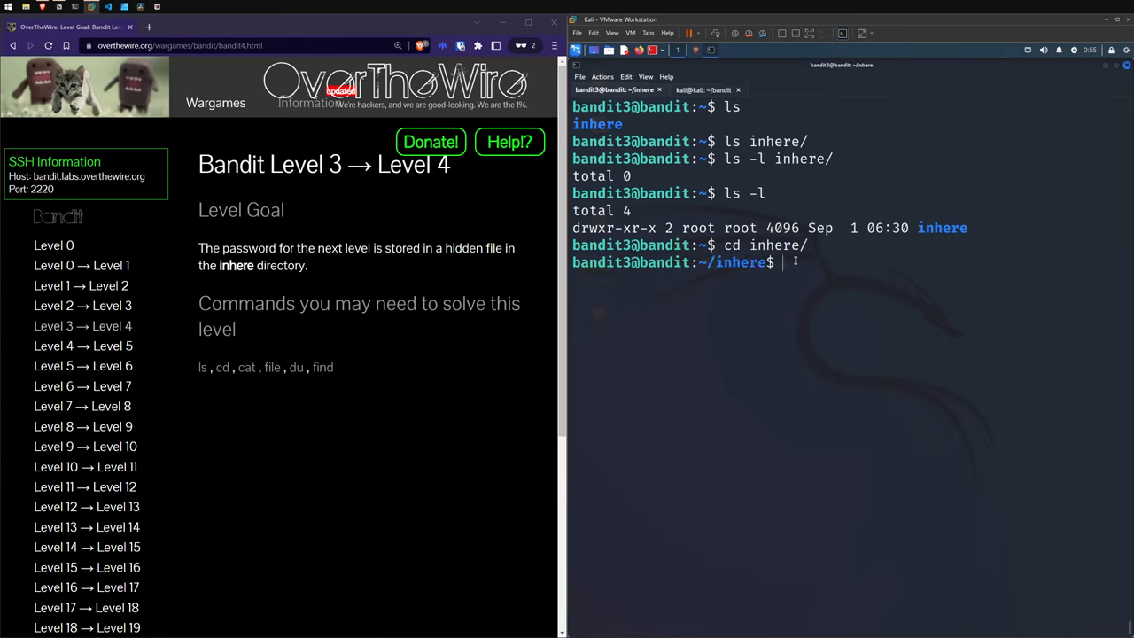
type("ls")
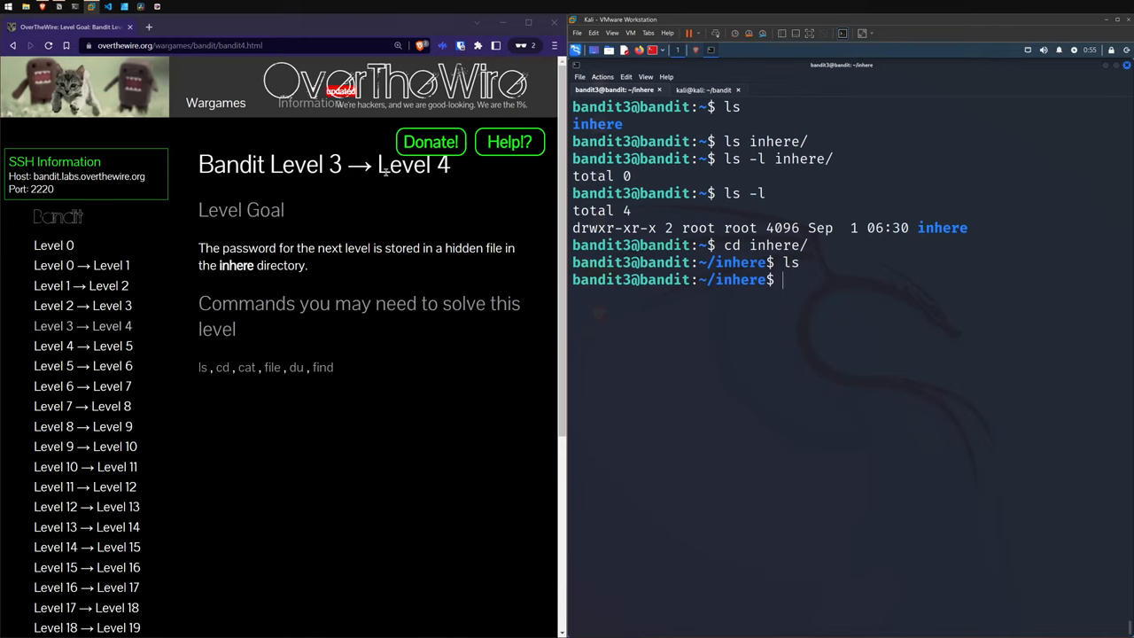
left_click_drag(199, 248, 452, 249)
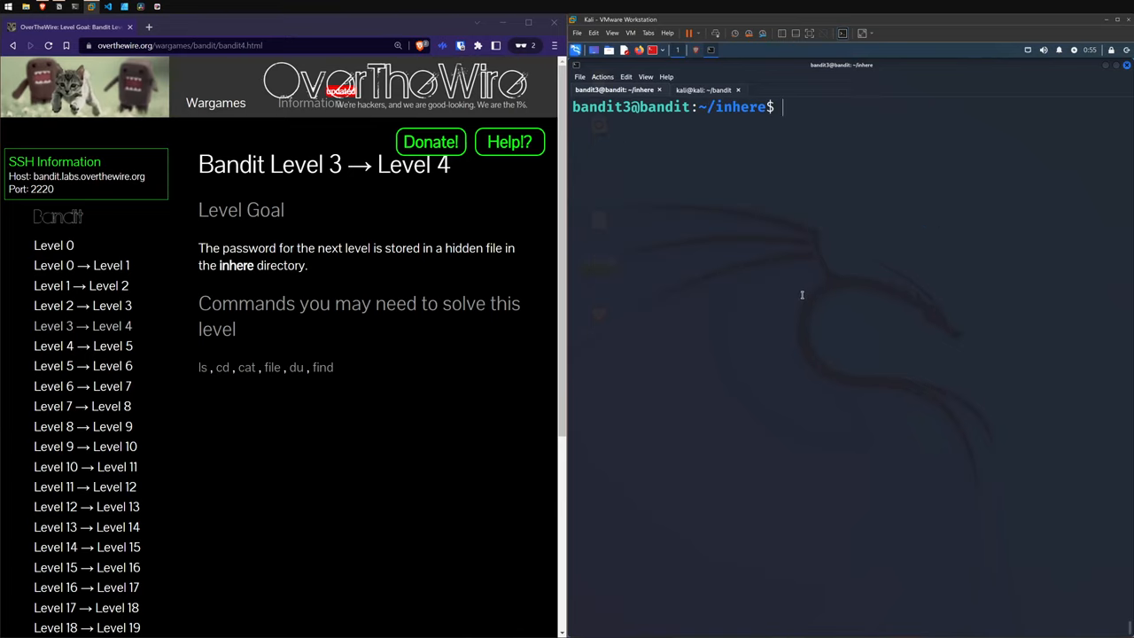
- List inhere with ls -la to reveal .hidden, pointing out the dash marking it as a file
type("ls -")
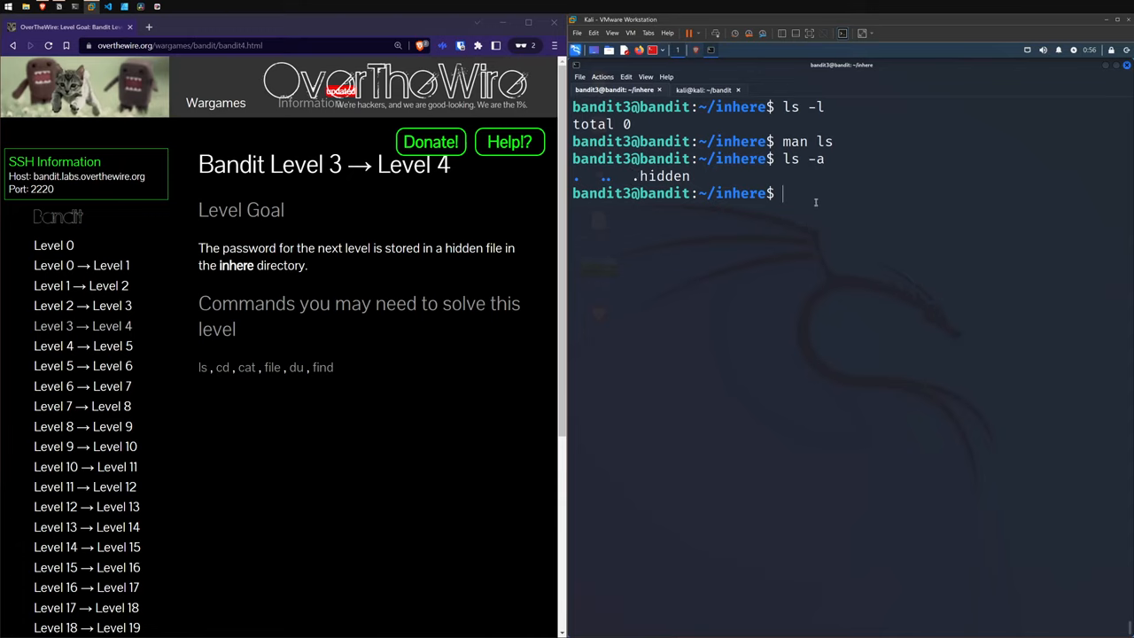
type("ls -")
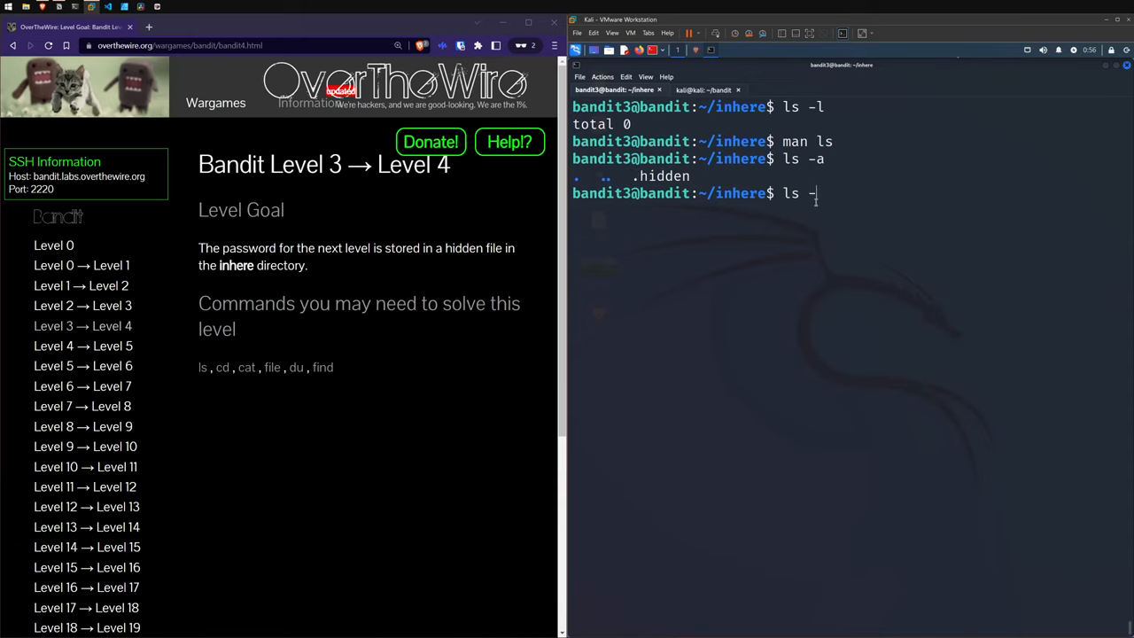
type("la")
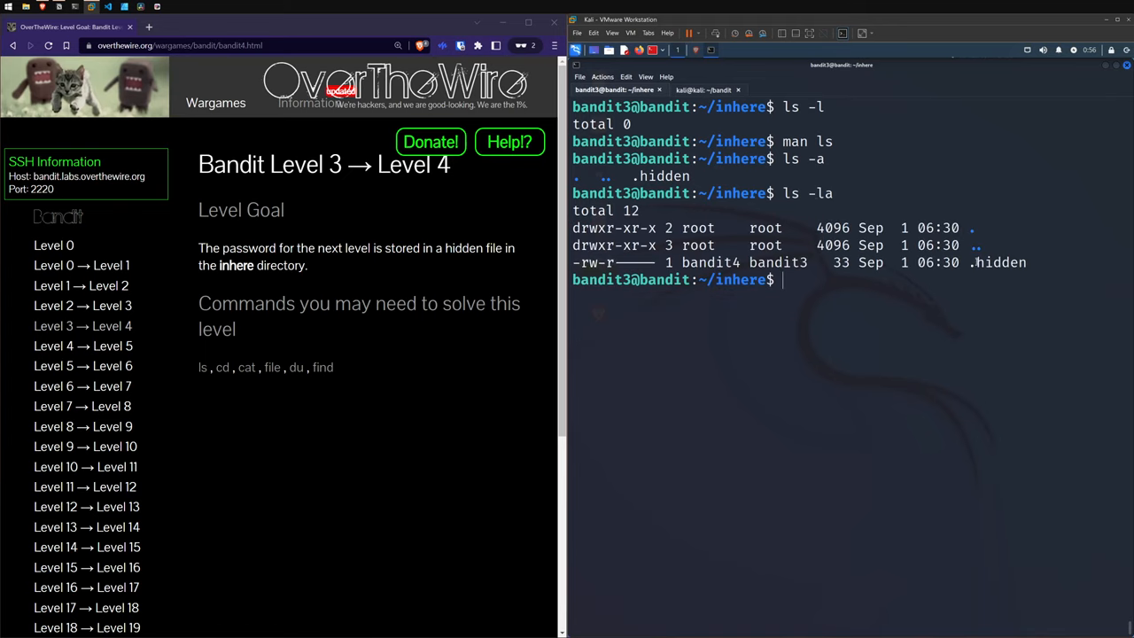
double_click(709, 262)
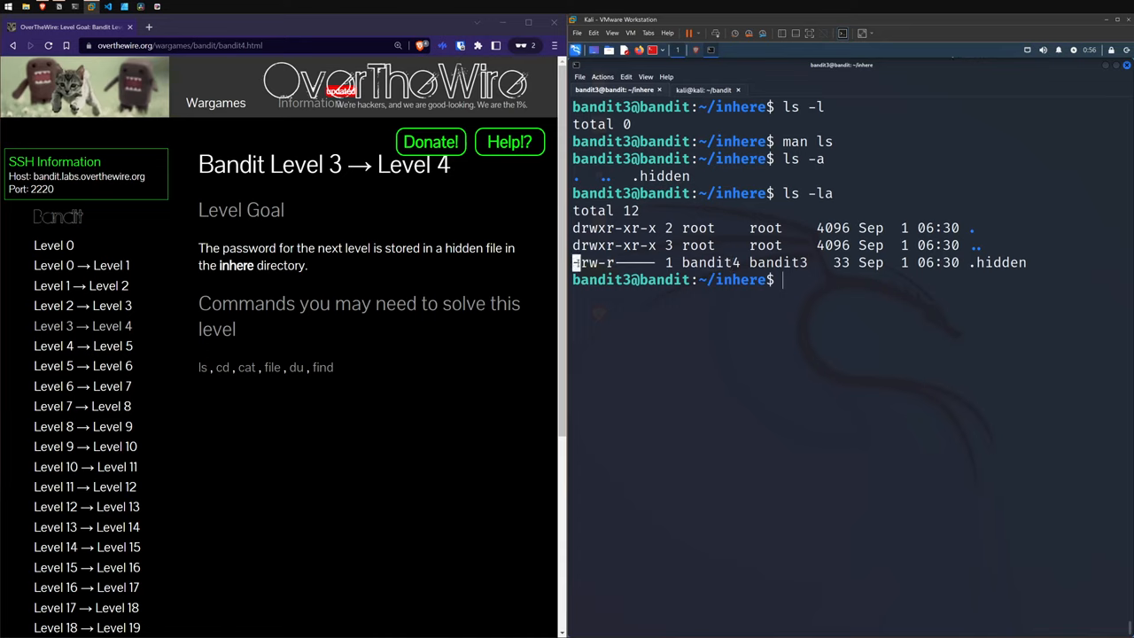
double_click(1000, 262)
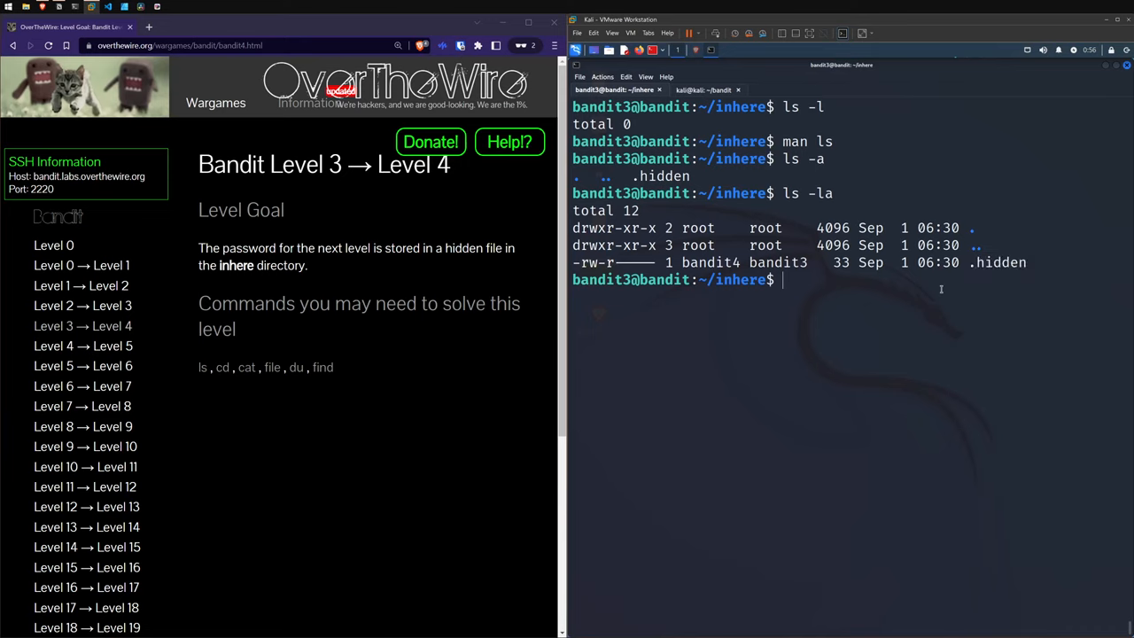
- Print .hidden with cat and select the bandit4 password it shows
type("cat")
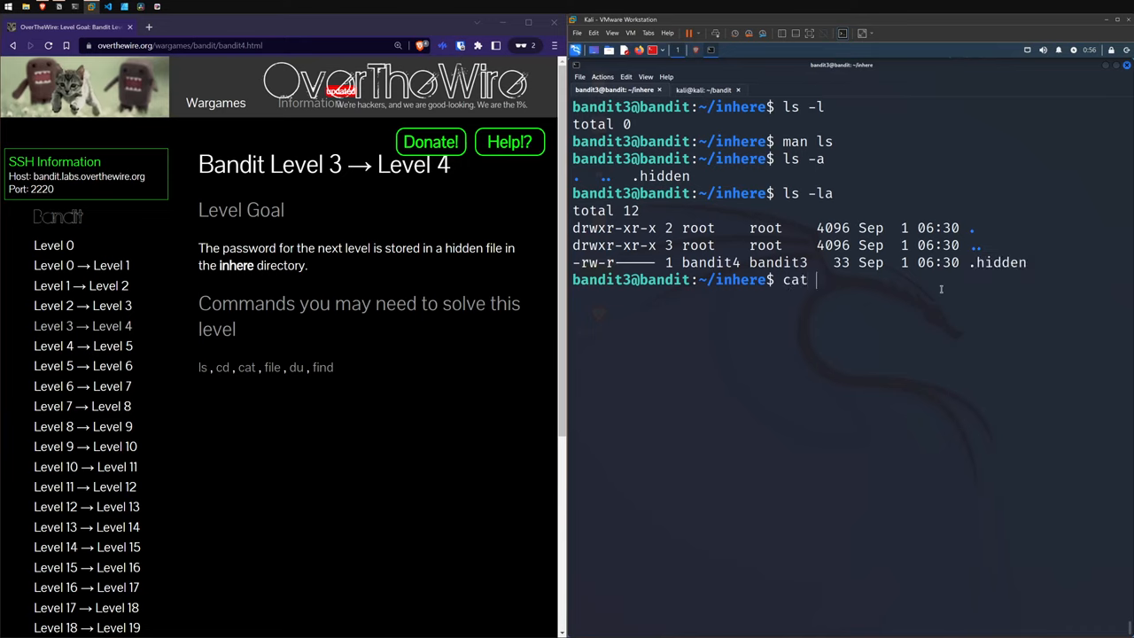
type(".")
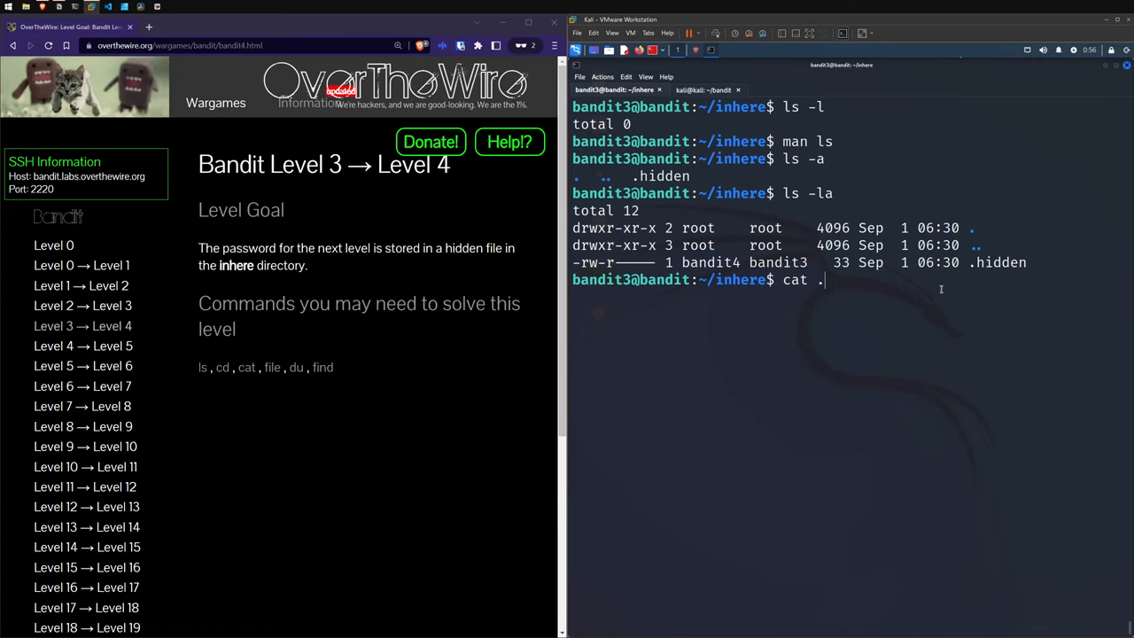
type("hidden")
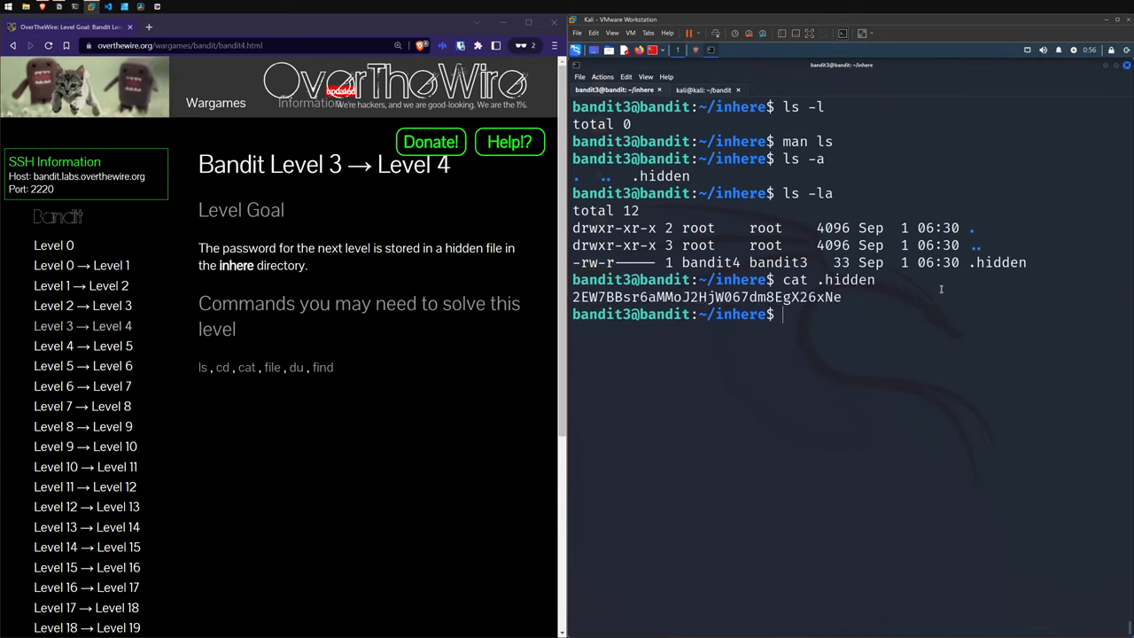
left_click_drag(574, 298, 840, 298)
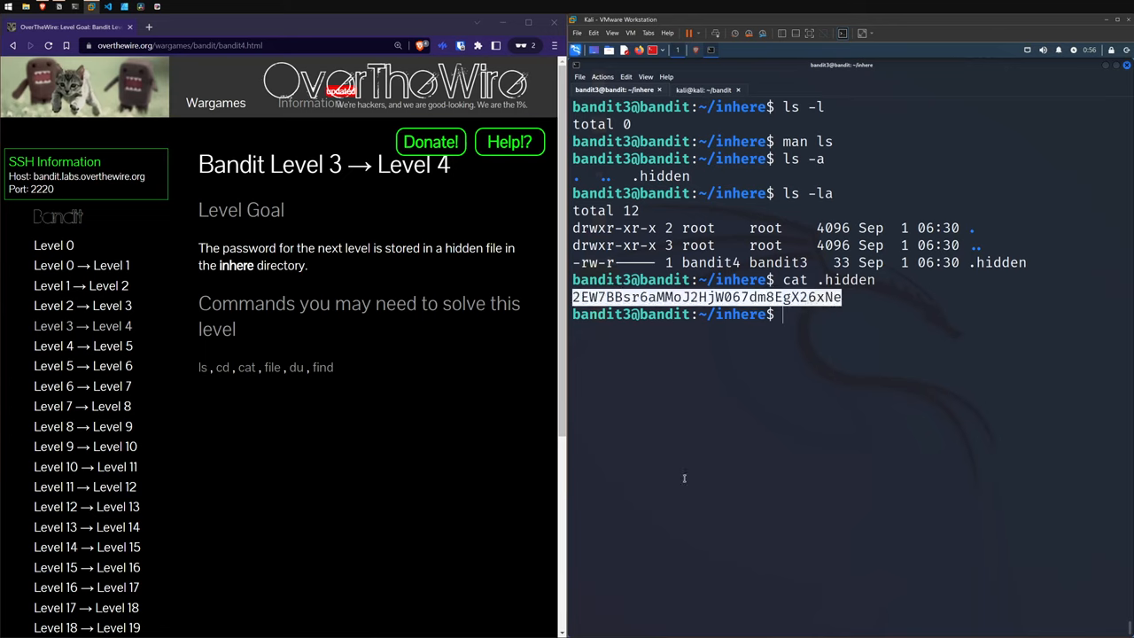
mouse_move(819, 327)
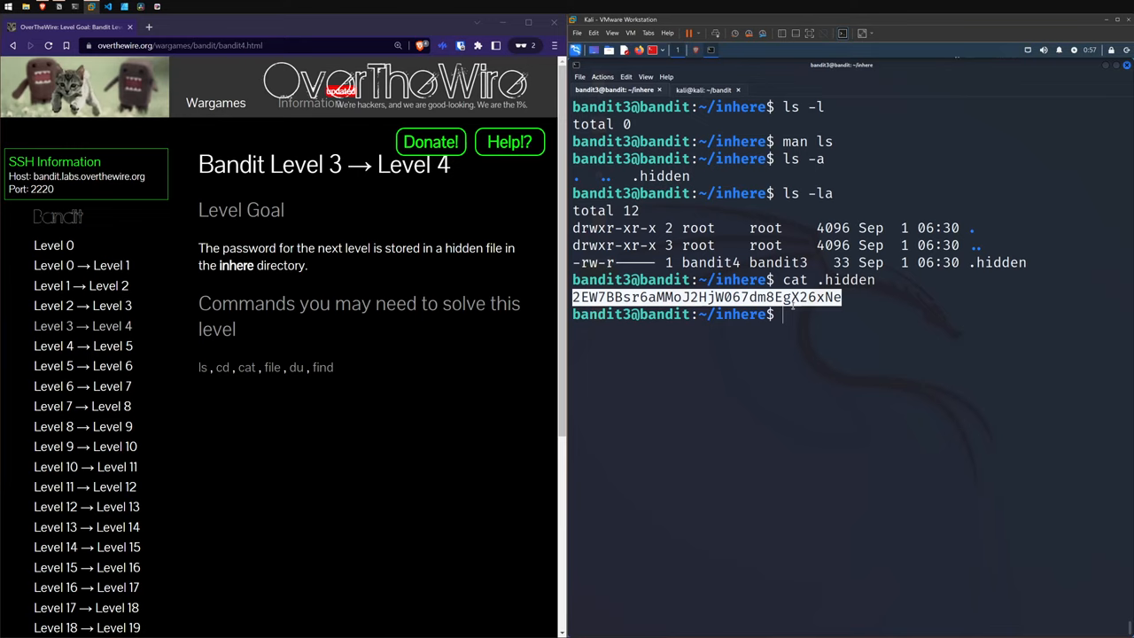
mouse_move(680, 341)
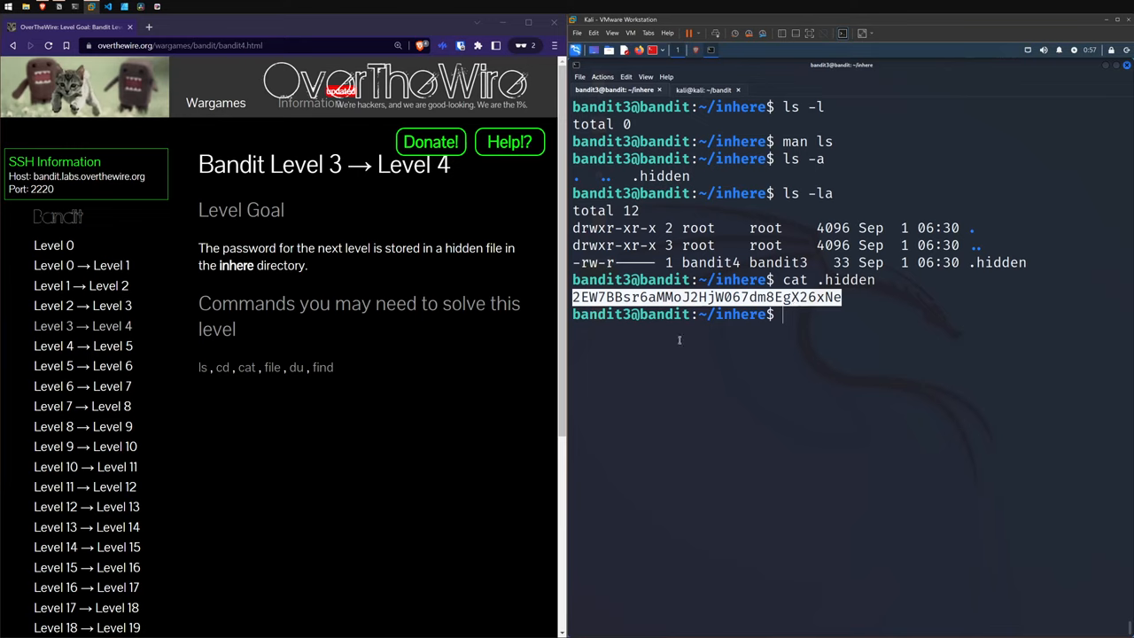
mouse_move(618, 367)
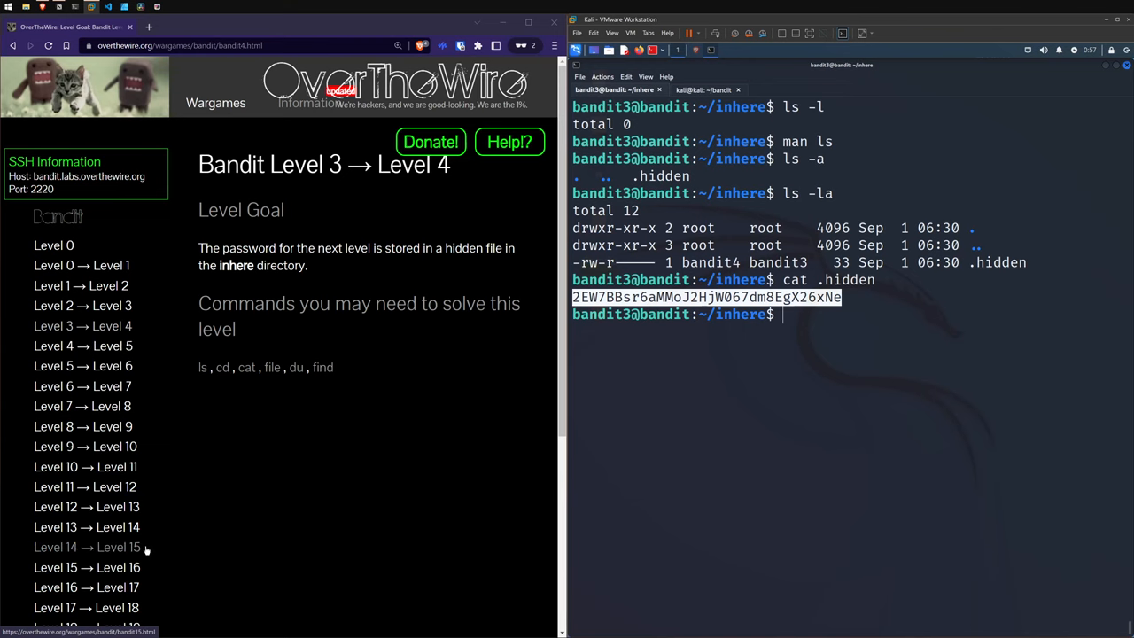
scroll("down", 3)
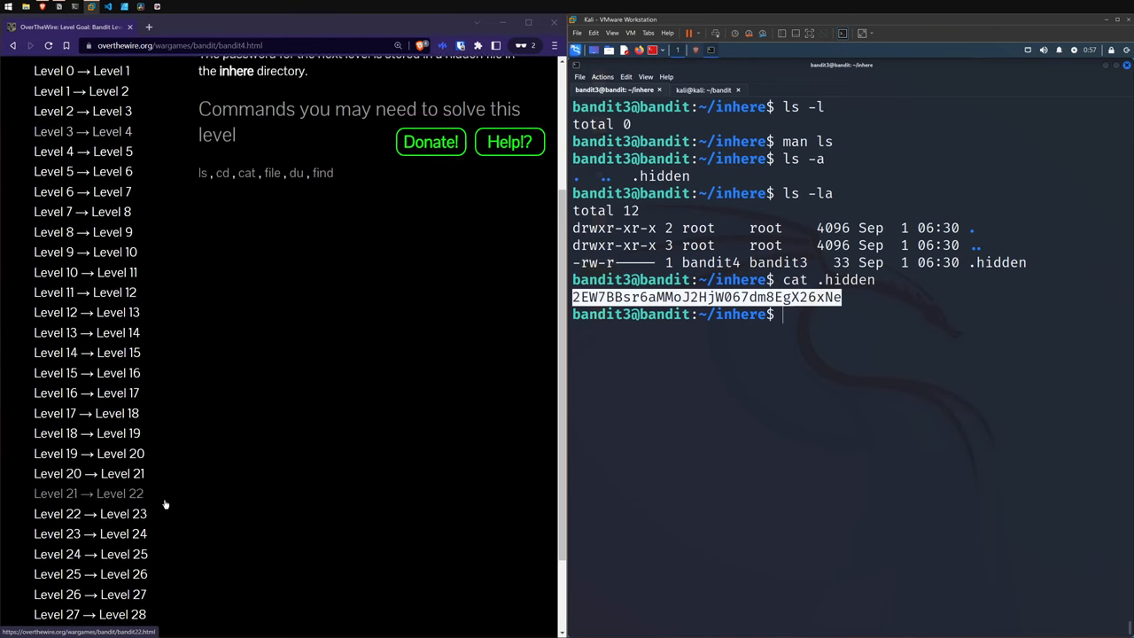
scroll("down", 3)
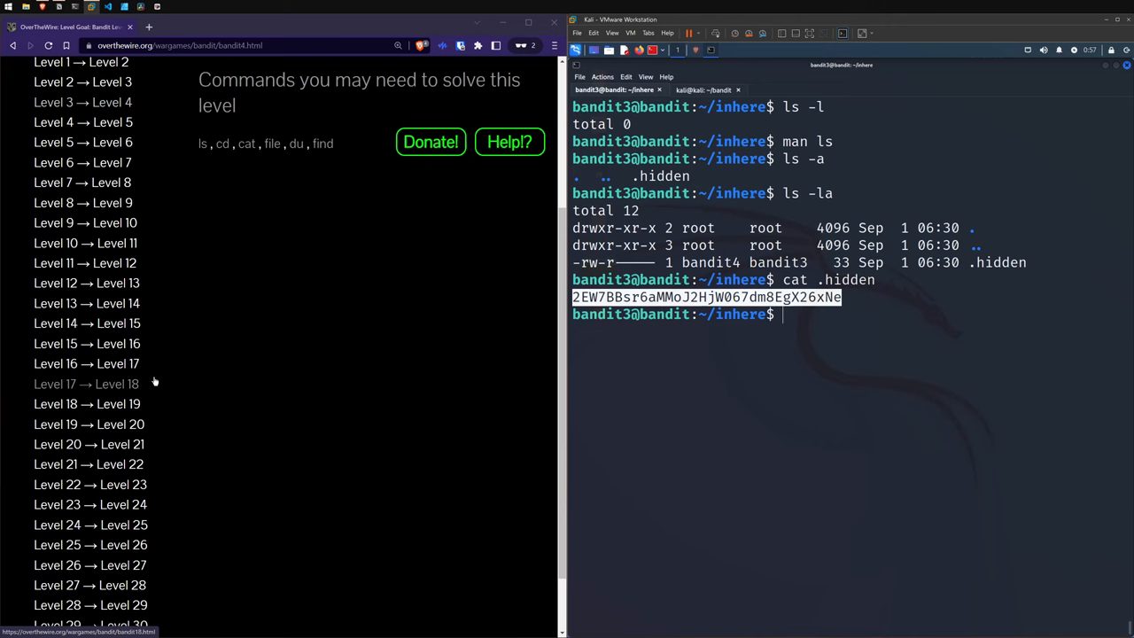
scroll("down", 3)
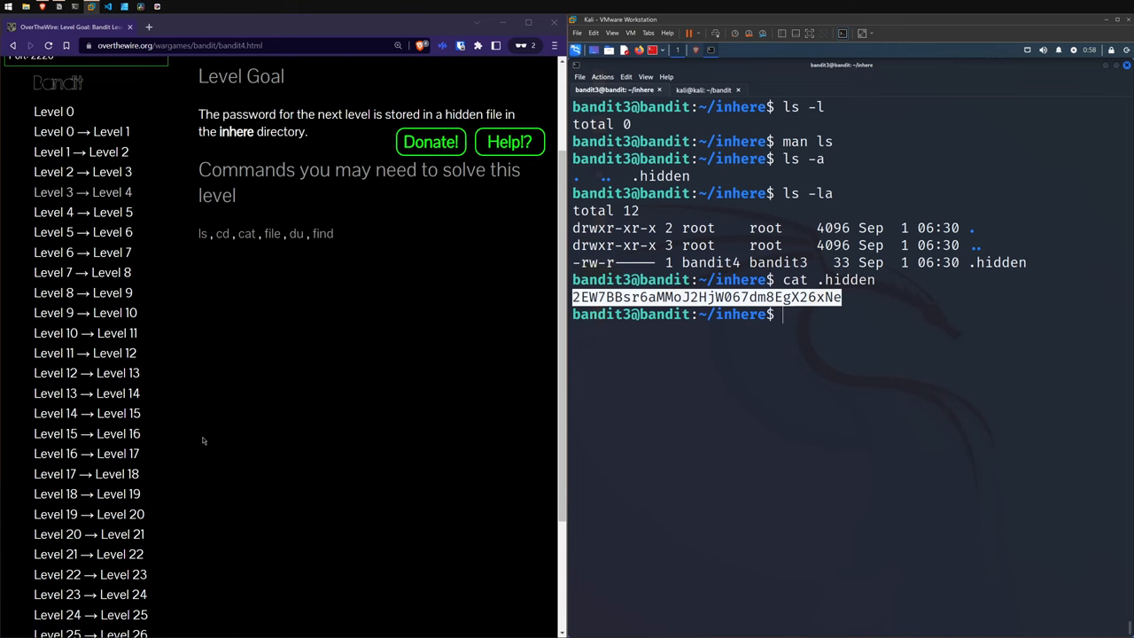
scroll("down", 3)
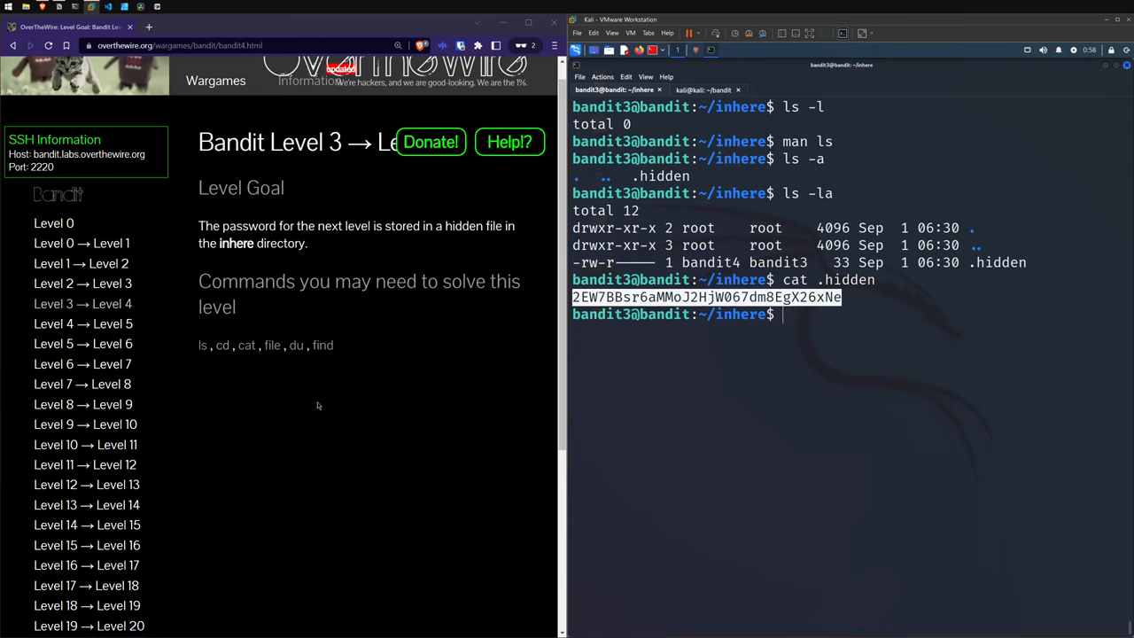
mouse_move(333, 383)
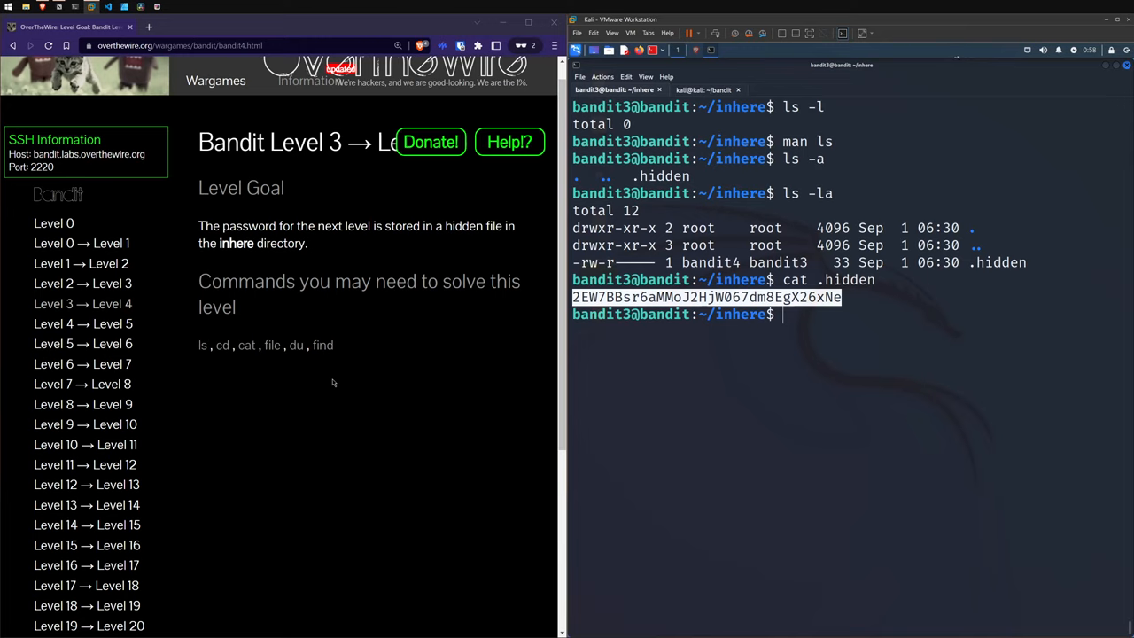
mouse_move(429, 360)
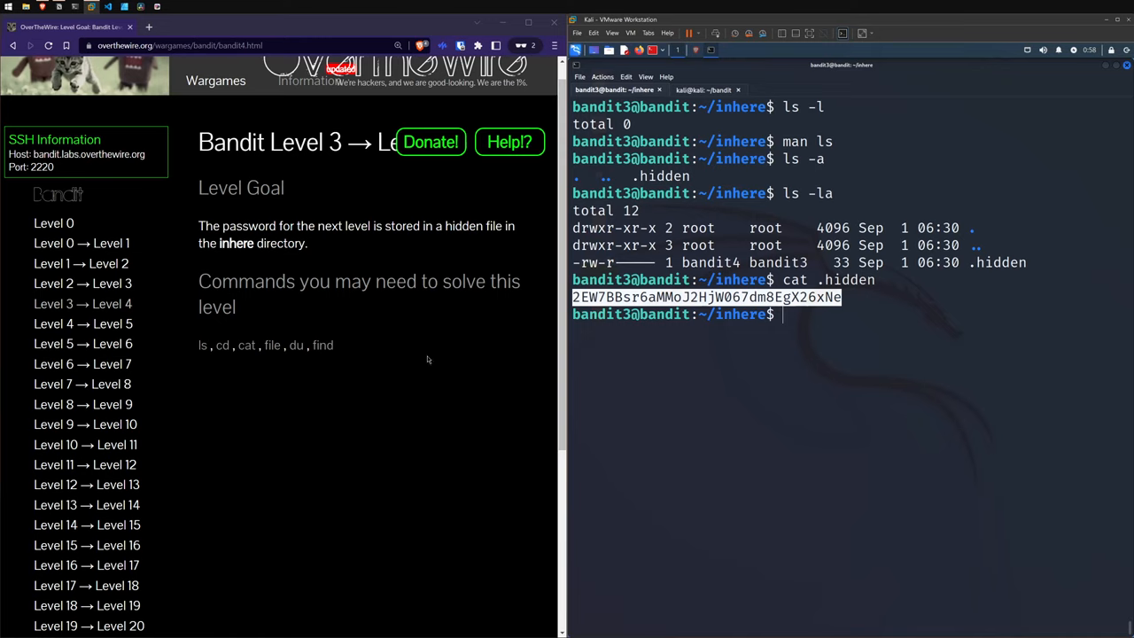
mouse_move(418, 417)
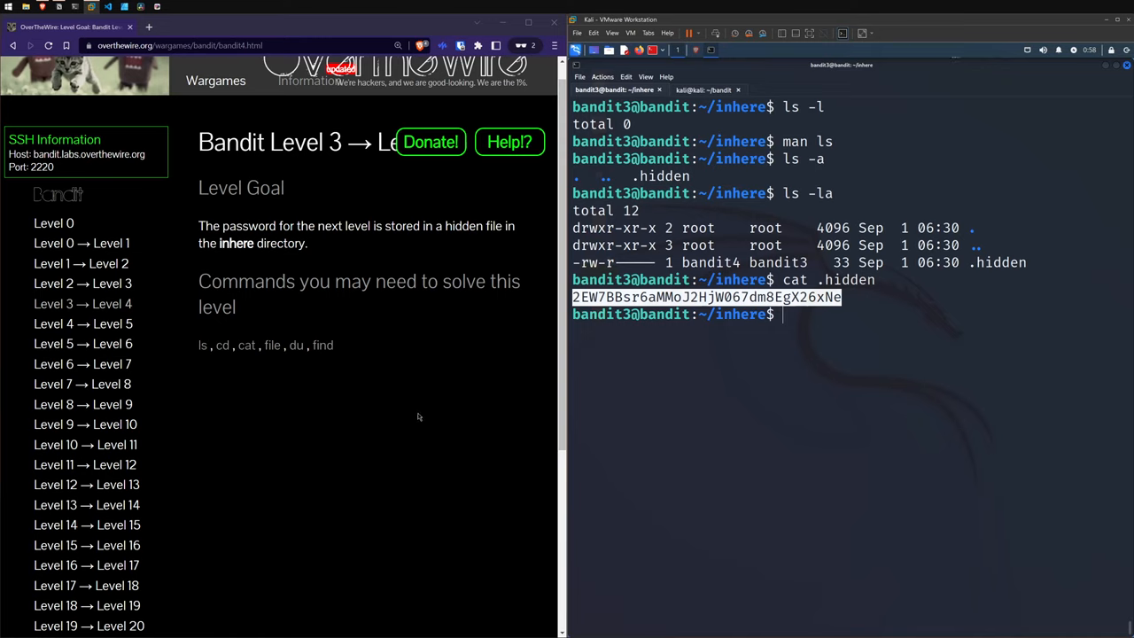